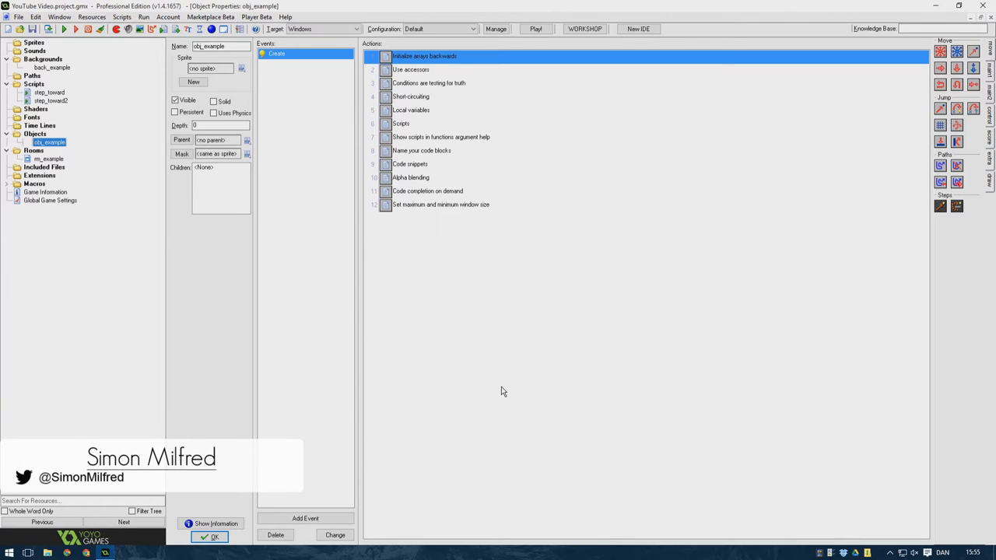
{"action": "mouse_move", "coordinate": [501, 383]}
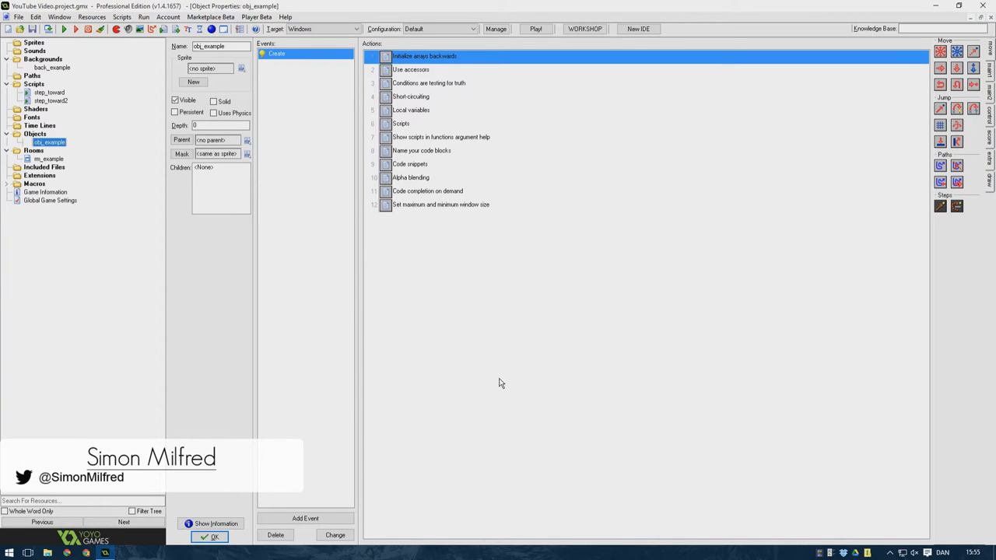
Step: Bring up the 'Initialize arrays backwards' code action showing the inventory loop examples
{"action": "double_click", "coordinate": [424, 56]}
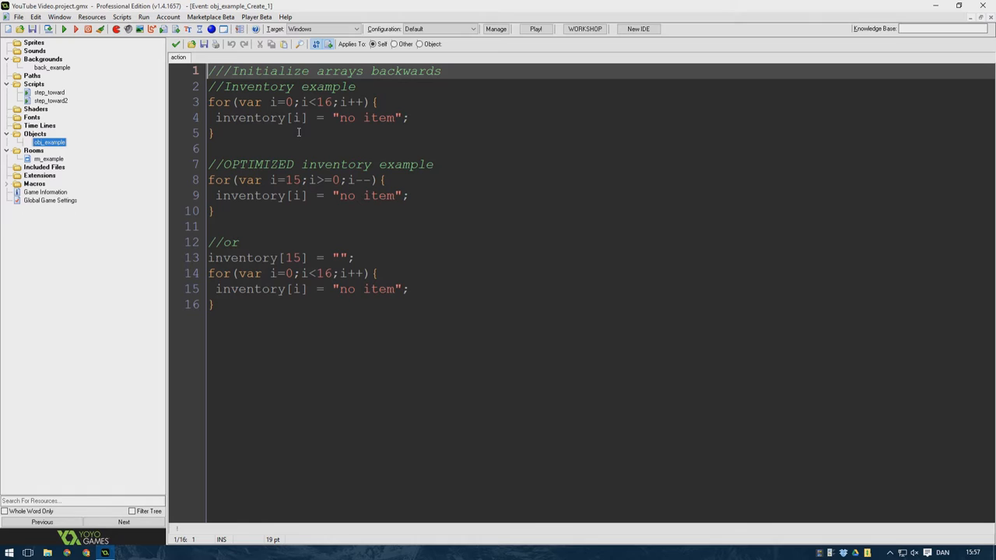
{"action": "mouse_move", "coordinate": [333, 132]}
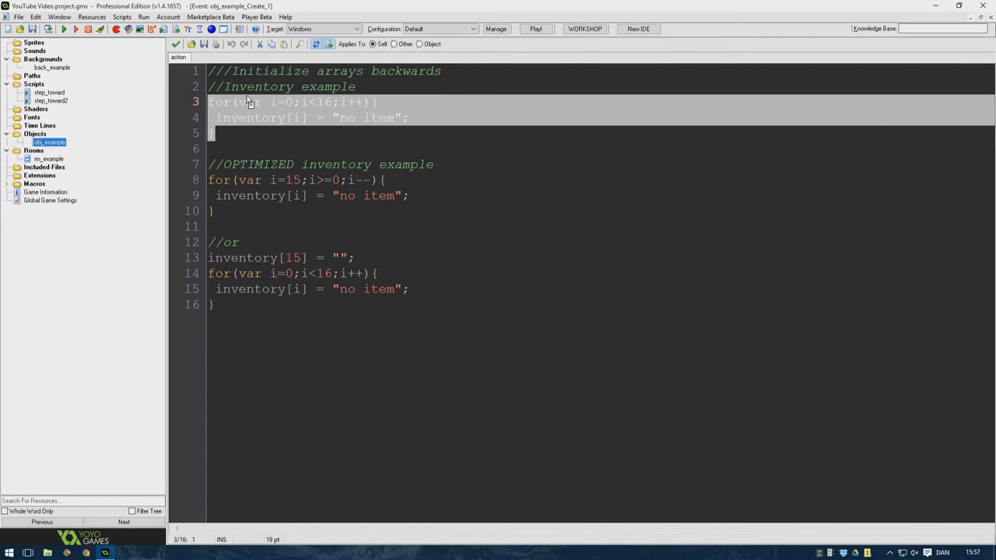
{"action": "left_click", "coordinate": [271, 103]}
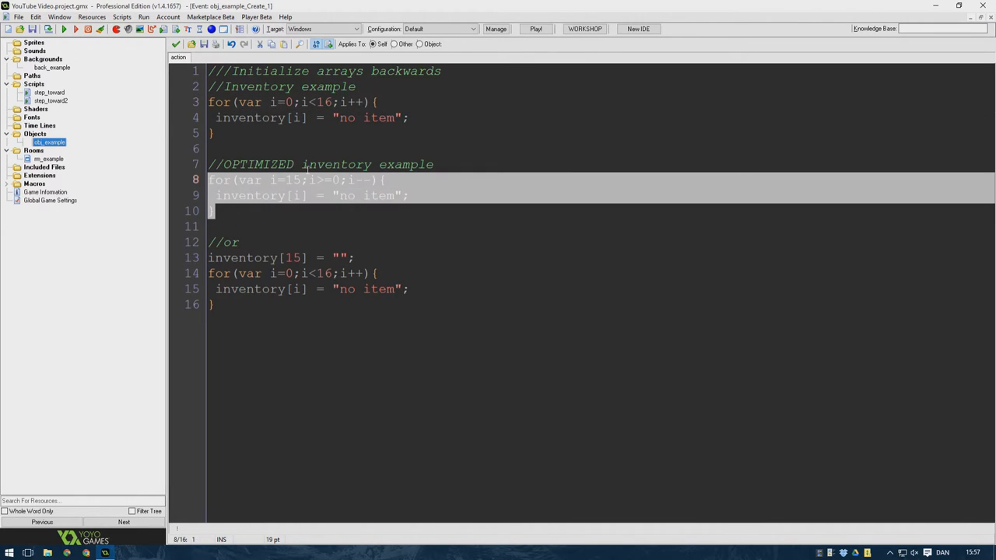
{"action": "left_click", "coordinate": [339, 180]}
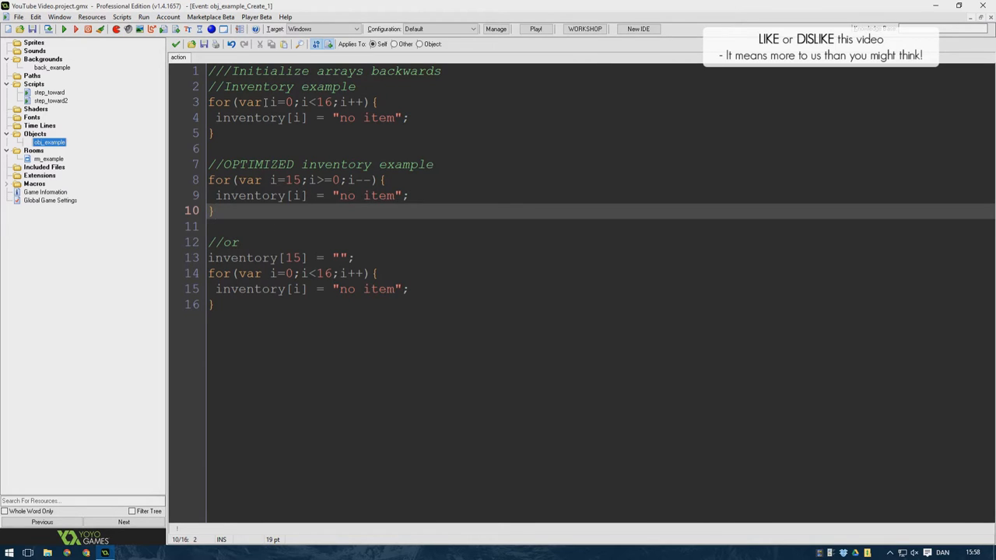
{"action": "left_click", "coordinate": [296, 130]}
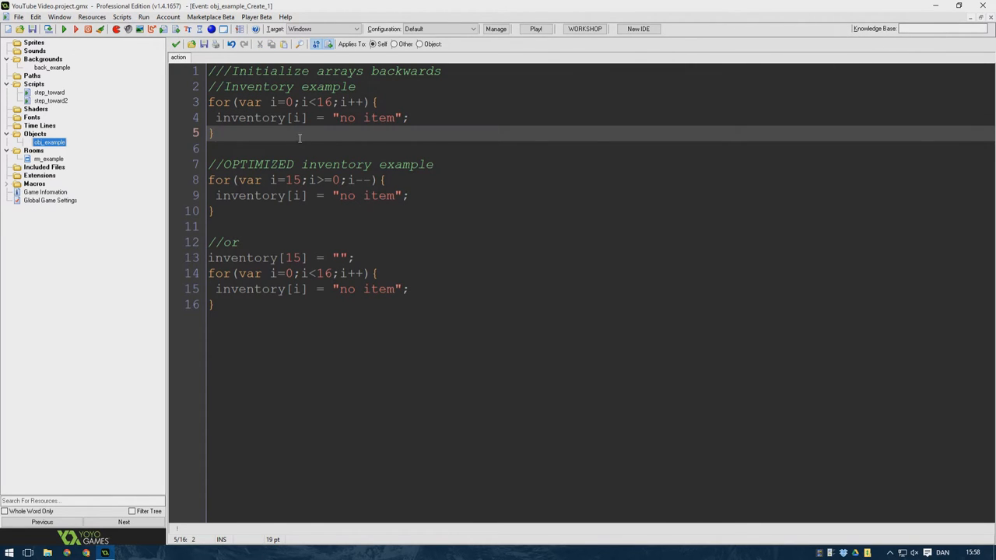
{"action": "mouse_move", "coordinate": [304, 128]}
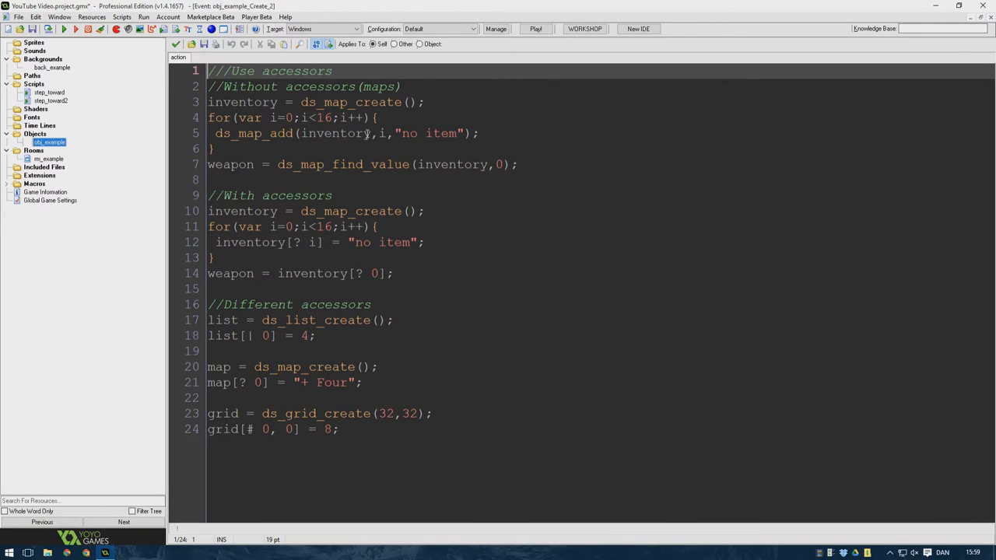
Step: Walk through the map accessor examples, highlighting and clearing the 'no item' string
{"action": "left_click_drag", "start_coordinate": [233, 134], "coordinate": [470, 133]}
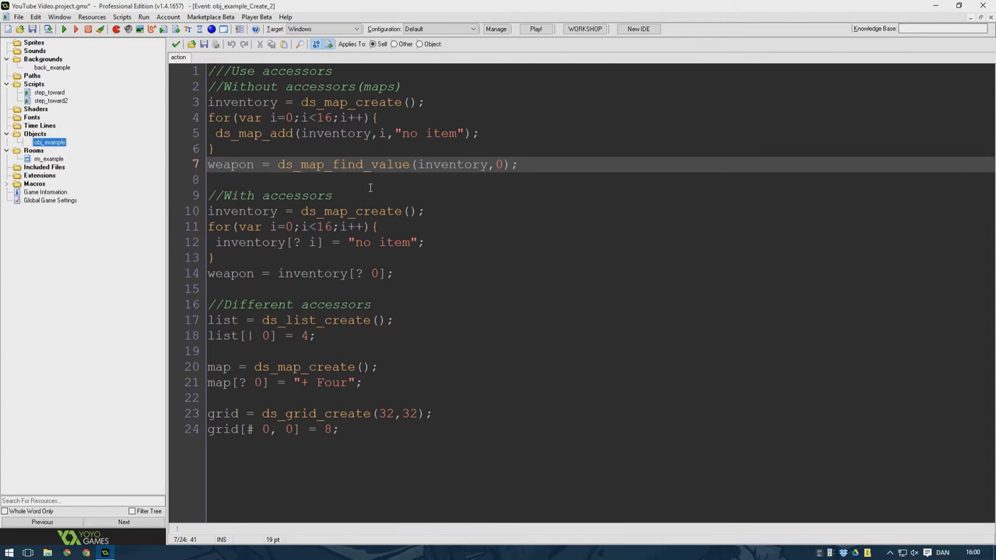
{"action": "mouse_move", "coordinate": [433, 352]}
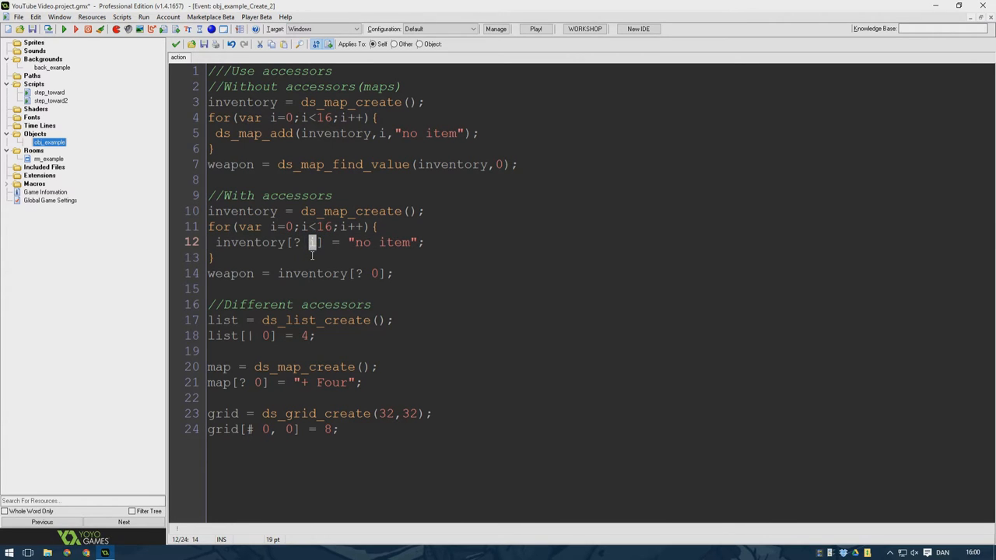
{"action": "mouse_move", "coordinate": [326, 208]}
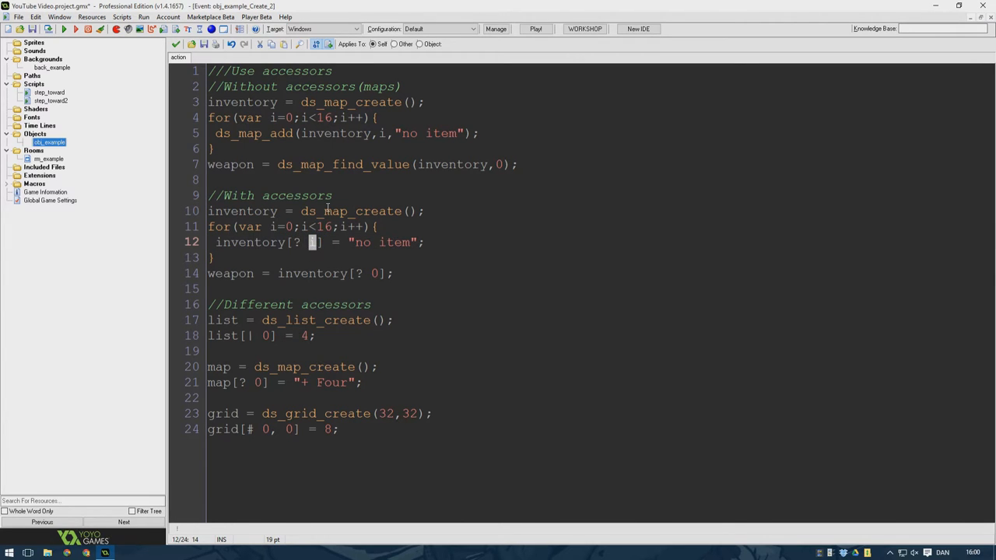
{"action": "mouse_move", "coordinate": [327, 245]}
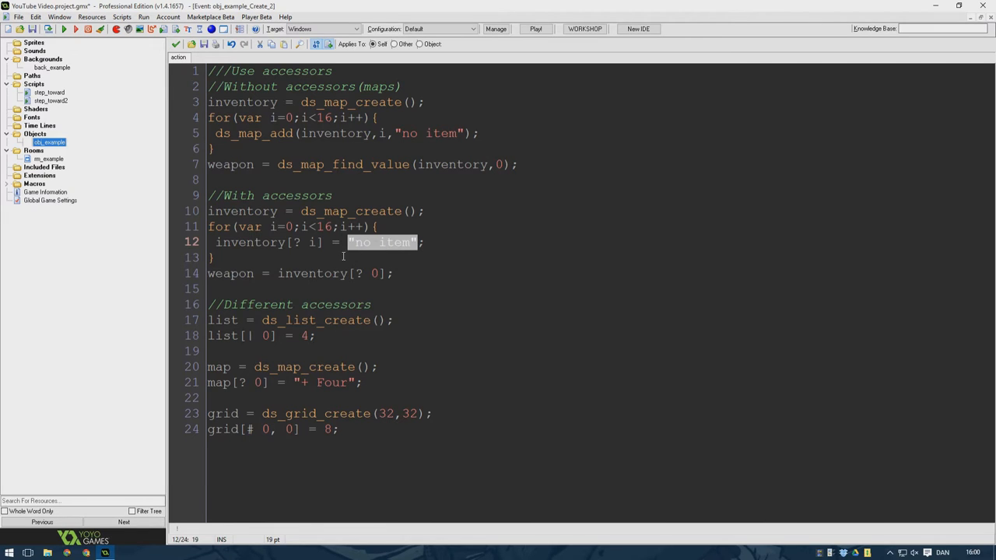
{"action": "left_click", "coordinate": [299, 243]}
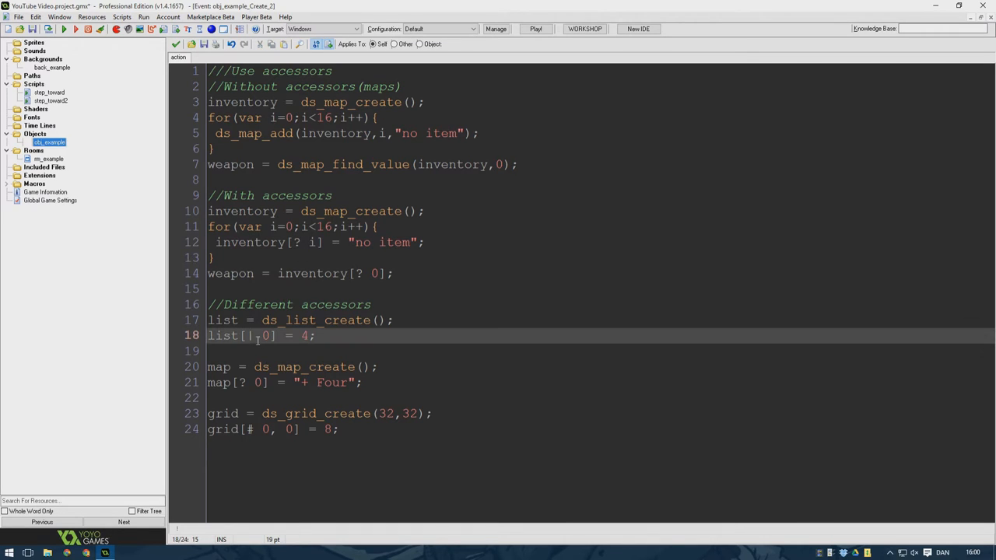
{"action": "mouse_move", "coordinate": [230, 321]}
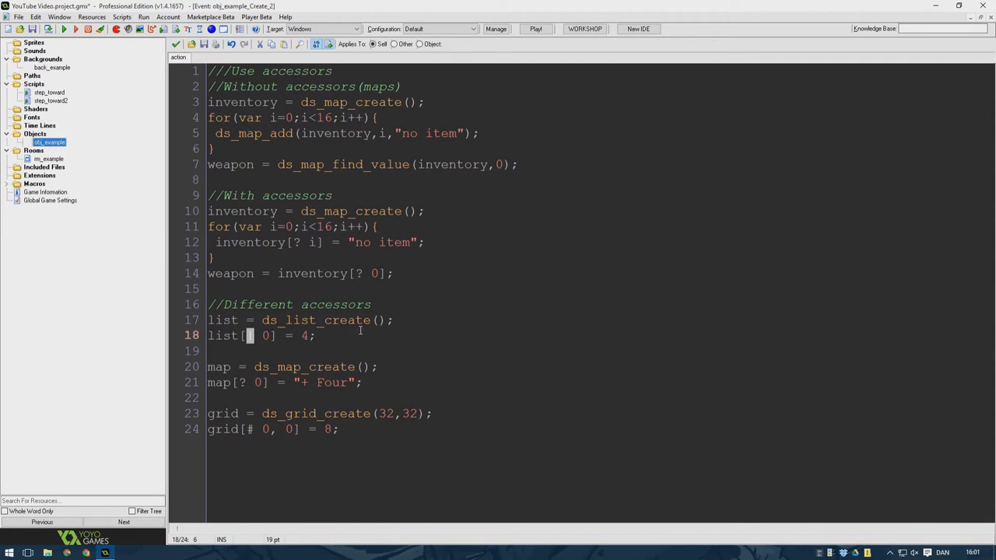
{"action": "mouse_move", "coordinate": [450, 327]}
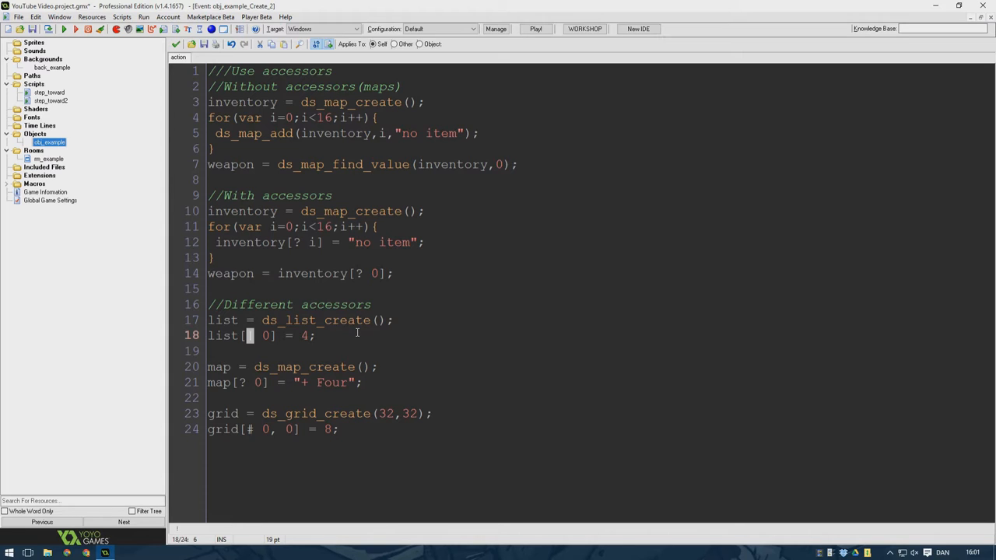
{"action": "mouse_move", "coordinate": [464, 355]}
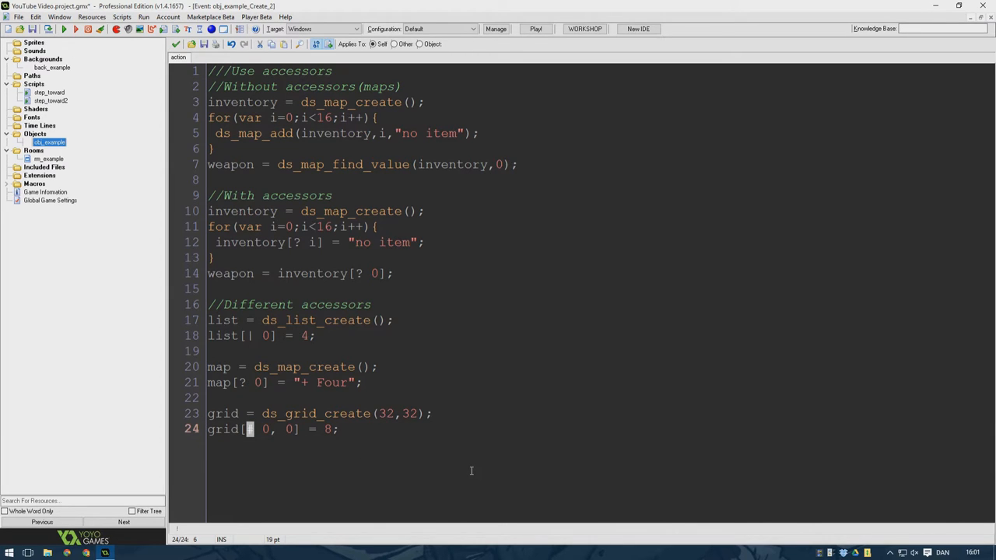
{"action": "mouse_move", "coordinate": [286, 443]}
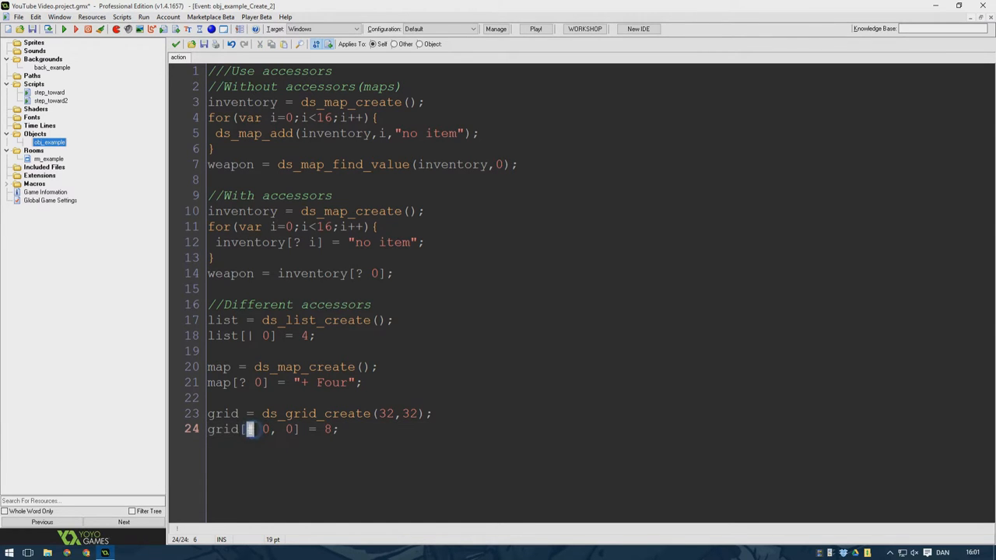
{"action": "double_click", "coordinate": [223, 414]}
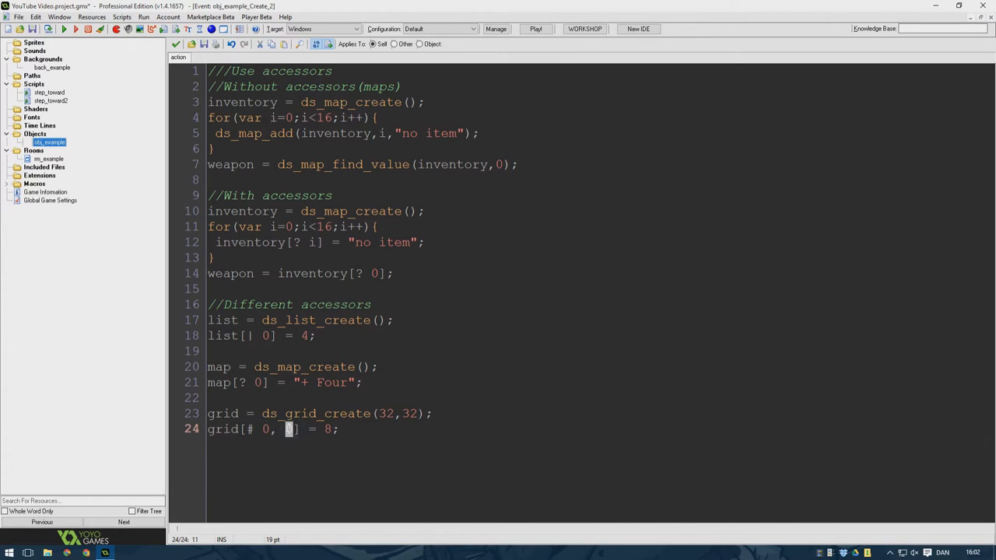
{"action": "type", "text": "0"}
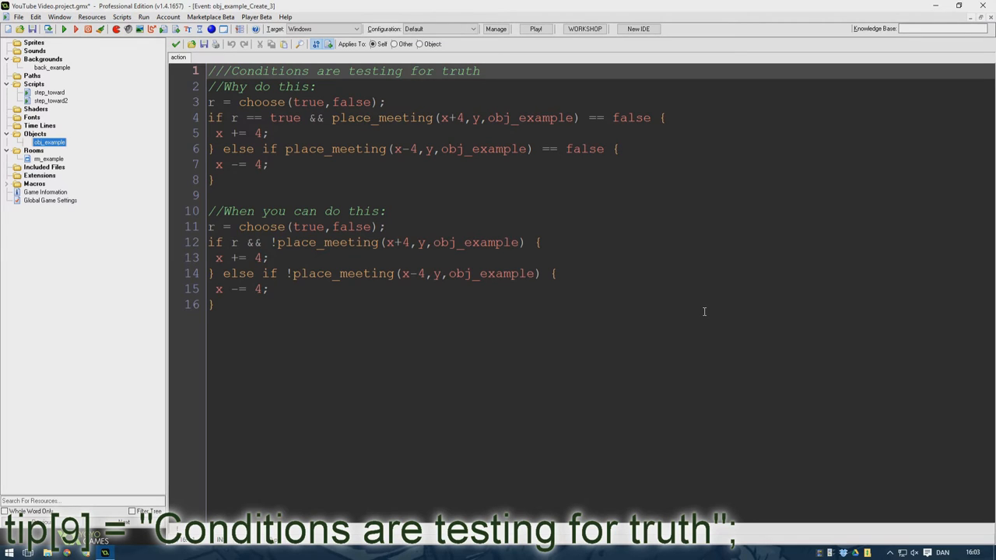
{"action": "mouse_move", "coordinate": [696, 303]}
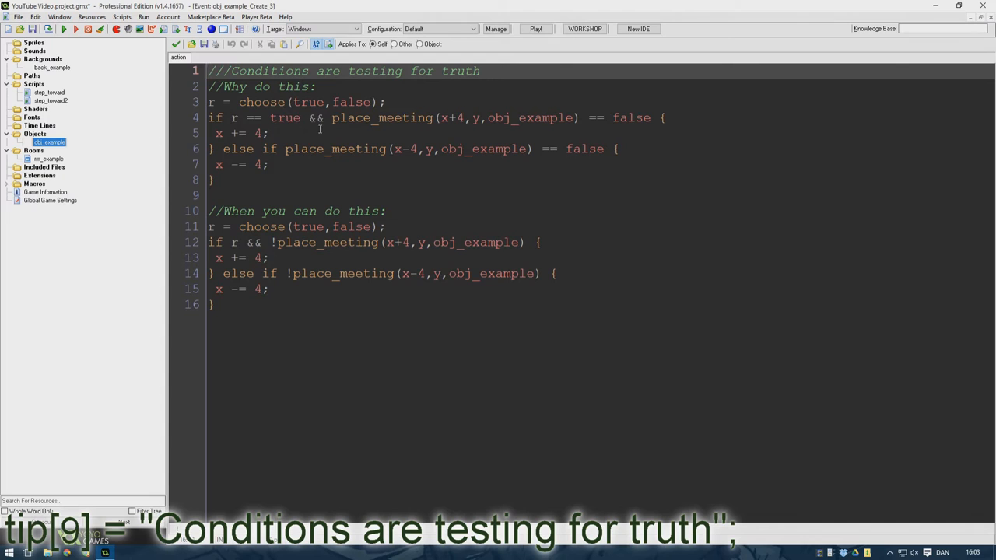
Step: Highlight the == true comparison and show the shorthand !place_meeting test instead
{"action": "double_click", "coordinate": [255, 119]}
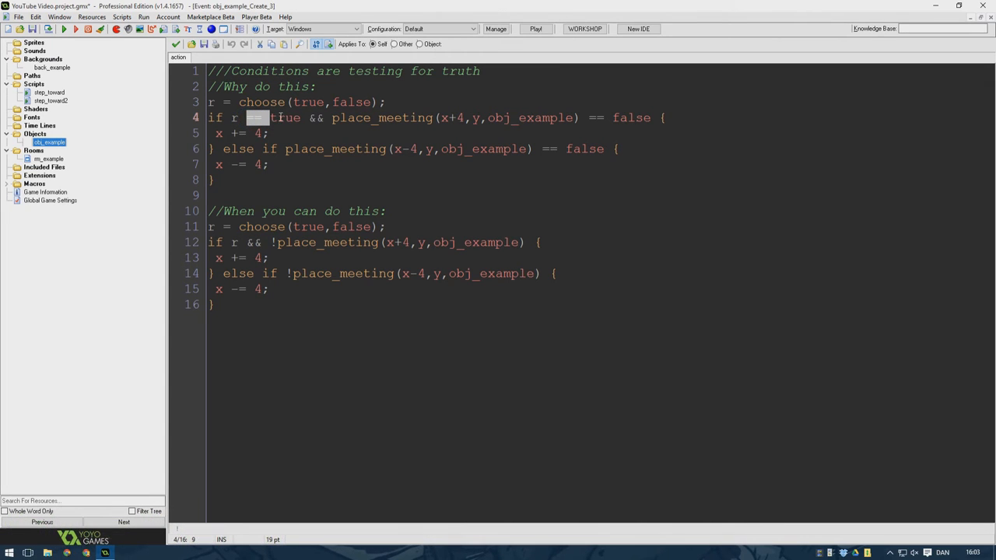
{"action": "mouse_move", "coordinate": [298, 133]}
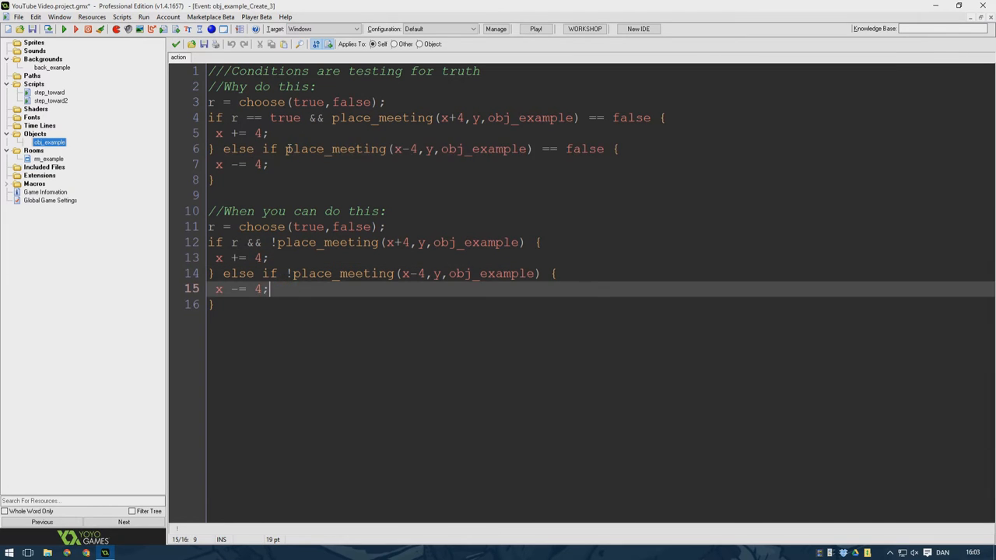
{"action": "left_click", "coordinate": [286, 149]}
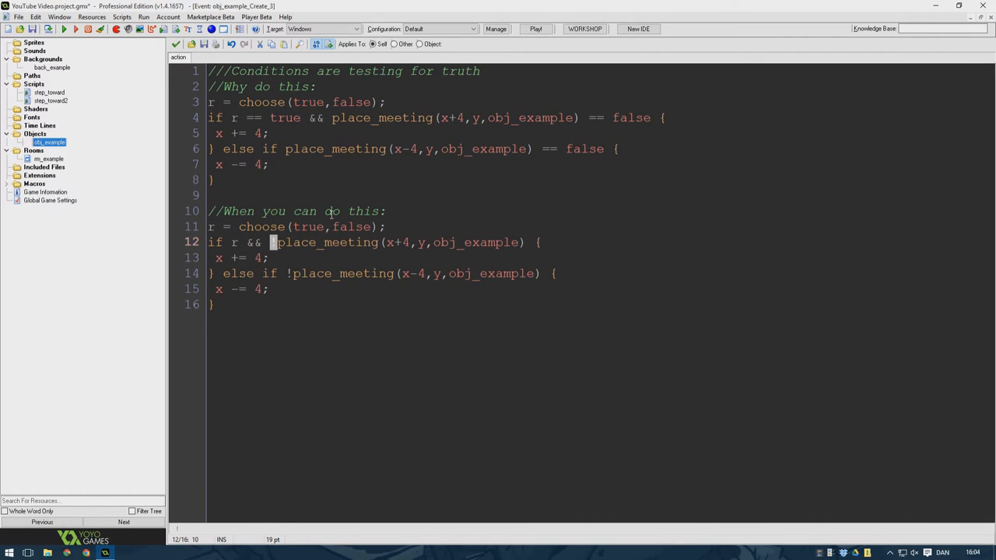
{"action": "type", "text": "!"}
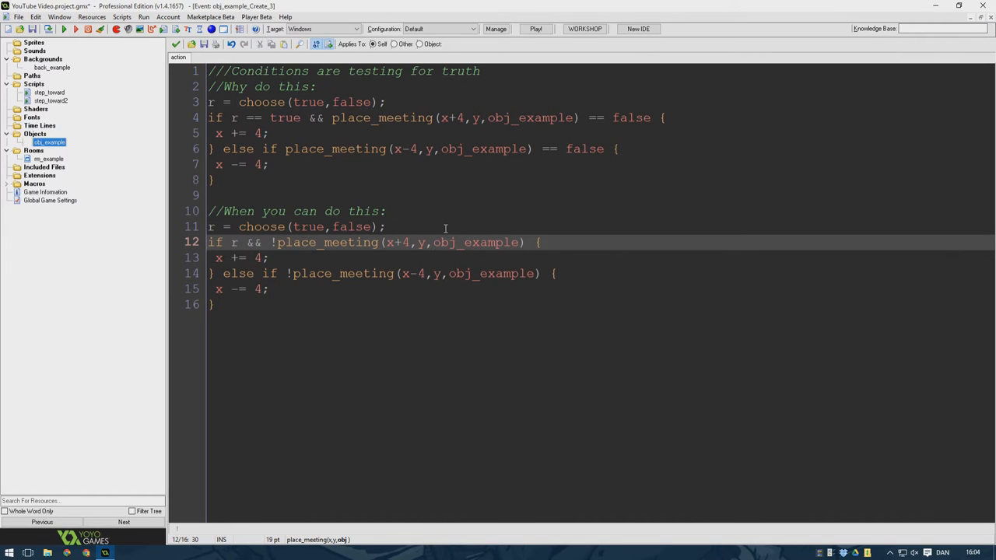
{"action": "mouse_move", "coordinate": [613, 123]}
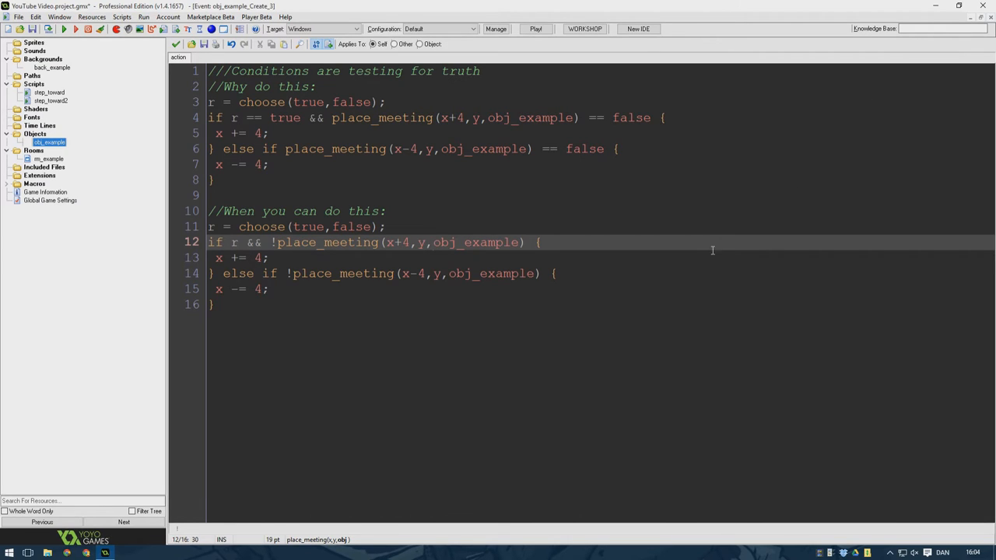
{"action": "mouse_move", "coordinate": [474, 110]}
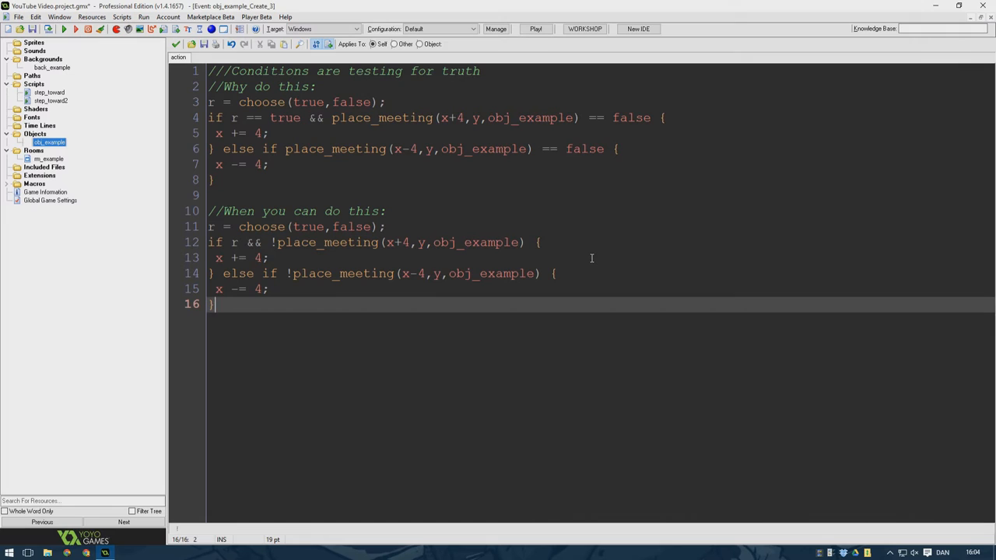
{"action": "mouse_move", "coordinate": [654, 265]}
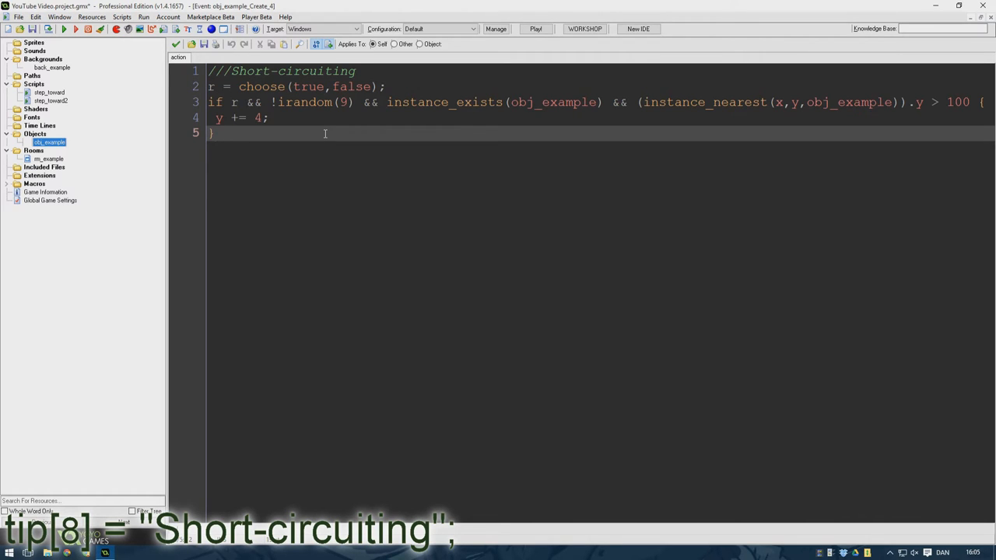
{"action": "mouse_move", "coordinate": [330, 148]}
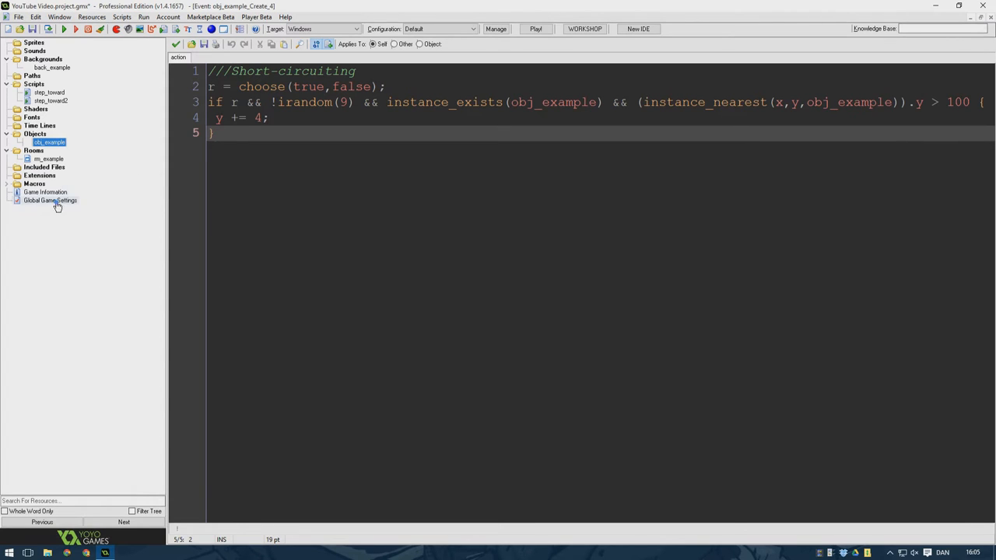
{"action": "double_click", "coordinate": [50, 199]}
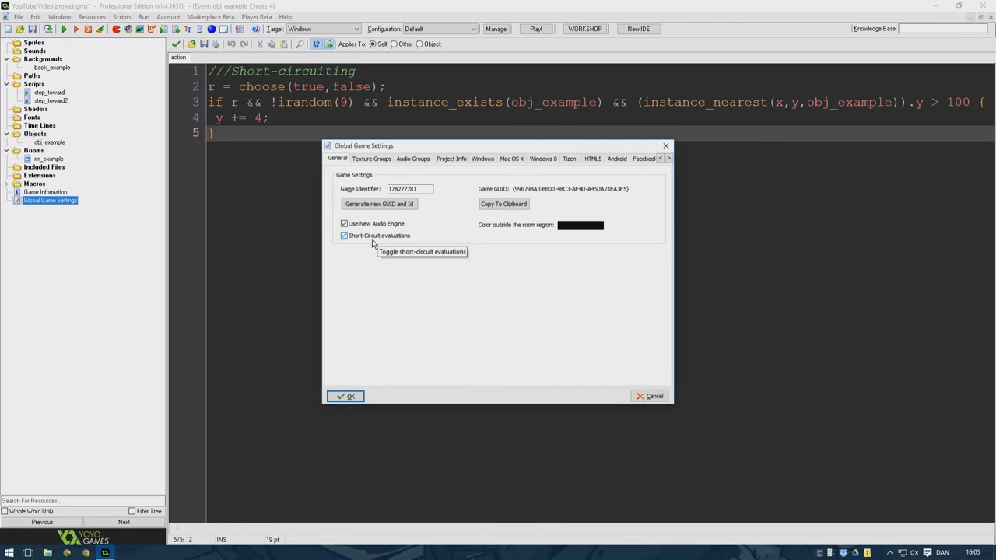
{"action": "left_click", "coordinate": [344, 237]}
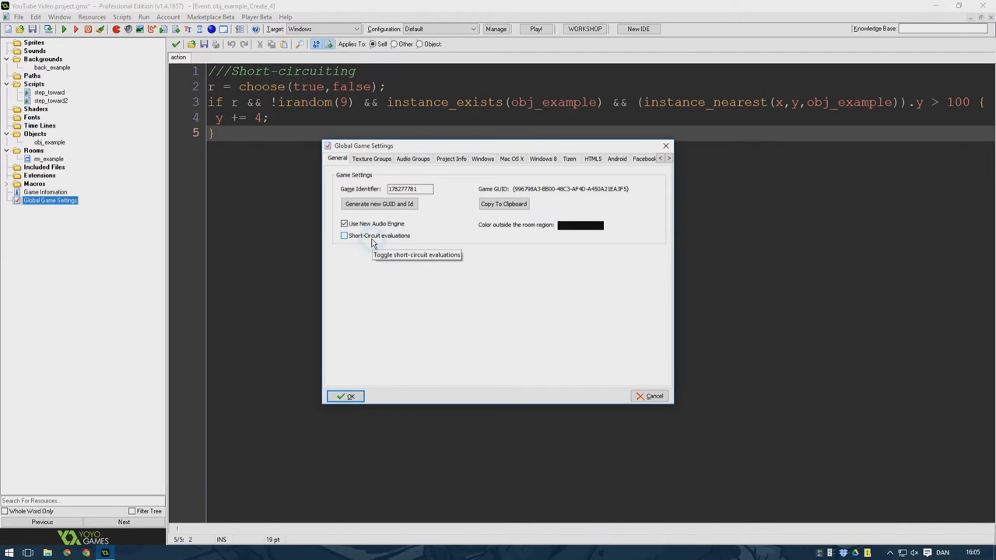
{"action": "left_click", "coordinate": [344, 236]}
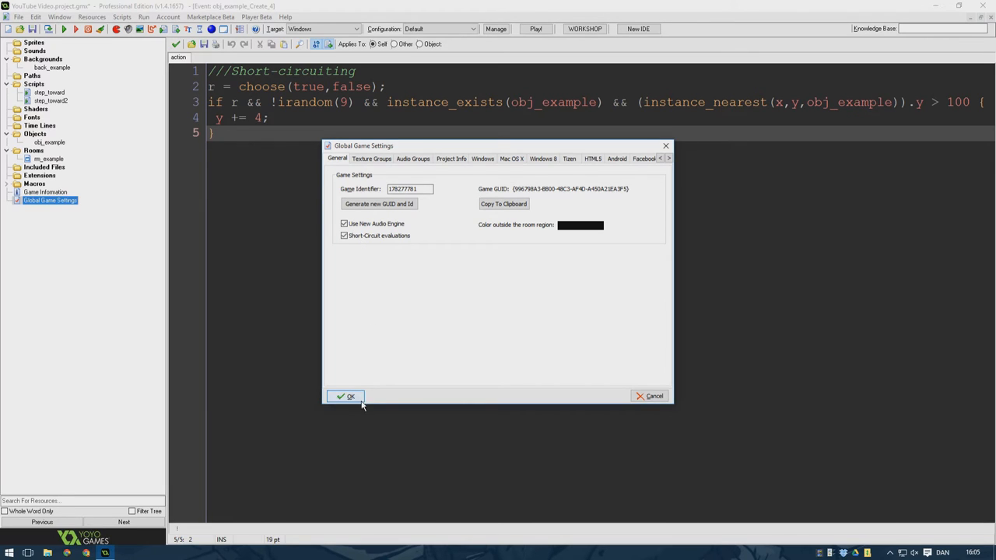
{"action": "left_click", "coordinate": [346, 397]}
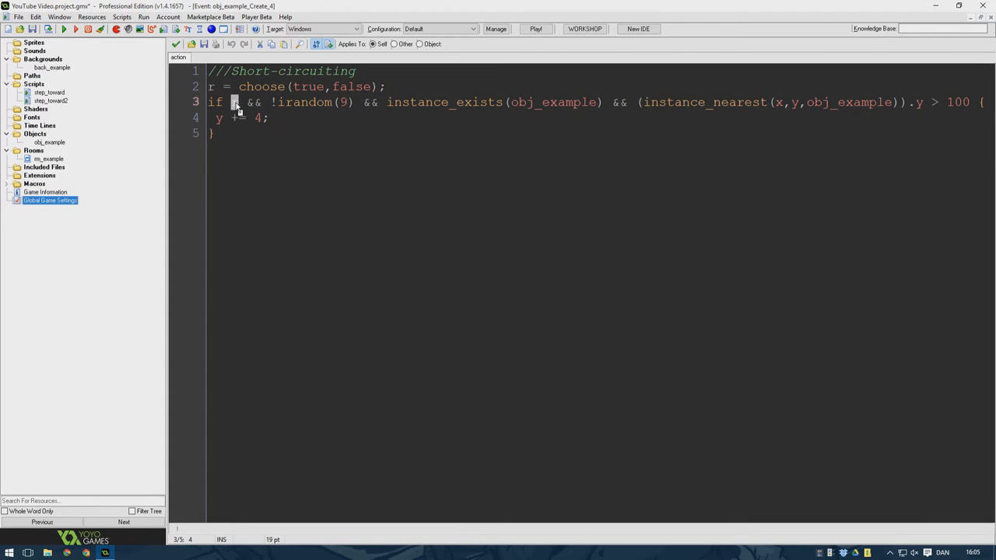
{"action": "type", "text": "r"}
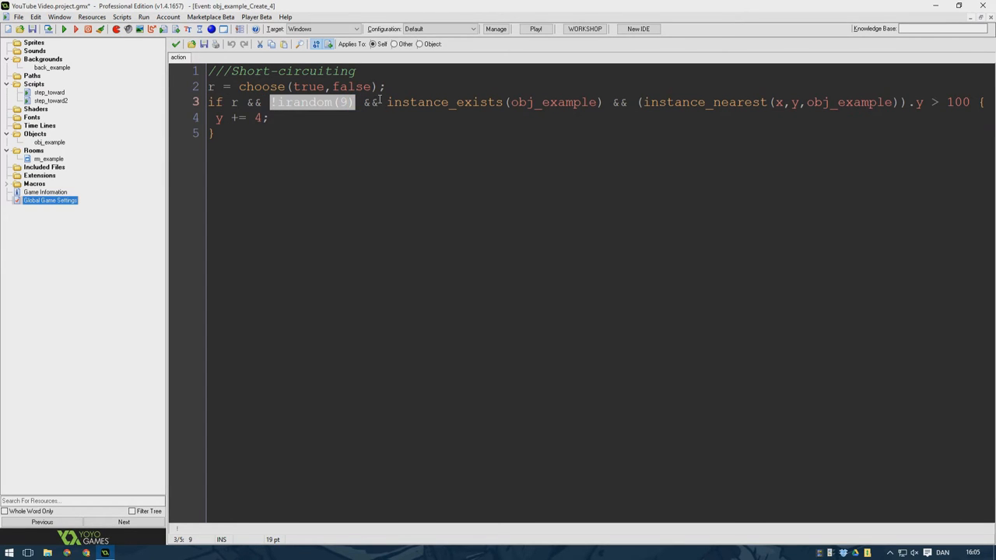
{"action": "left_click_drag", "start_coordinate": [386, 103], "coordinate": [600, 102]}
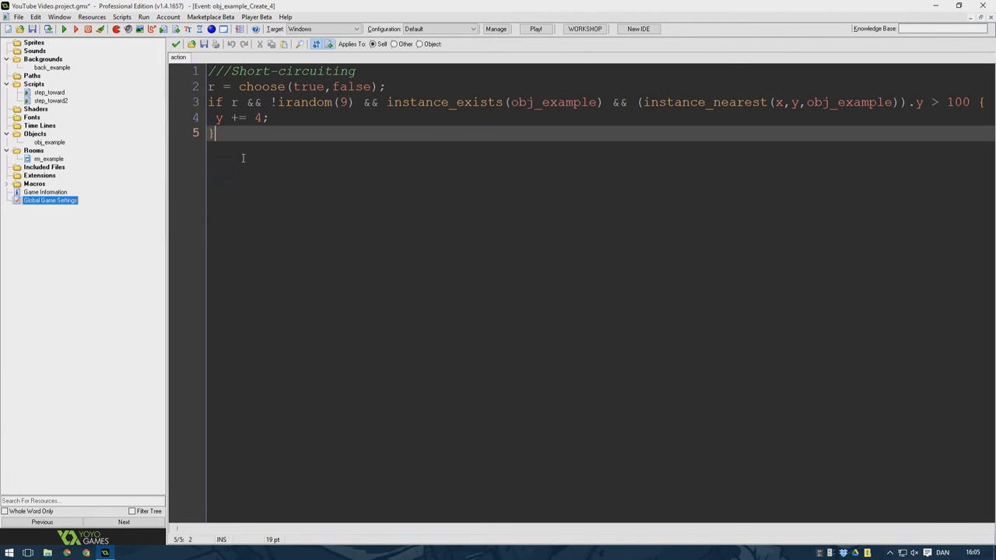
{"action": "double_click", "coordinate": [697, 102]}
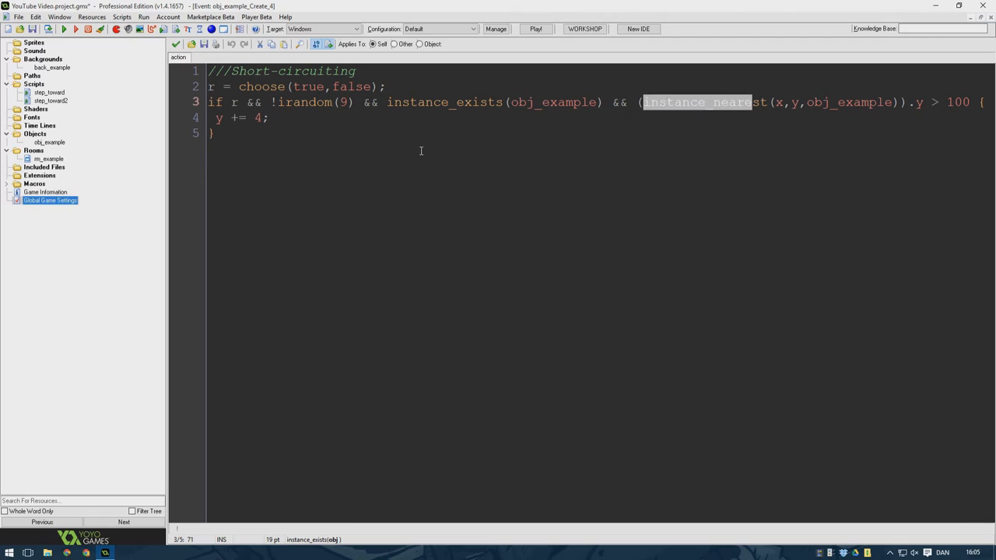
{"action": "mouse_move", "coordinate": [778, 81]}
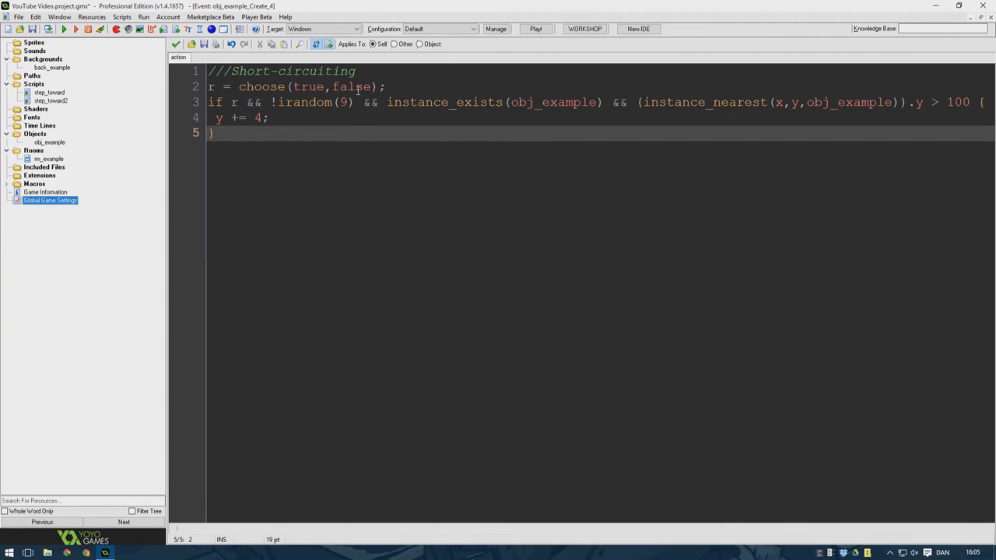
{"action": "mouse_move", "coordinate": [296, 129]}
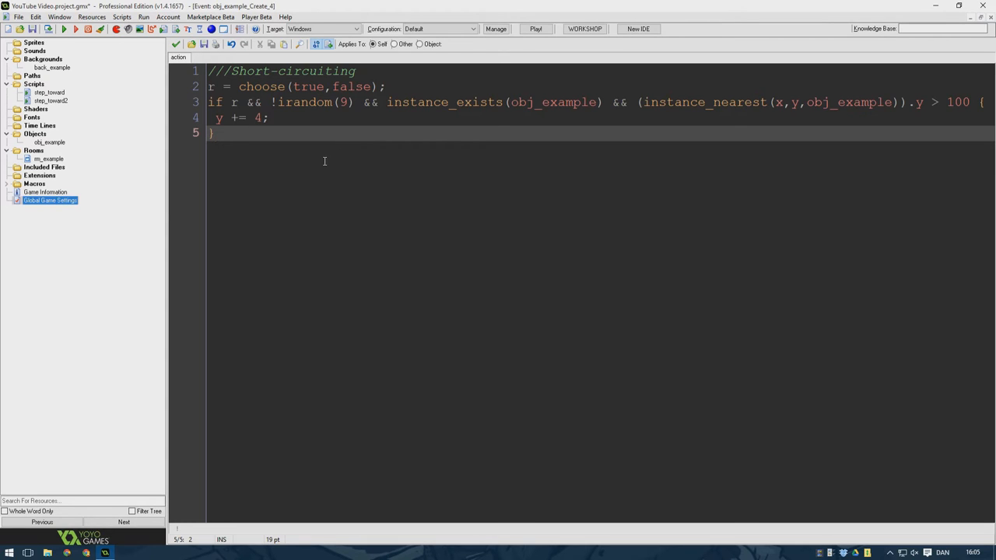
{"action": "mouse_move", "coordinate": [439, 103]}
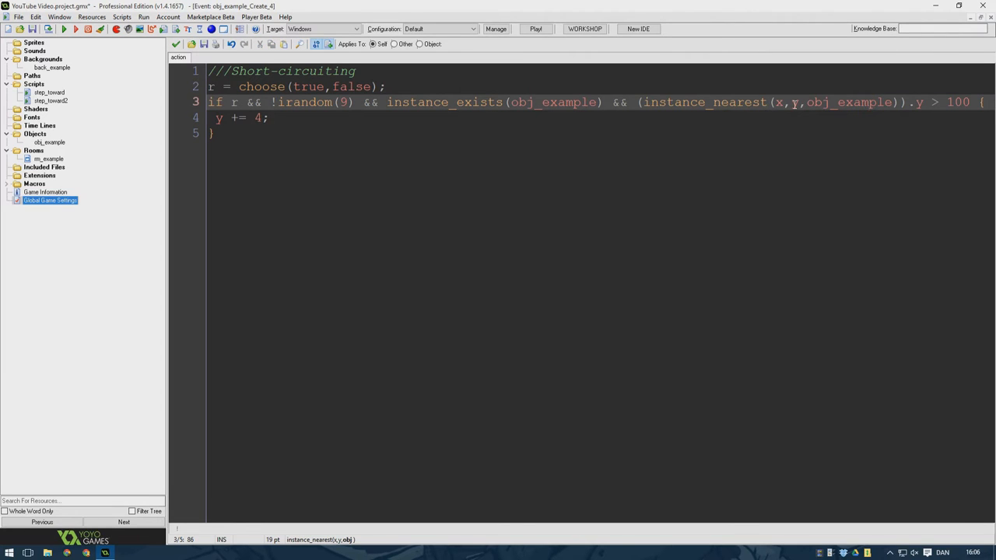
{"action": "mouse_move", "coordinate": [863, 103]}
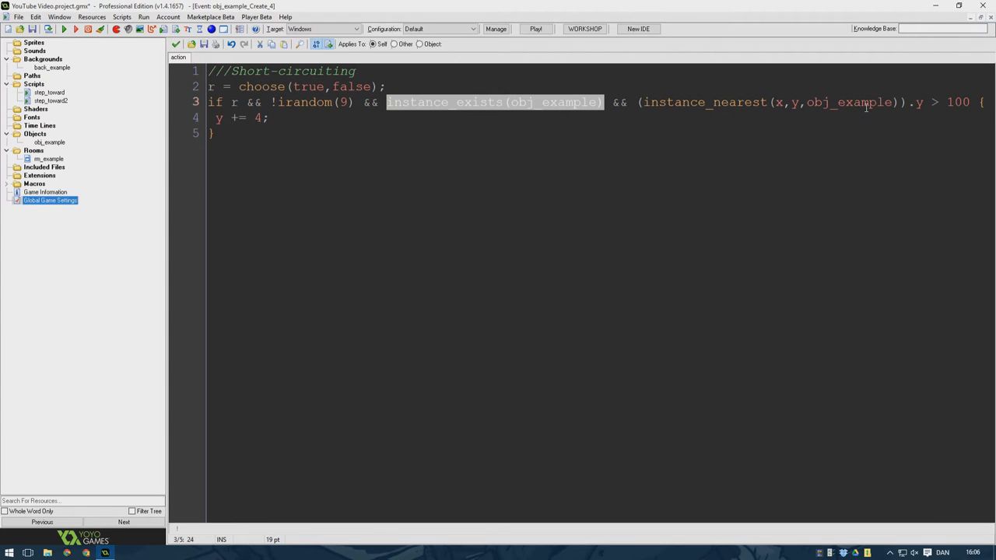
{"action": "left_click", "coordinate": [912, 102]}
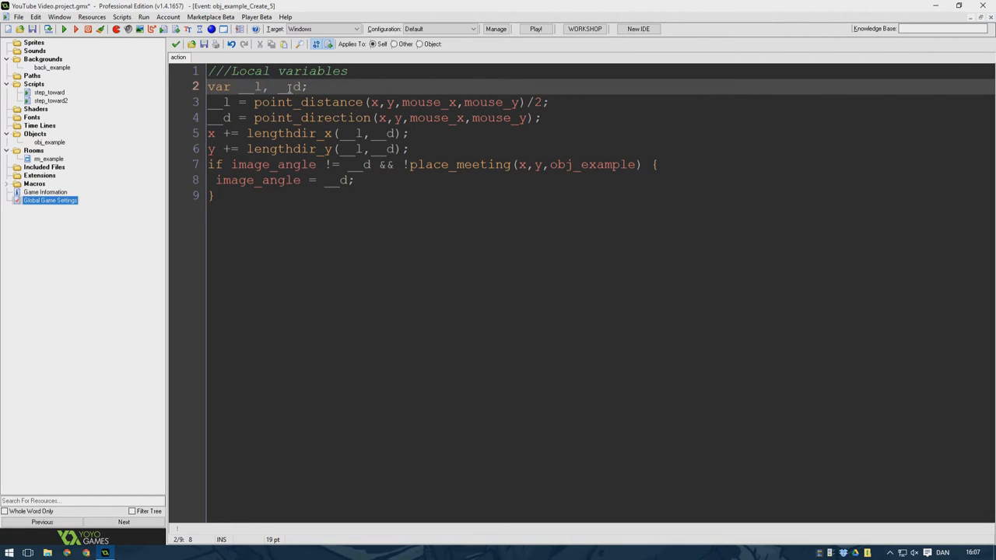
Step: Point out the point_distance line and image_angle condition in the local variables example
{"action": "type", "text": "="}
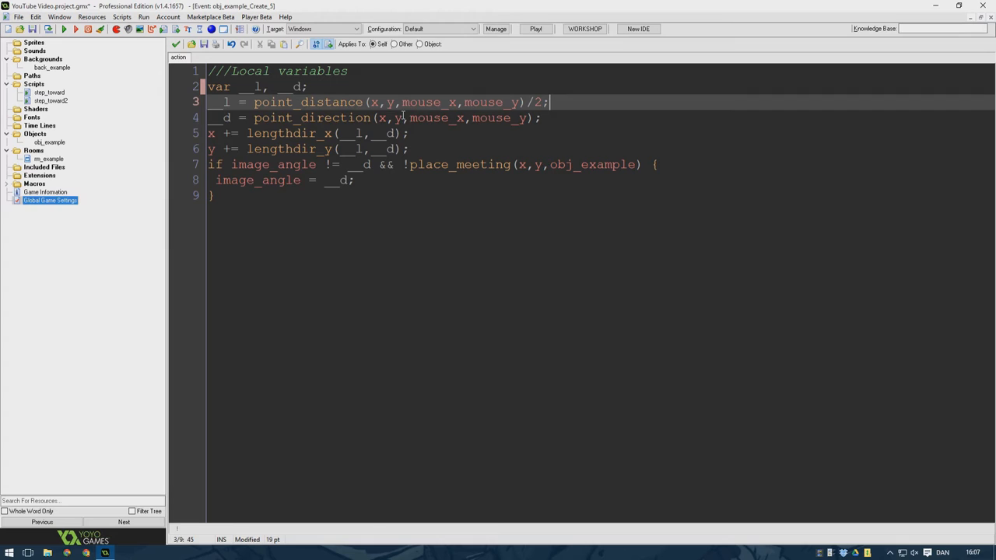
{"action": "left_click", "coordinate": [551, 118]}
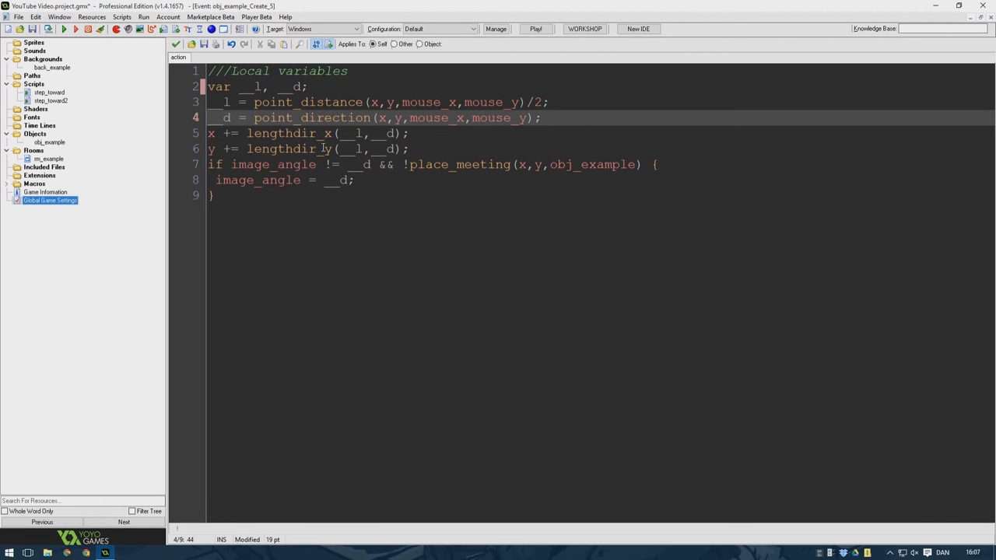
{"action": "mouse_move", "coordinate": [323, 148]}
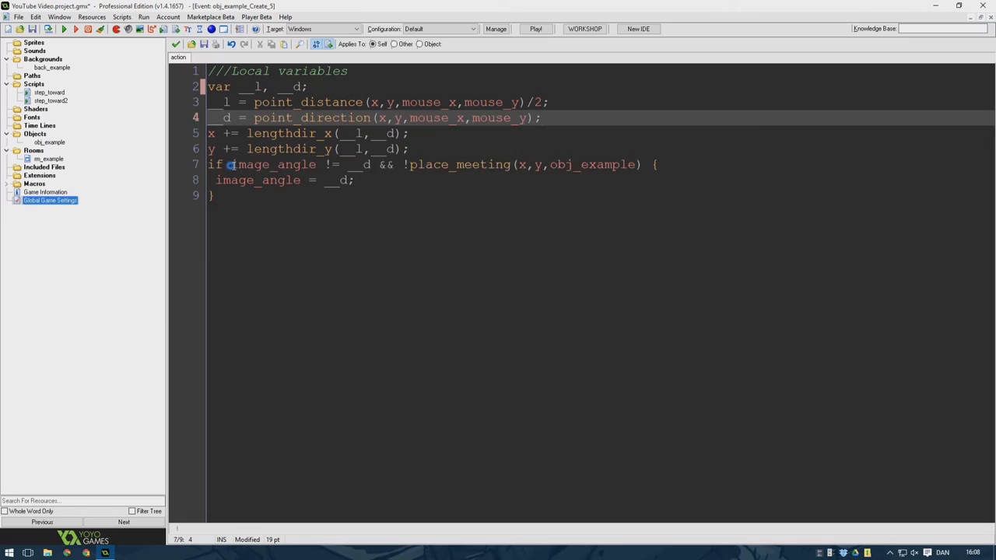
{"action": "double_click", "coordinate": [273, 165]}
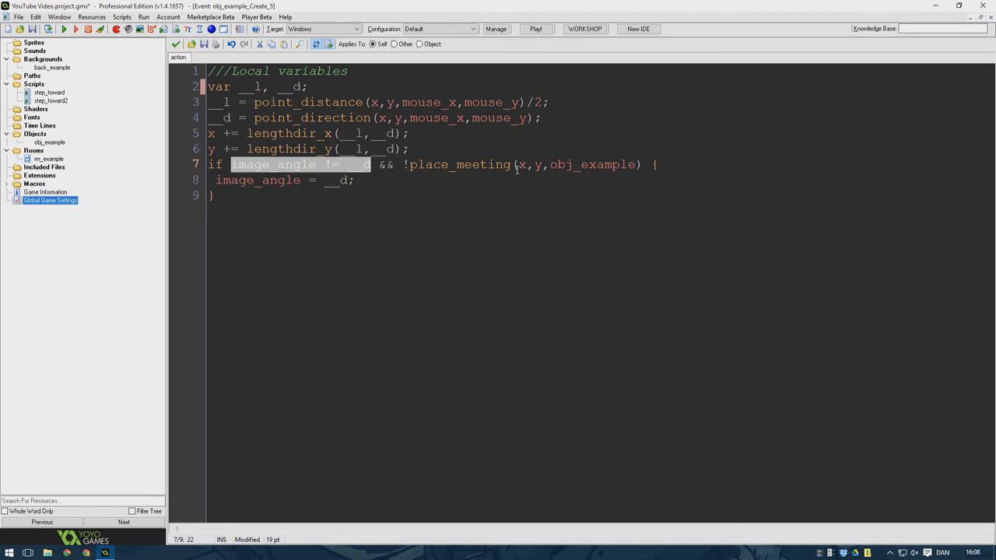
{"action": "left_click", "coordinate": [566, 165]}
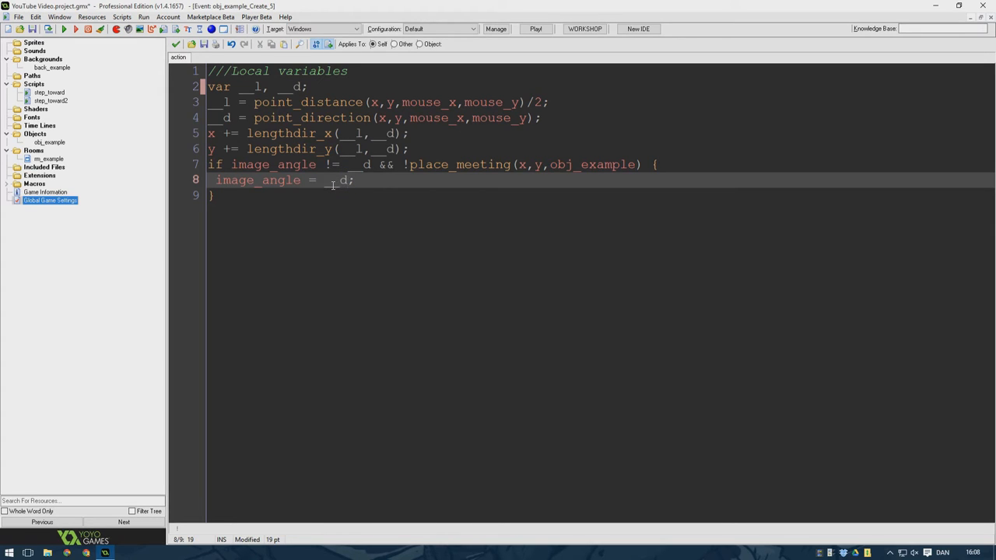
{"action": "type", "text": "_toward(mouse_x,mouse_y) {"}
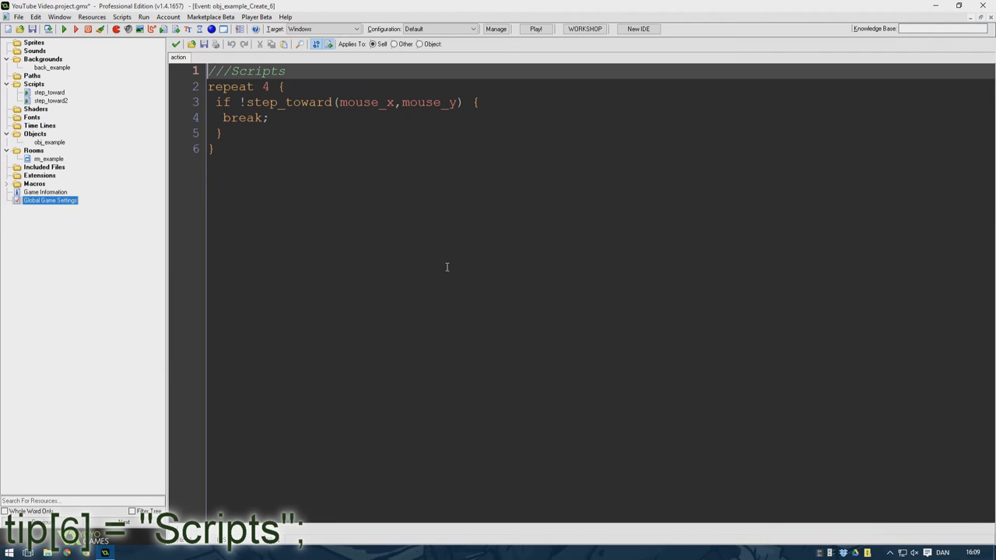
{"action": "mouse_move", "coordinate": [339, 133]}
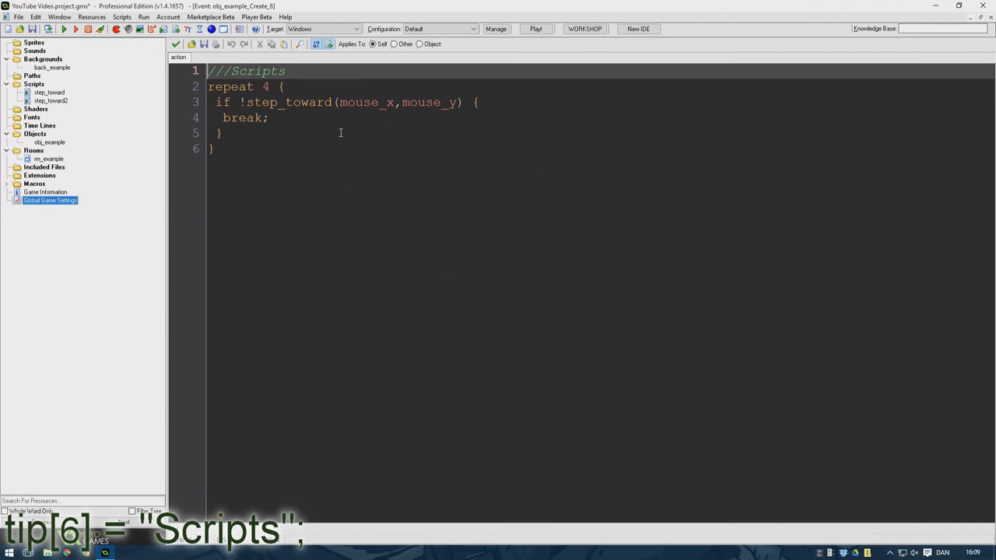
{"action": "mouse_move", "coordinate": [312, 145]}
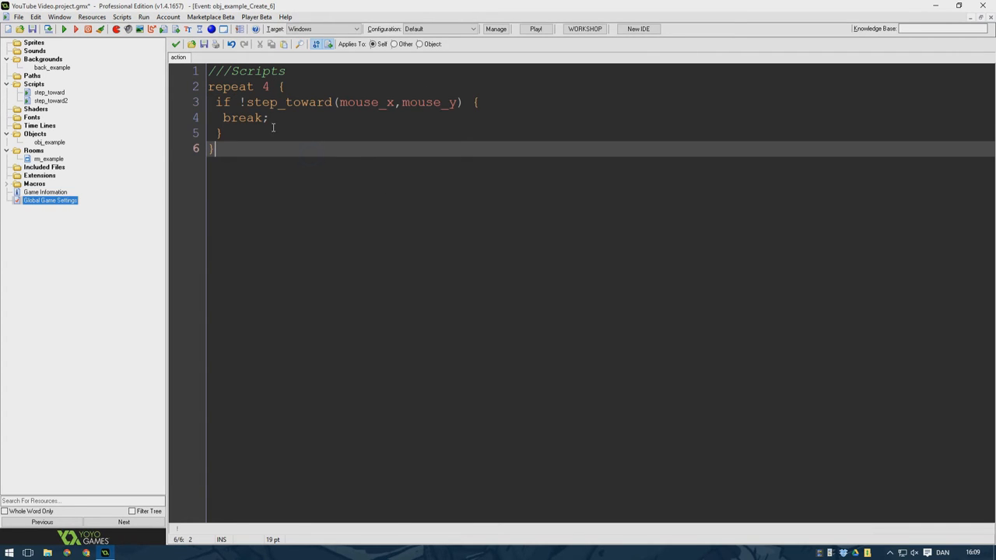
{"action": "double_click", "coordinate": [231, 87]}
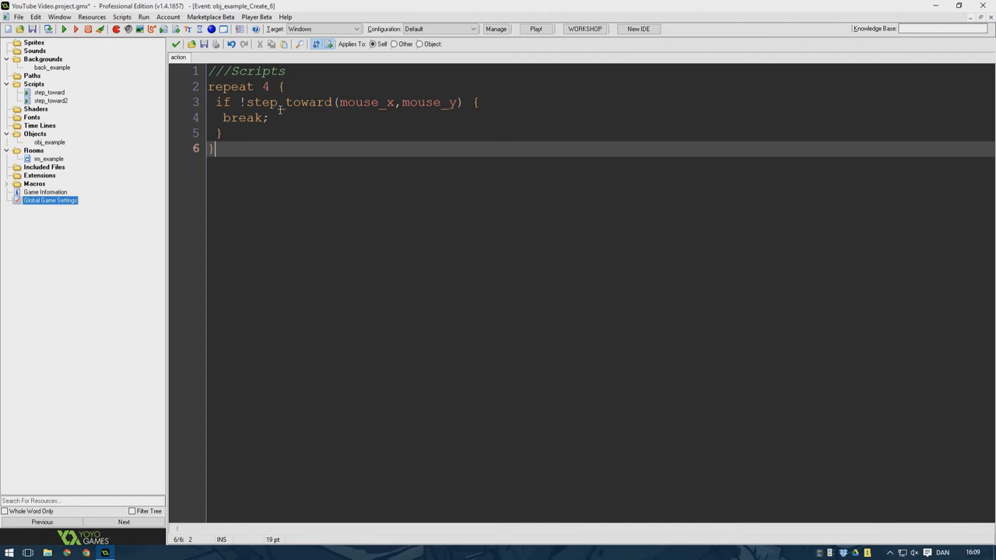
{"action": "mouse_move", "coordinate": [302, 118]}
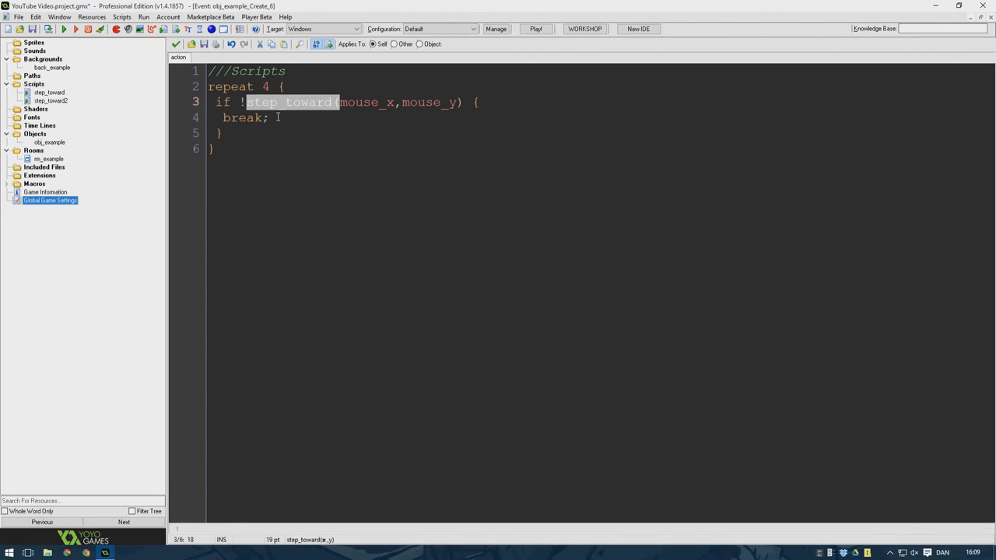
{"action": "double_click", "coordinate": [246, 118]}
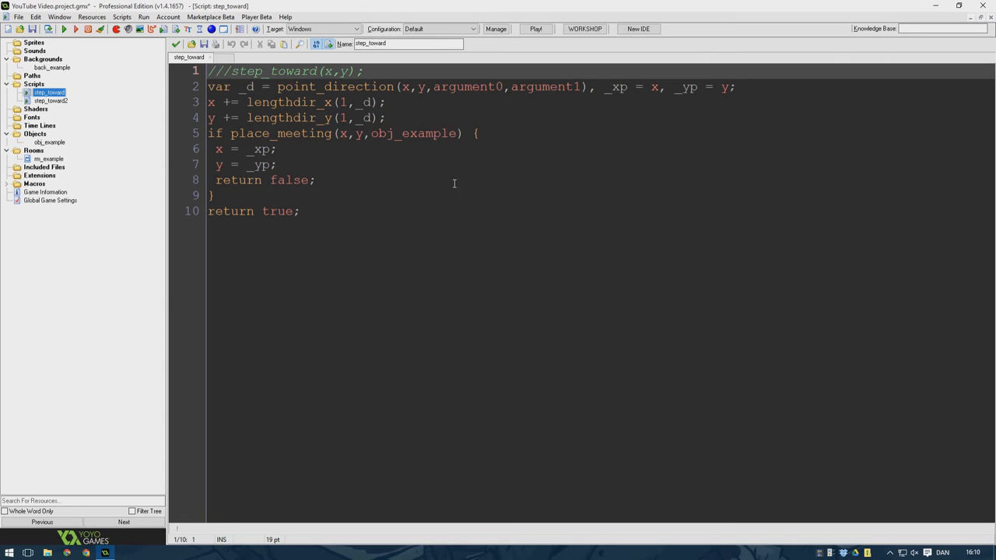
{"action": "mouse_move", "coordinate": [367, 218]}
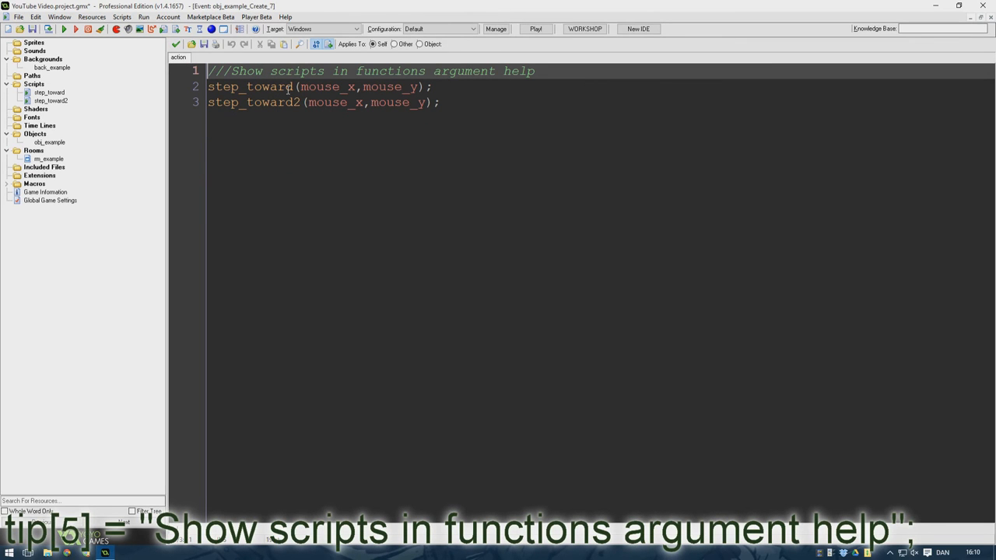
Step: Highlight the step_toward(mouse_x,mouse_y) call so its argument hint shows in the status bar
{"action": "double_click", "coordinate": [288, 103]}
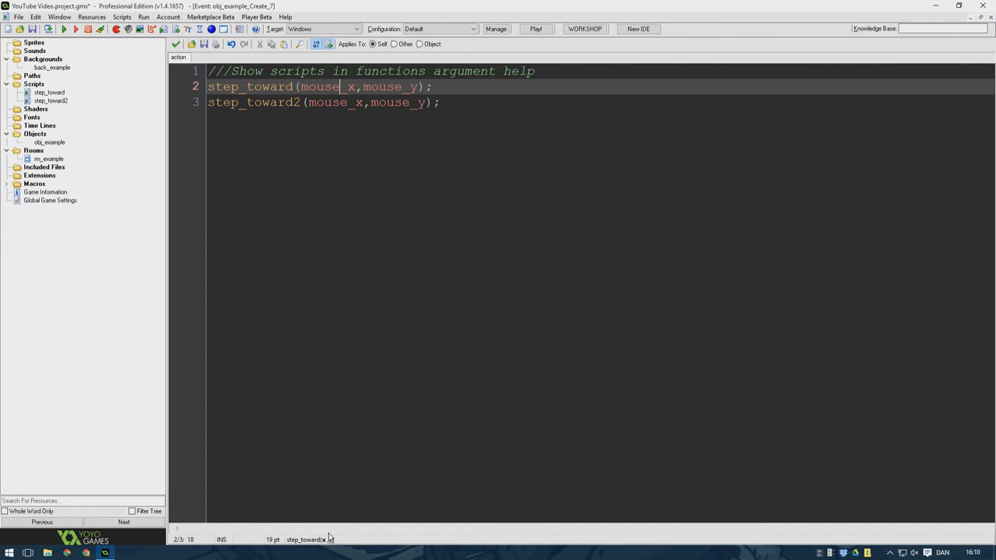
{"action": "mouse_move", "coordinate": [325, 531]}
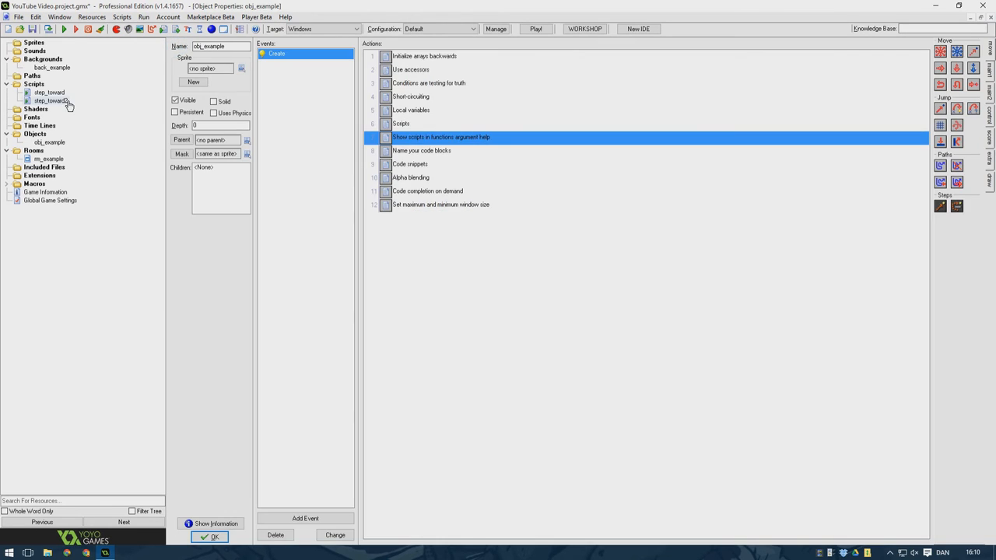
Step: Add the ///step_toward(x,y); header comment to the step_toward script
{"action": "double_click", "coordinate": [50, 100]}
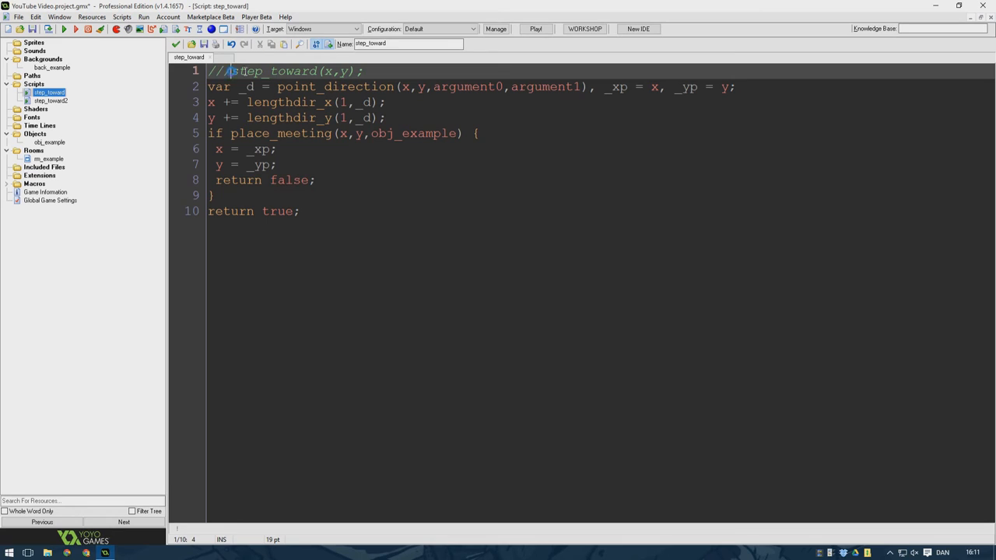
{"action": "type", "text": "/"}
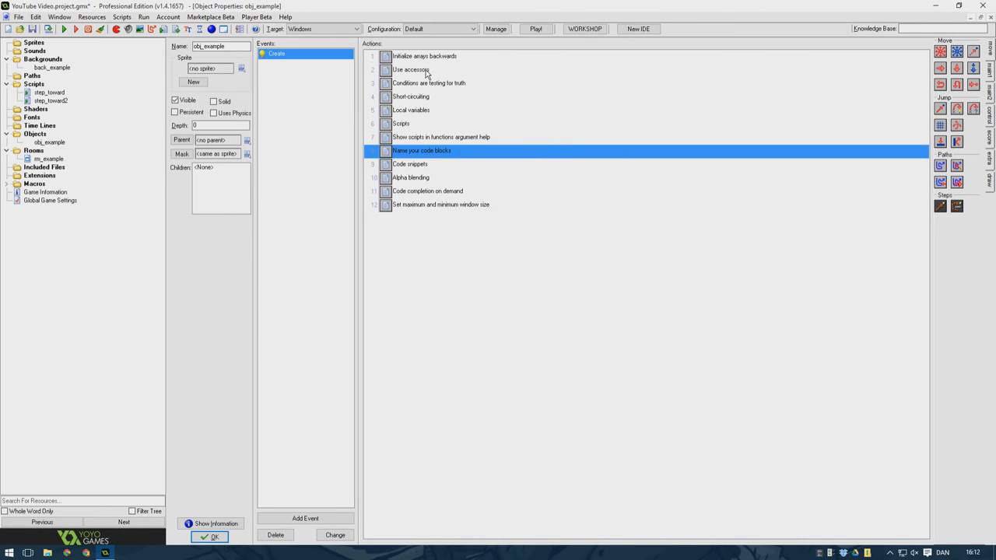
{"action": "mouse_move", "coordinate": [426, 190]}
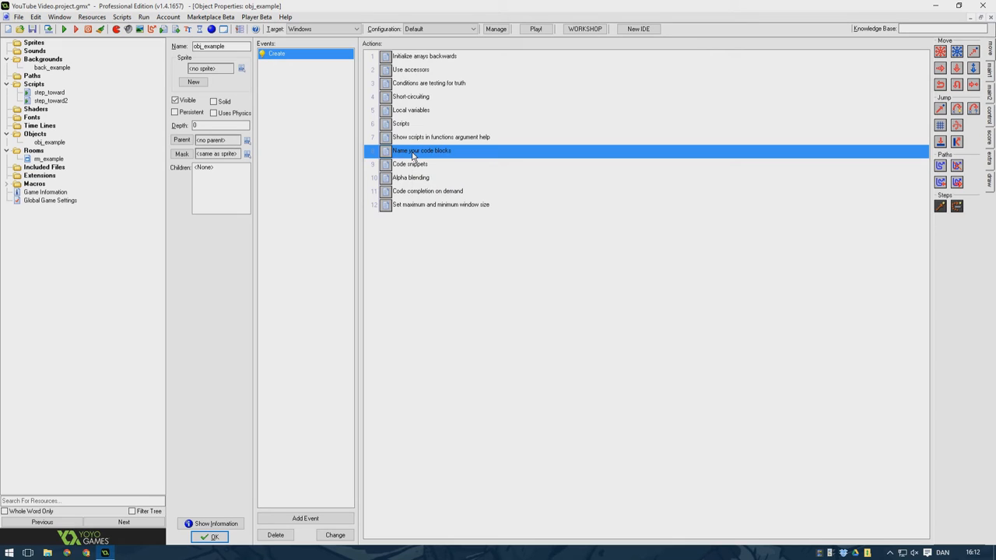
Step: Insert the if-else snippet template into the Code snippets block and remove it again
{"action": "double_click", "coordinate": [410, 165]}
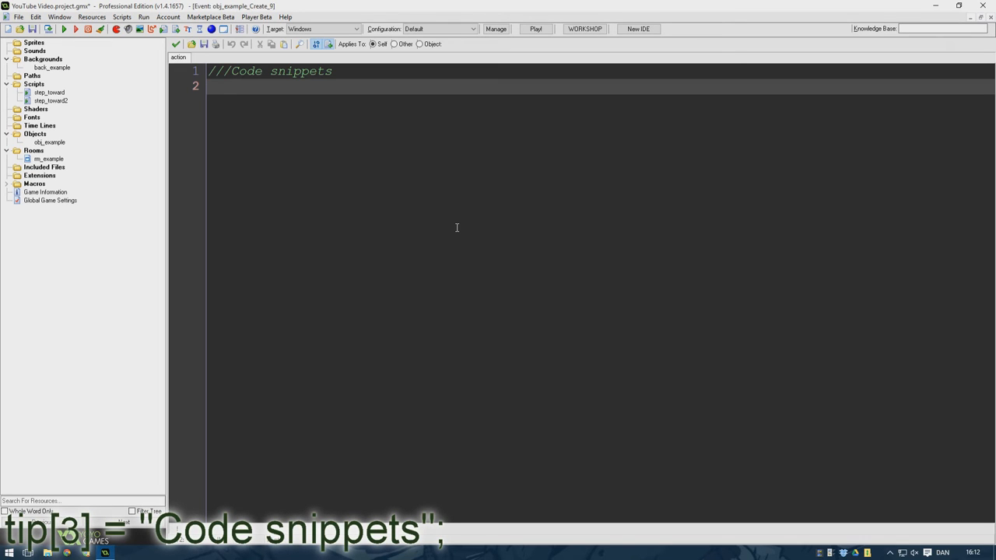
{"action": "mouse_move", "coordinate": [455, 228]}
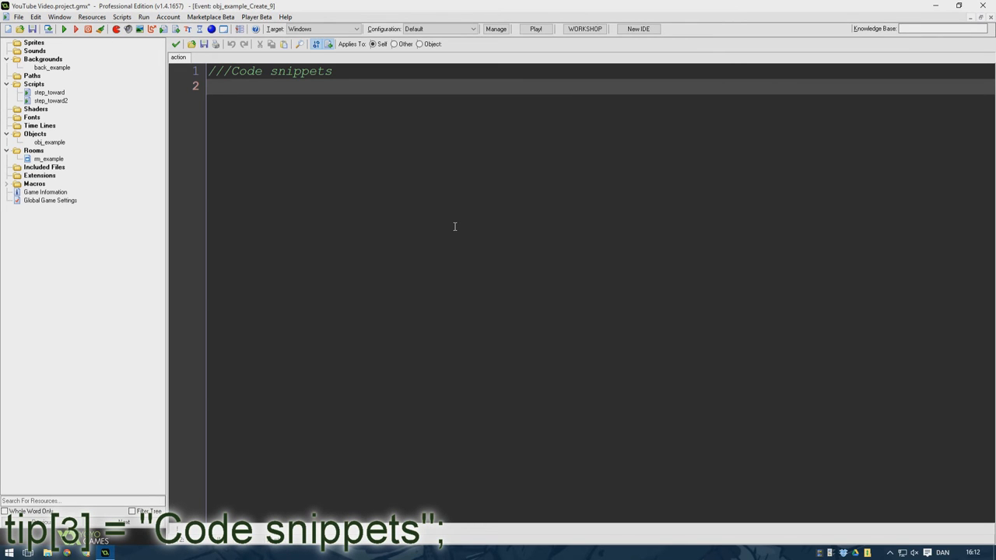
{"action": "mouse_move", "coordinate": [448, 227]}
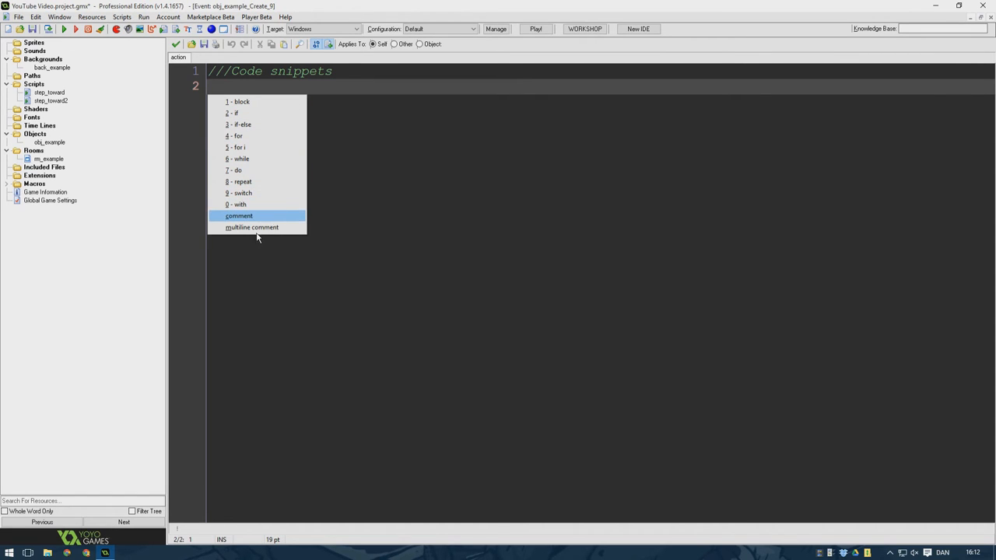
{"action": "left_click", "coordinate": [243, 125]}
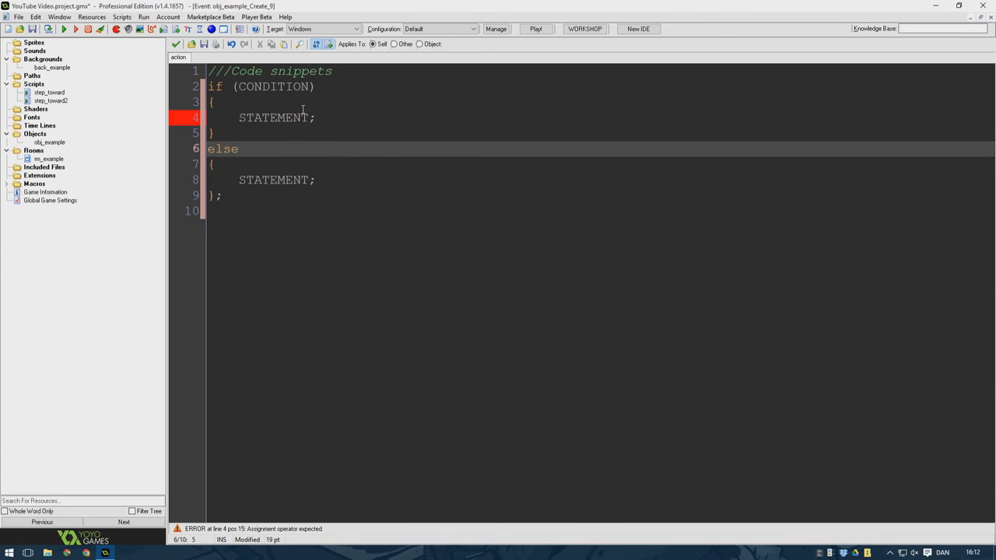
{"action": "double_click", "coordinate": [273, 87]}
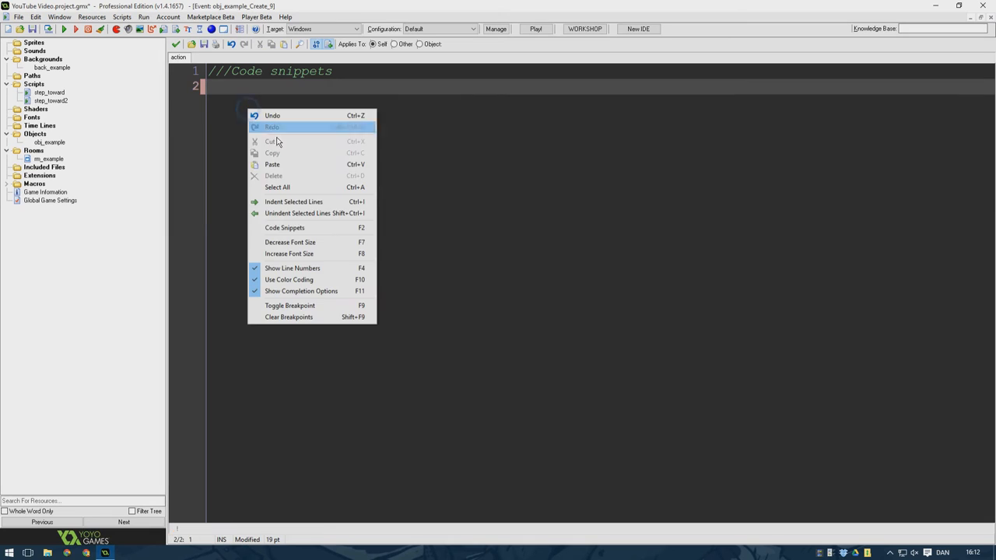
{"action": "mouse_move", "coordinate": [241, 149]}
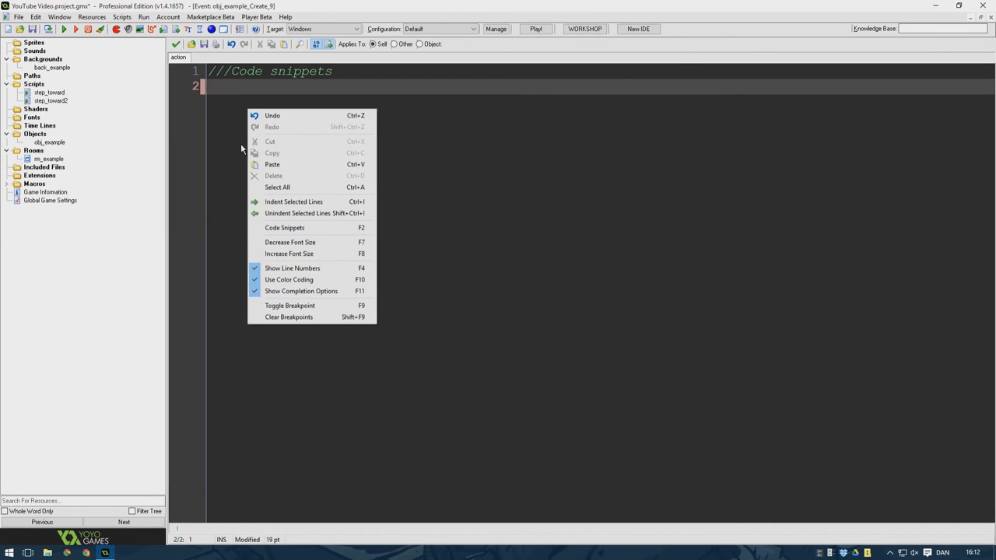
{"action": "mouse_move", "coordinate": [300, 227]}
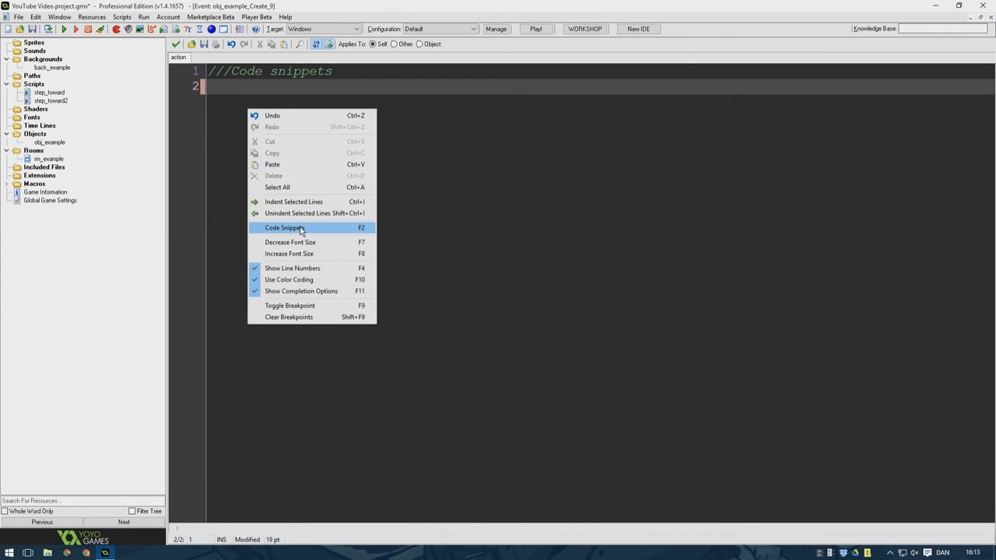
Step: Insert the repeat loop template from the Code Snippets list below the header comment
{"action": "left_click", "coordinate": [285, 228]}
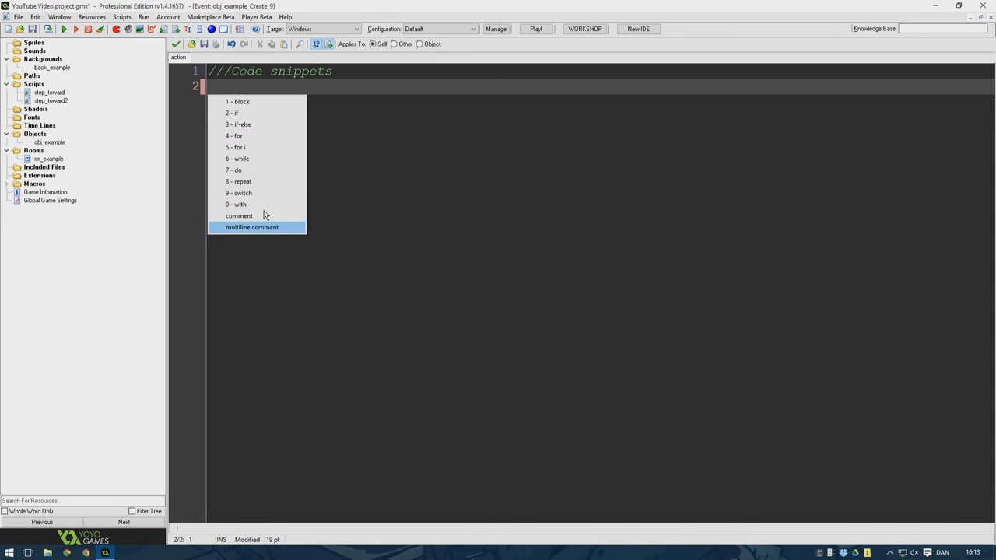
{"action": "left_click", "coordinate": [239, 180]}
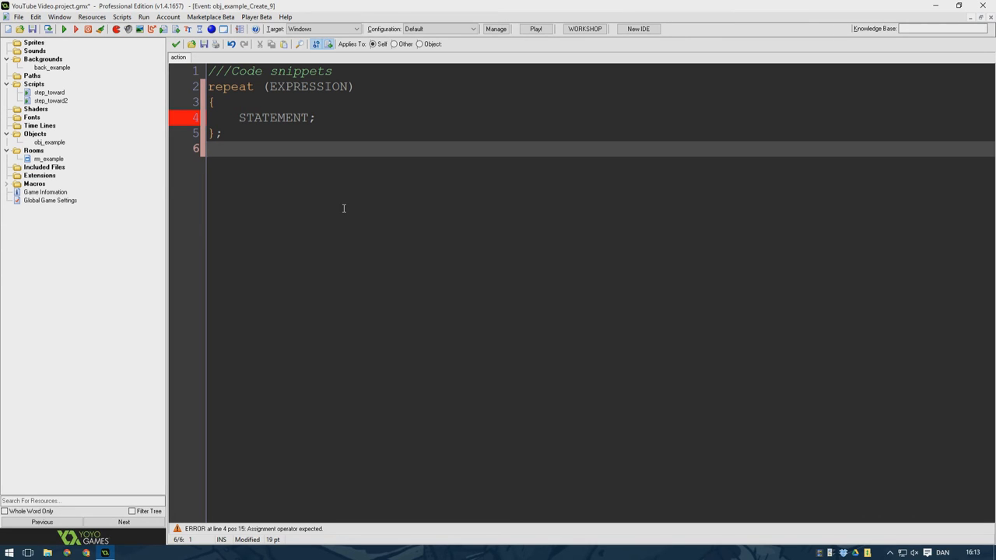
{"action": "mouse_move", "coordinate": [336, 186]}
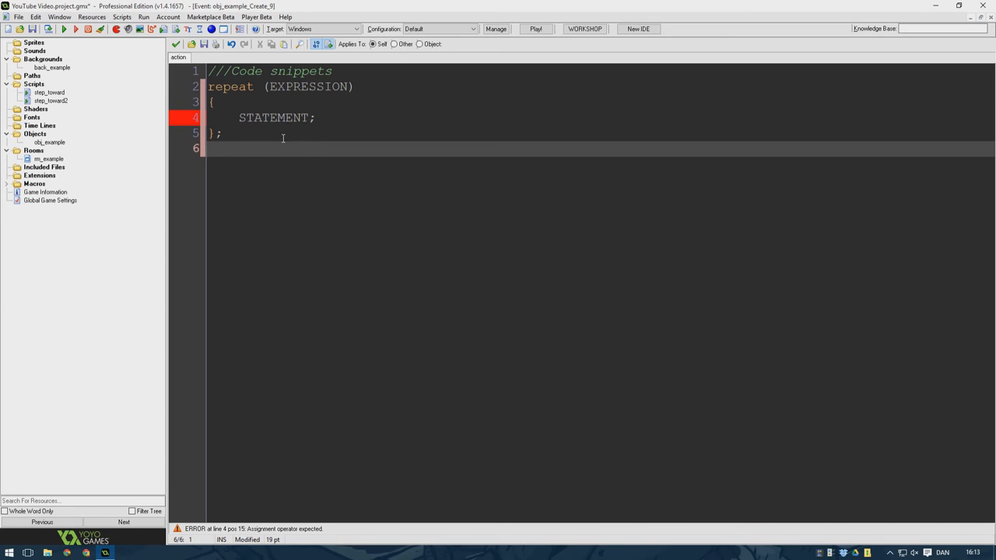
{"action": "mouse_move", "coordinate": [283, 162]}
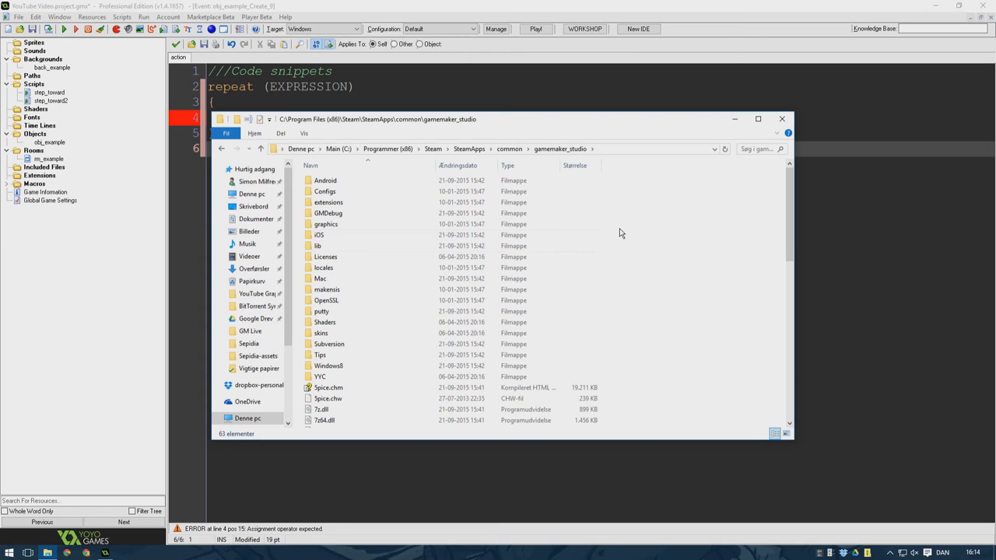
Step: Open snippets.txt from the gamemaker_studio install folder in Notepad
{"action": "scroll", "scroll_direction": "down", "scroll_amount": 3}
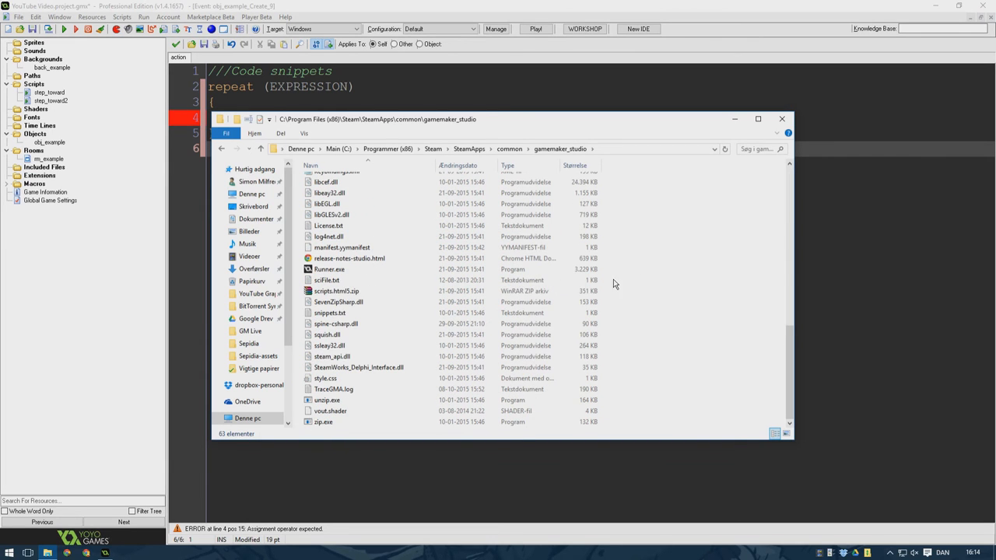
{"action": "double_click", "coordinate": [329, 312]}
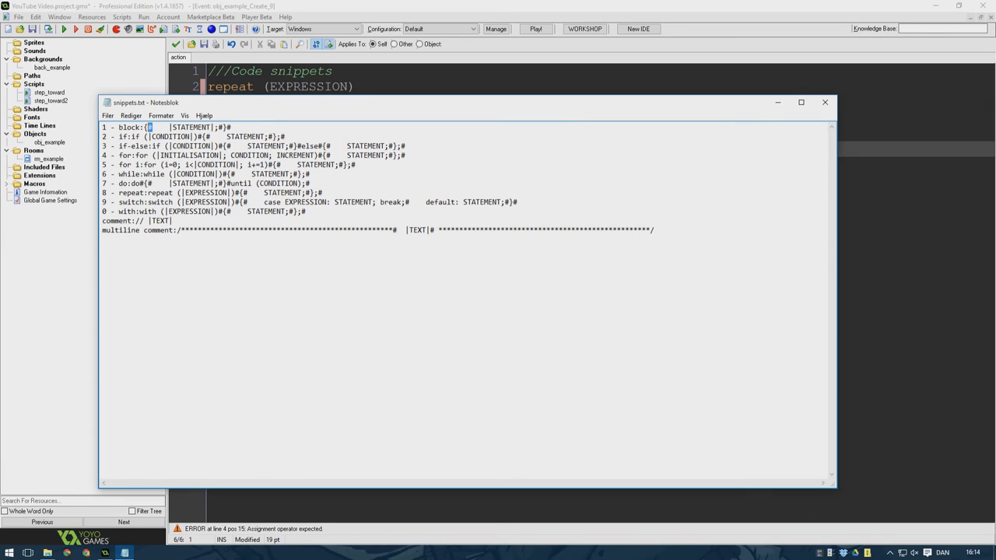
Step: Select the first snippet entry's name, block, and review its template line
{"action": "double_click", "coordinate": [131, 128]}
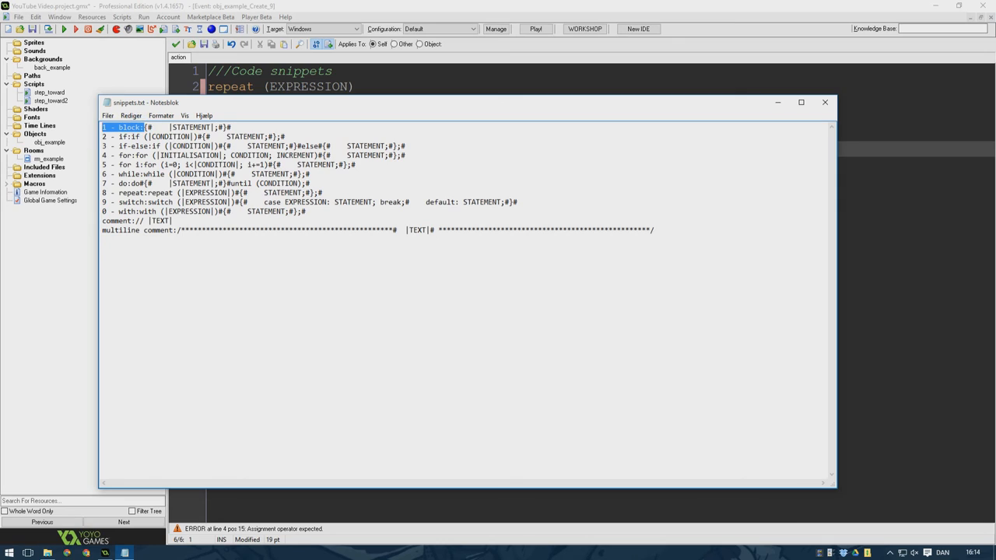
{"action": "left_click", "coordinate": [292, 125]}
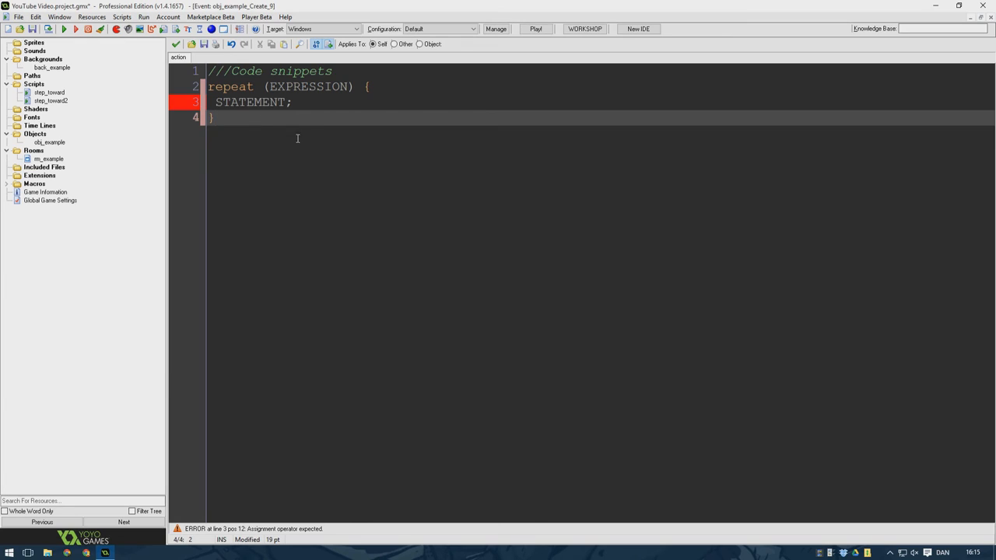
{"action": "mouse_move", "coordinate": [263, 117]}
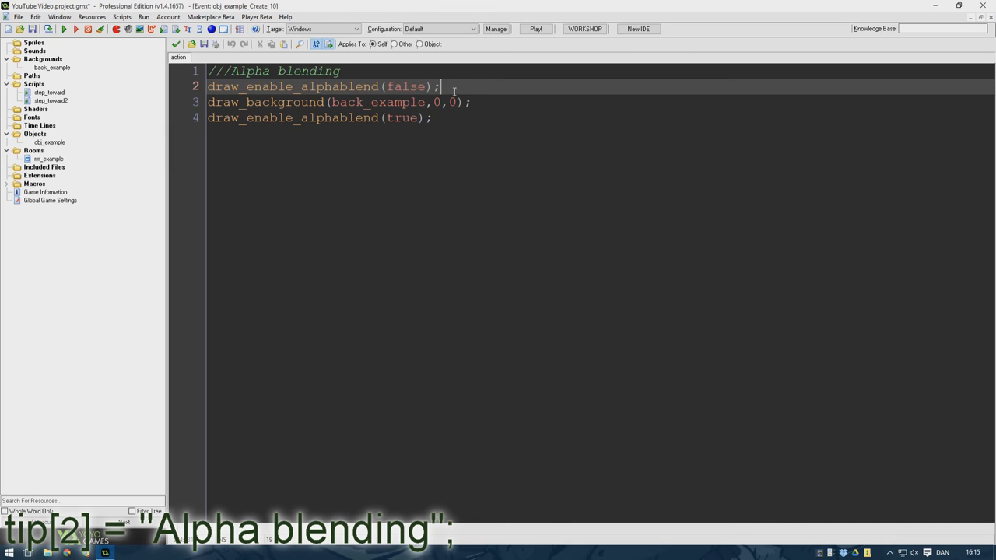
{"action": "mouse_move", "coordinate": [718, 228]}
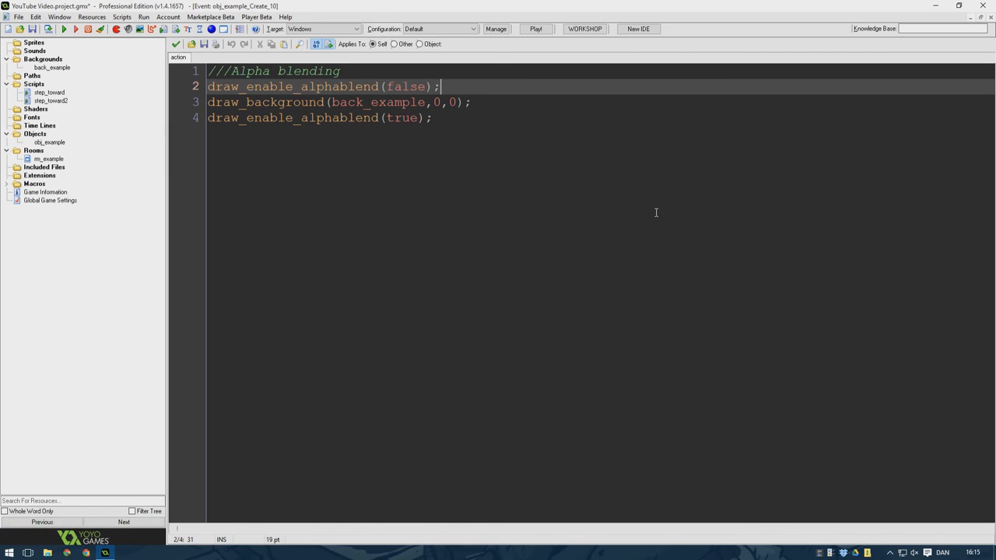
{"action": "mouse_move", "coordinate": [660, 259]}
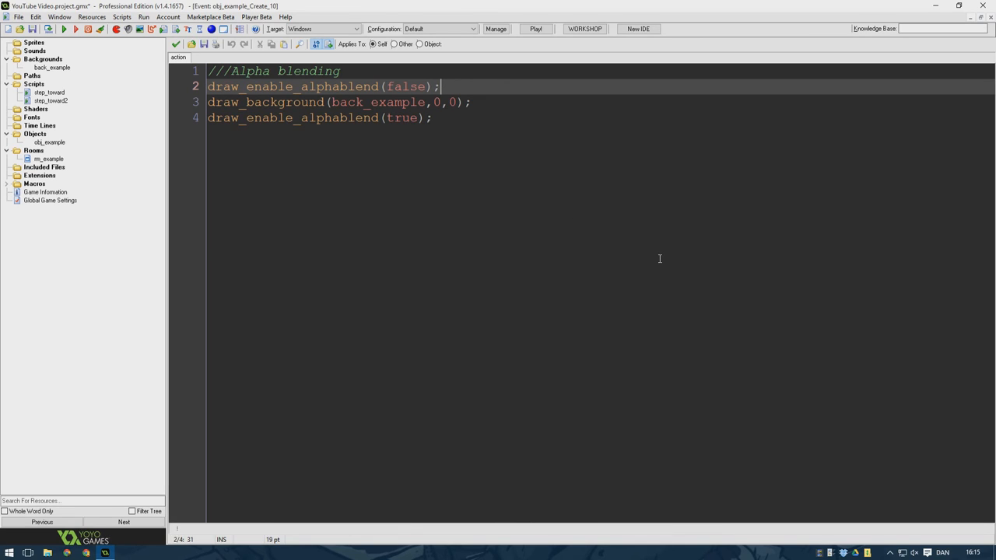
{"action": "mouse_move", "coordinate": [624, 337]}
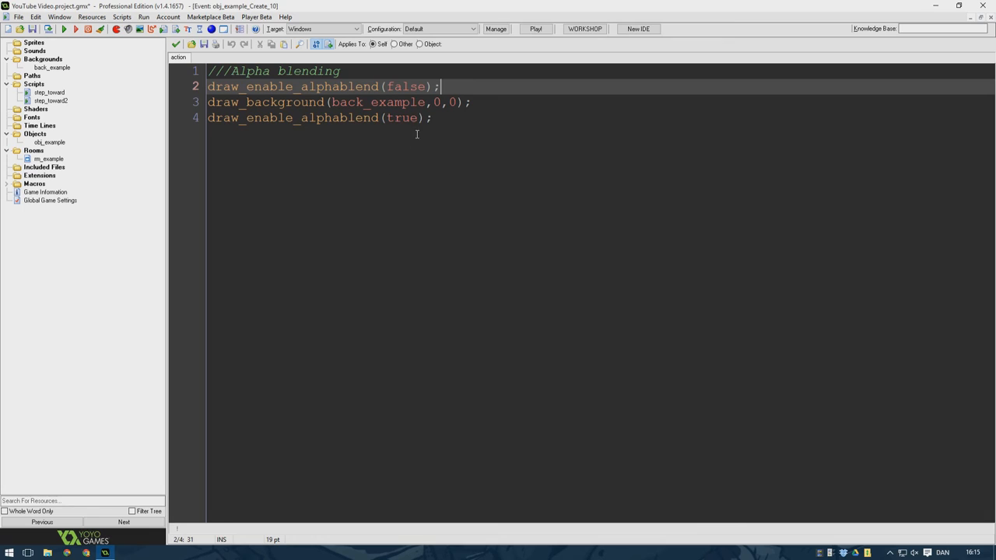
{"action": "mouse_move", "coordinate": [597, 380]}
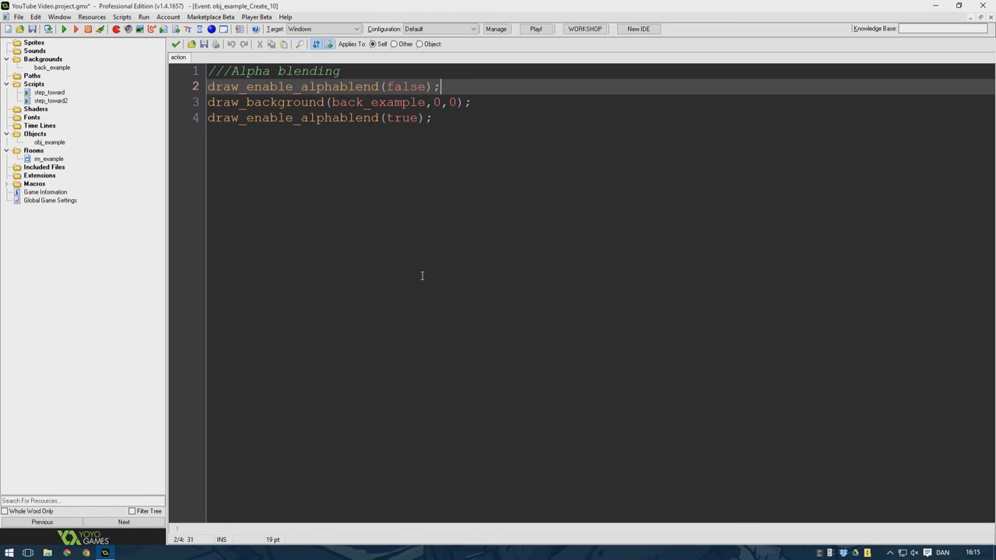
{"action": "mouse_move", "coordinate": [572, 311]}
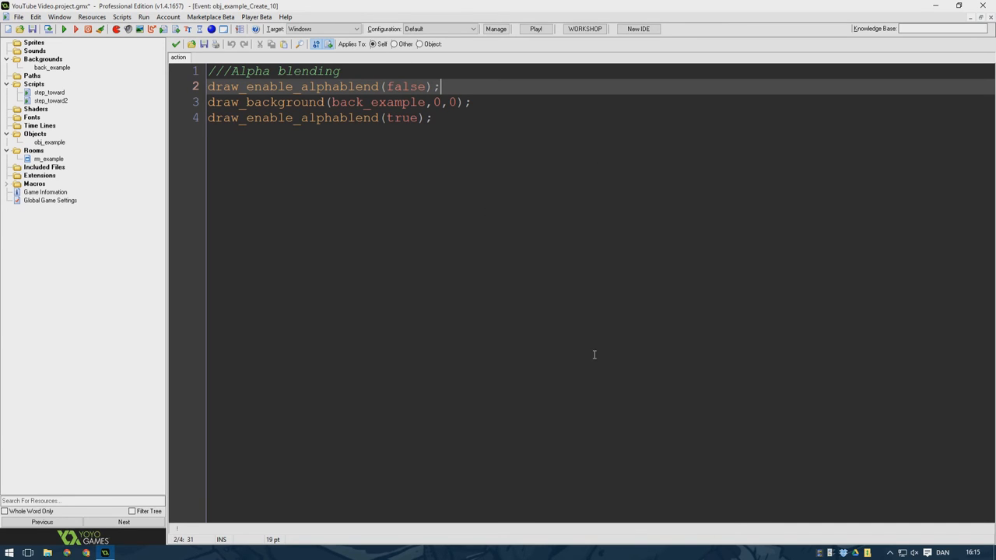
{"action": "mouse_move", "coordinate": [540, 268]}
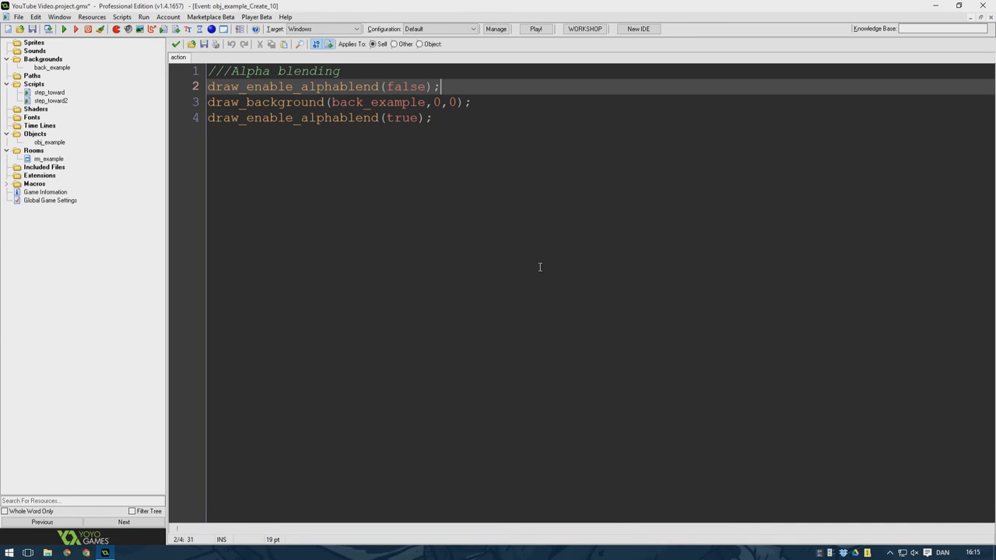
{"action": "mouse_move", "coordinate": [468, 431]}
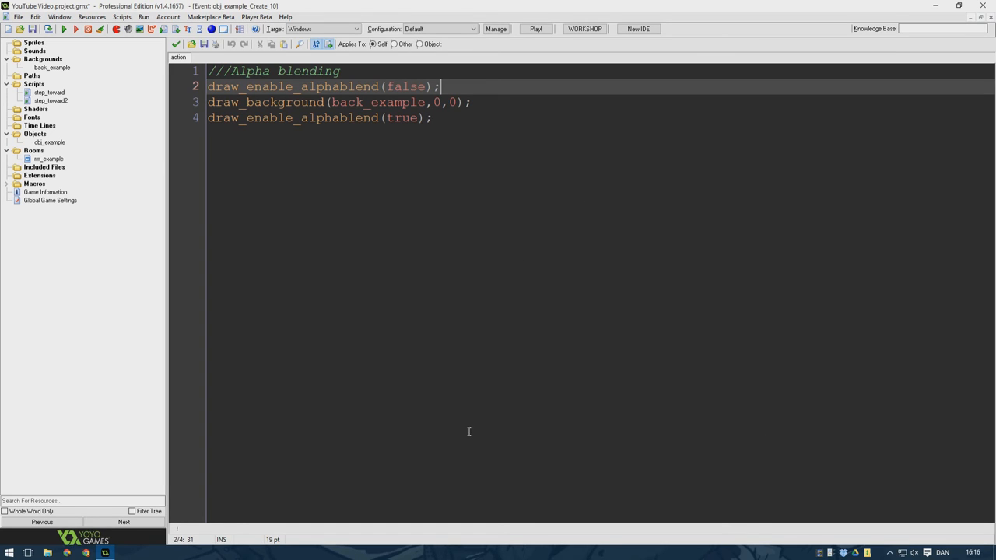
{"action": "mouse_move", "coordinate": [769, 216]}
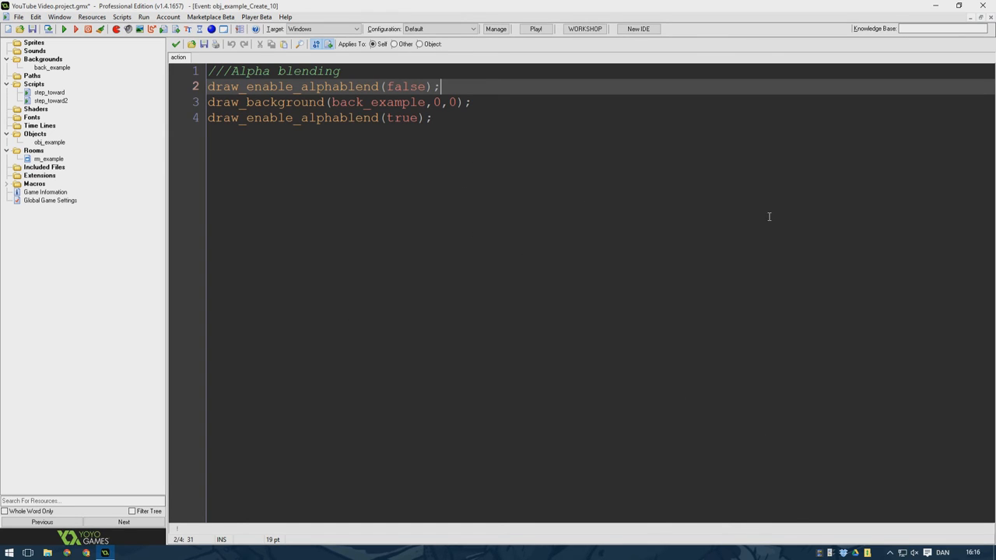
{"action": "mouse_move", "coordinate": [494, 168]}
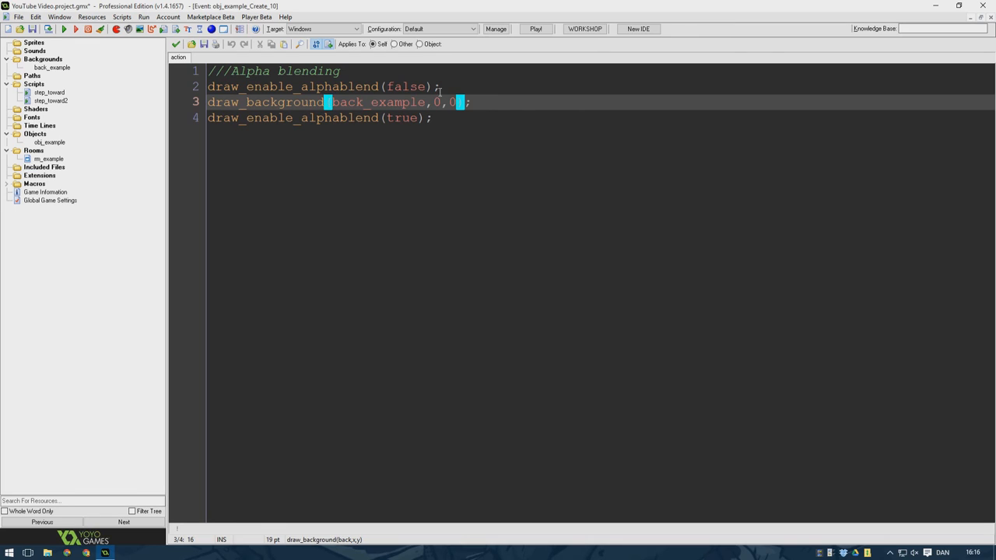
Step: Point out the draw_enable_alphablend line that turns blending off before the background draw
{"action": "left_click", "coordinate": [355, 87]}
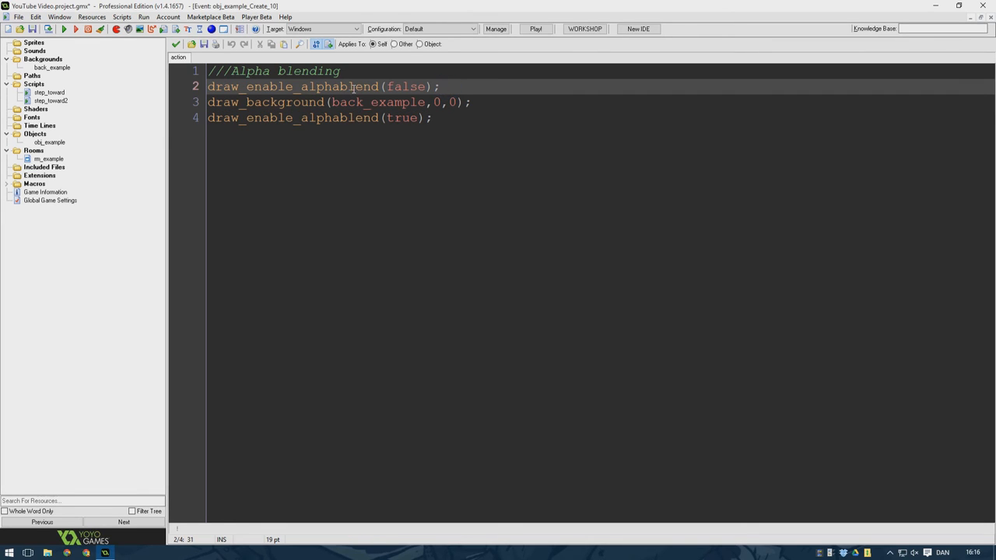
{"action": "mouse_move", "coordinate": [367, 130]}
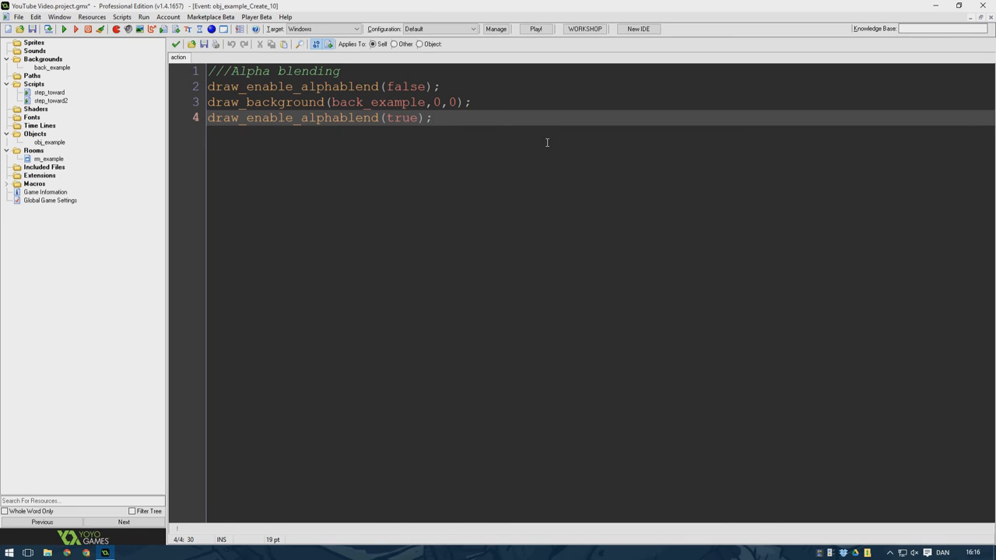
{"action": "mouse_move", "coordinate": [644, 192]}
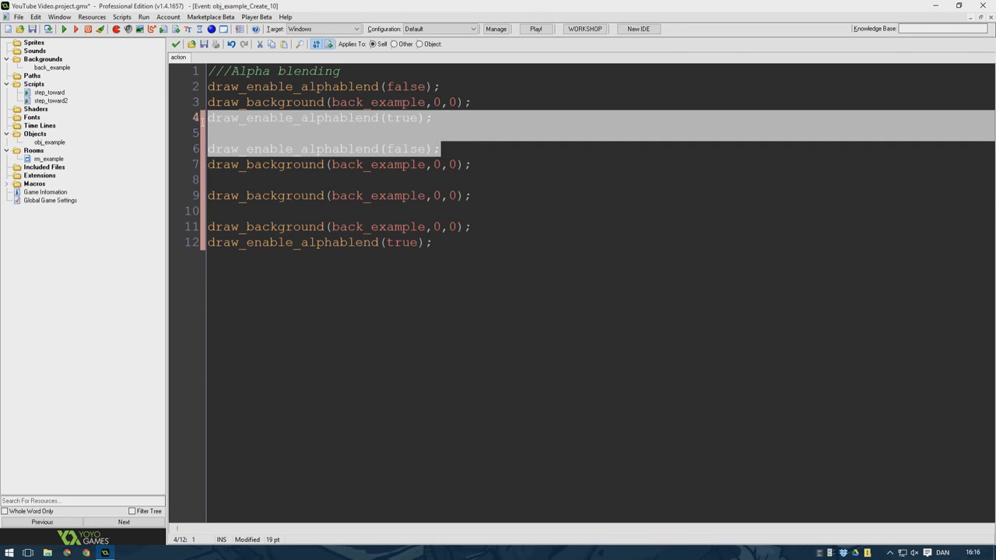
{"action": "key", "text": "Delete"}
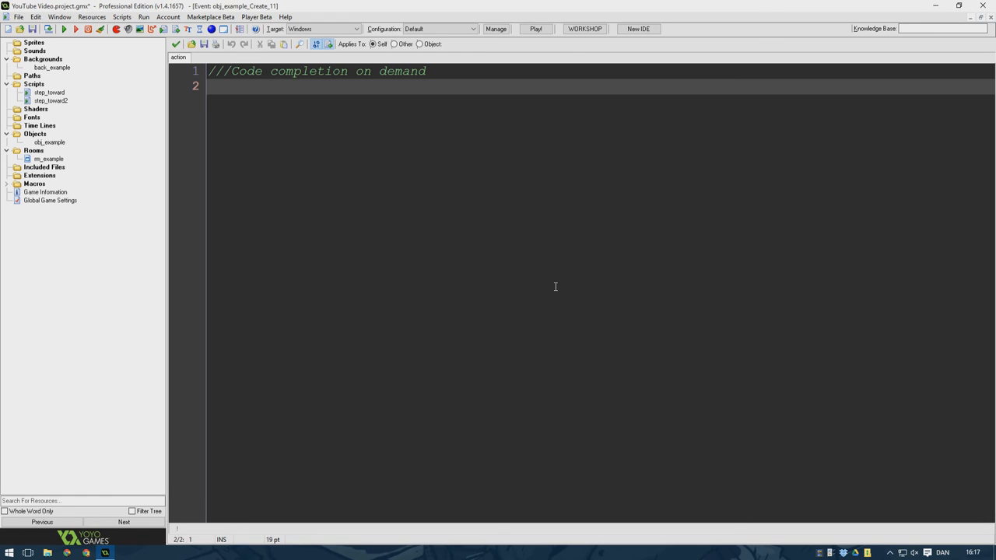
Step: Type partial names like 'dir' and 'place_met' to show completion suggestions appearing, then erase them
{"action": "type", "text": "dir"}
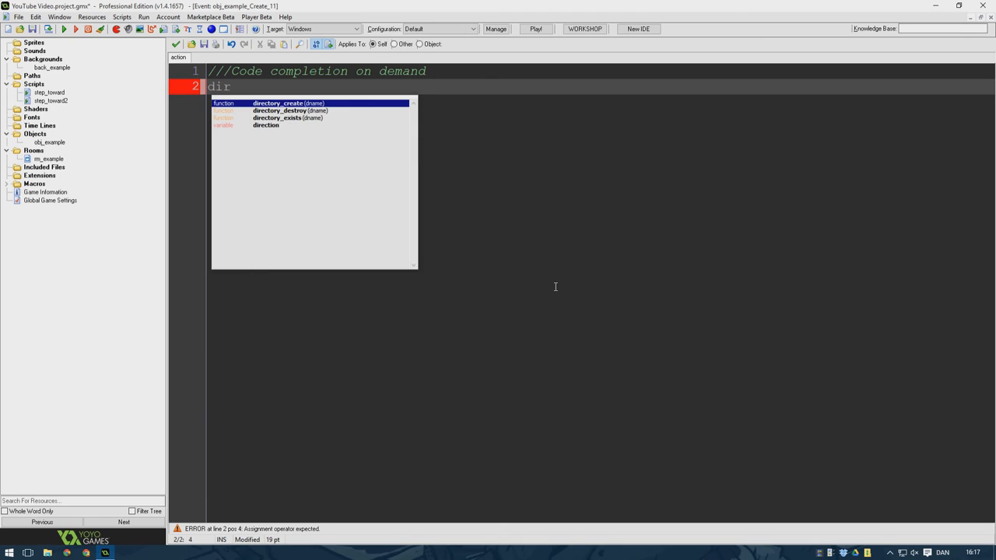
{"action": "key", "text": "Escape"}
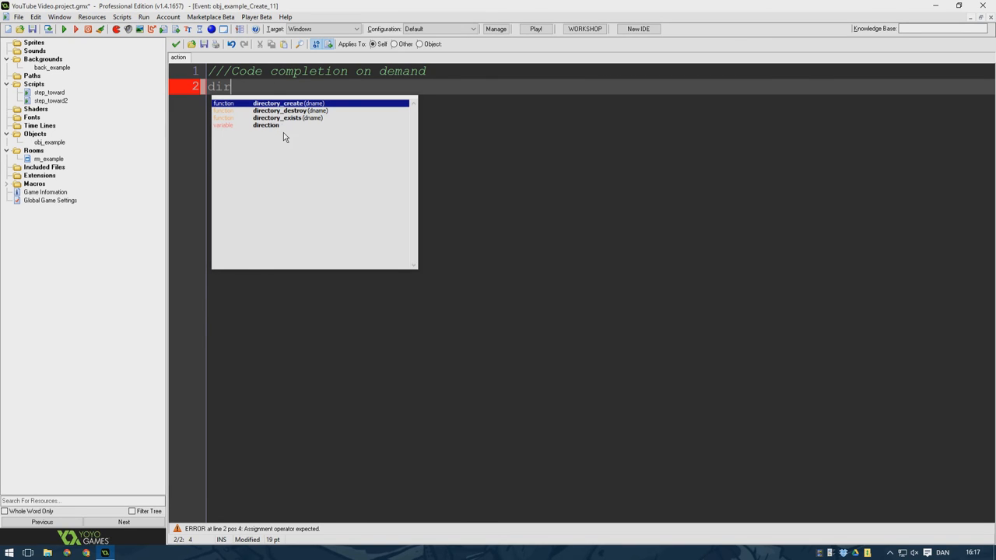
{"action": "mouse_move", "coordinate": [272, 124]}
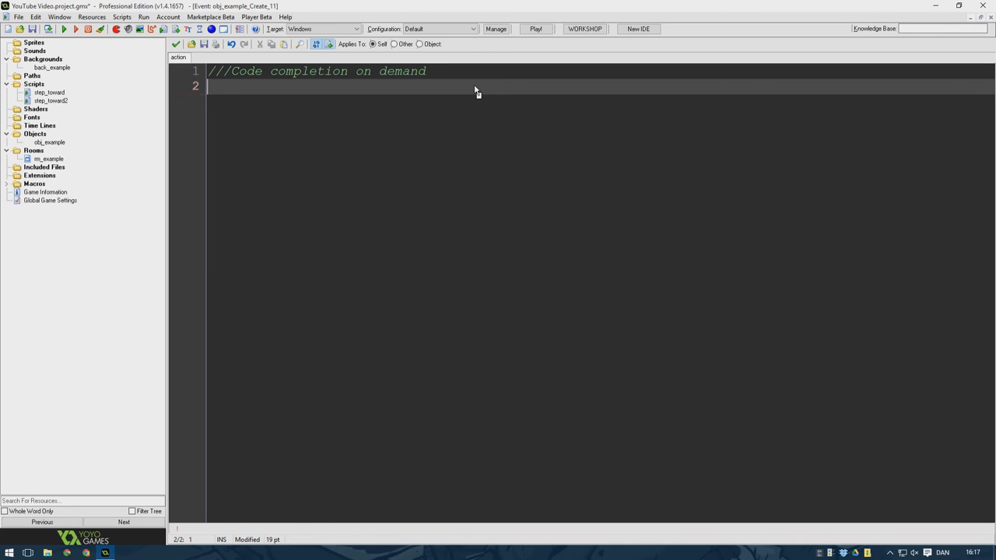
{"action": "type", "text": "dir"}
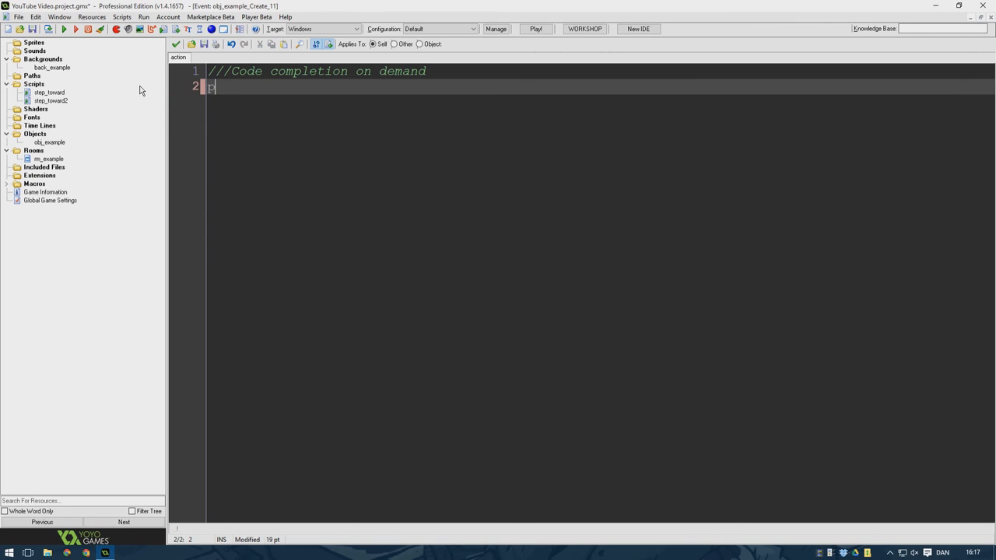
{"action": "type", "text": "place_met"}
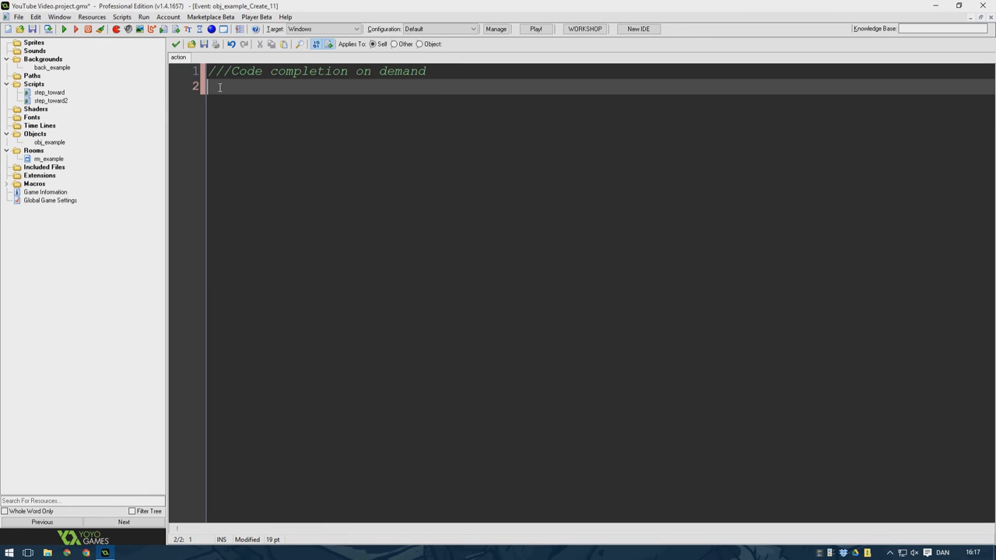
{"action": "mouse_move", "coordinate": [385, 129]}
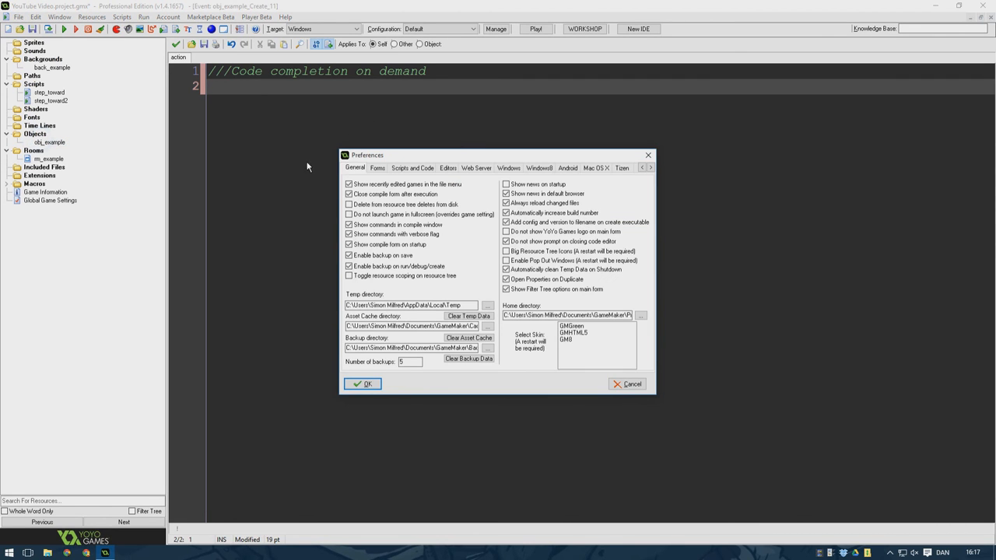
Step: In Scripts and Code preferences, turn off Show auto-completion options and confirm with OK
{"action": "left_click", "coordinate": [412, 168]}
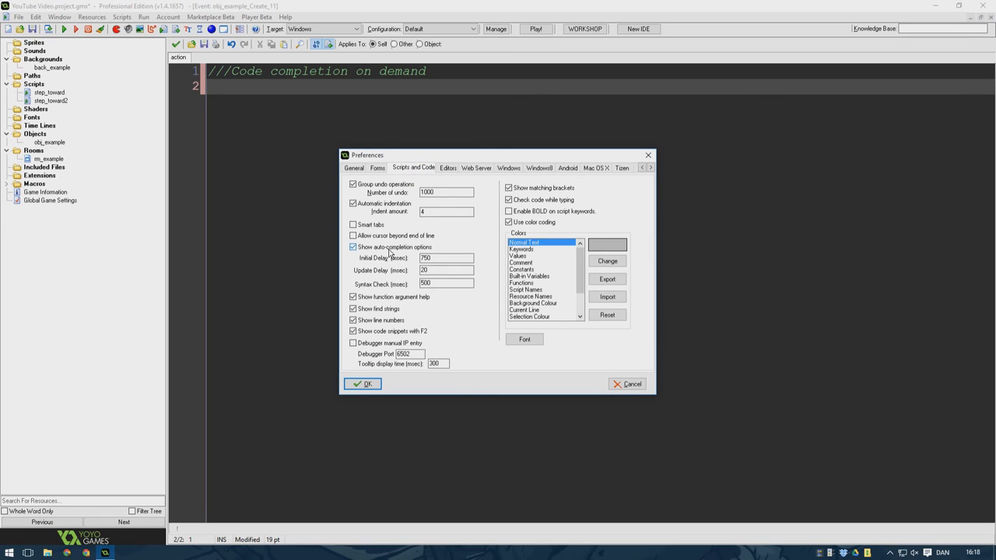
{"action": "left_click", "coordinate": [353, 245]}
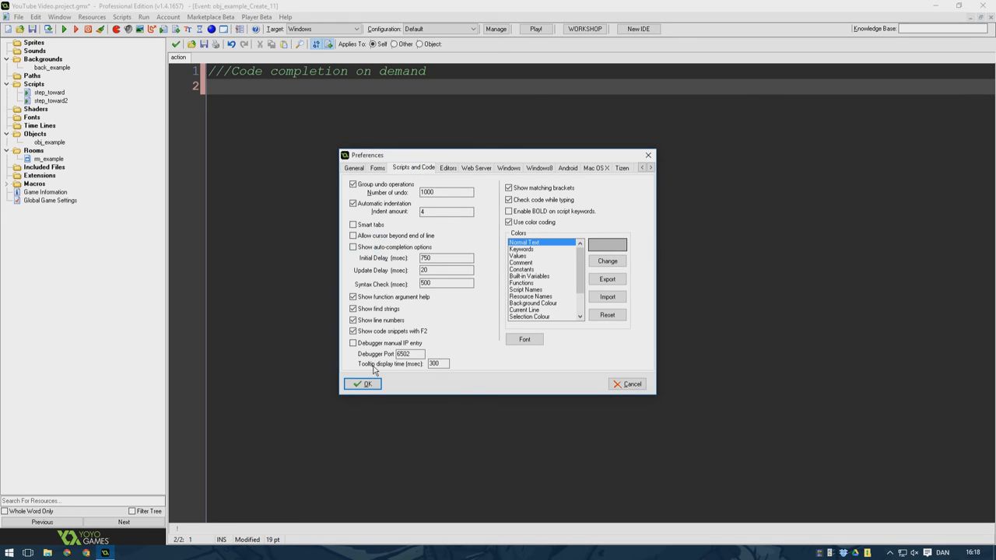
{"action": "left_click", "coordinate": [363, 383]}
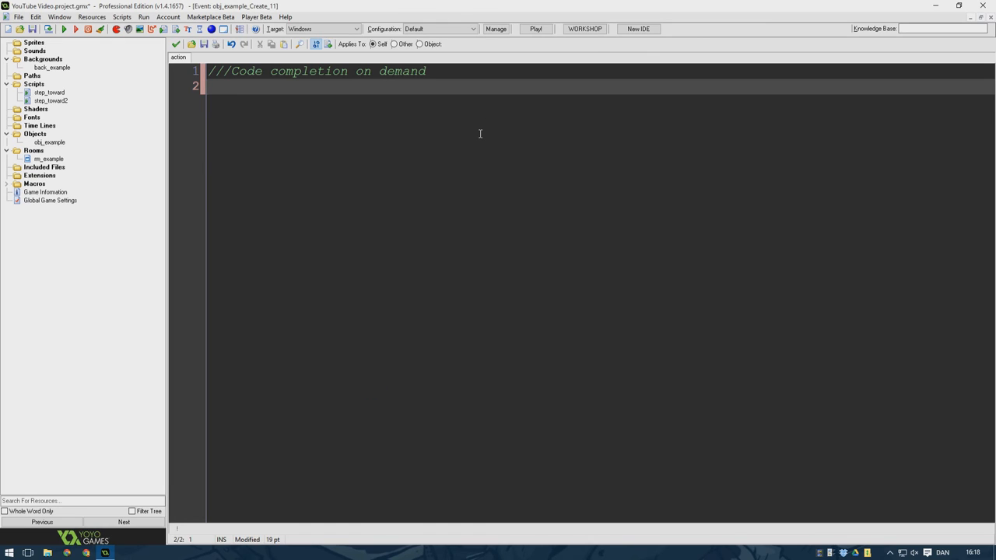
Step: Type 'dir' to confirm suggestions no longer appear automatically before moving to the window size tip
{"action": "type", "text": "dir"}
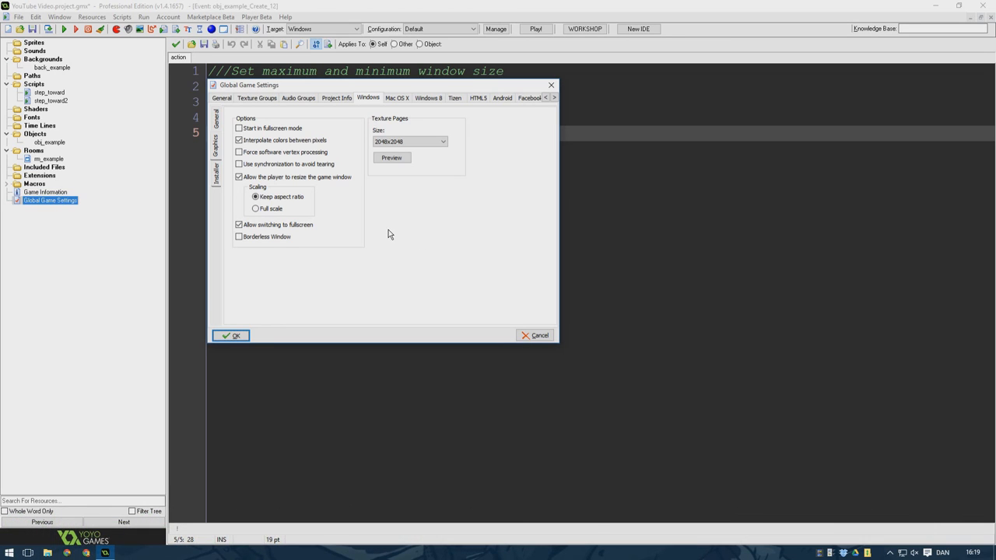
{"action": "mouse_move", "coordinate": [396, 222]}
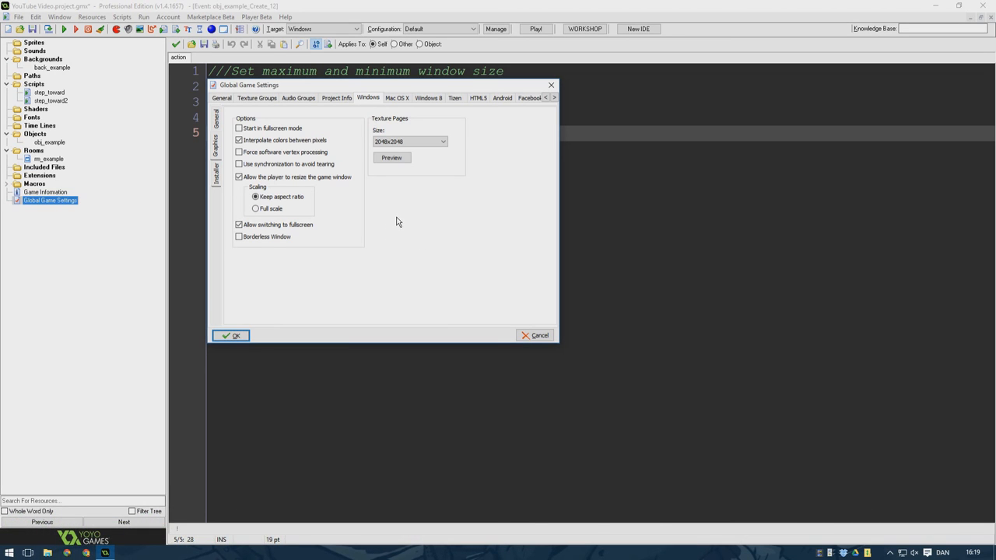
{"action": "mouse_move", "coordinate": [376, 216]}
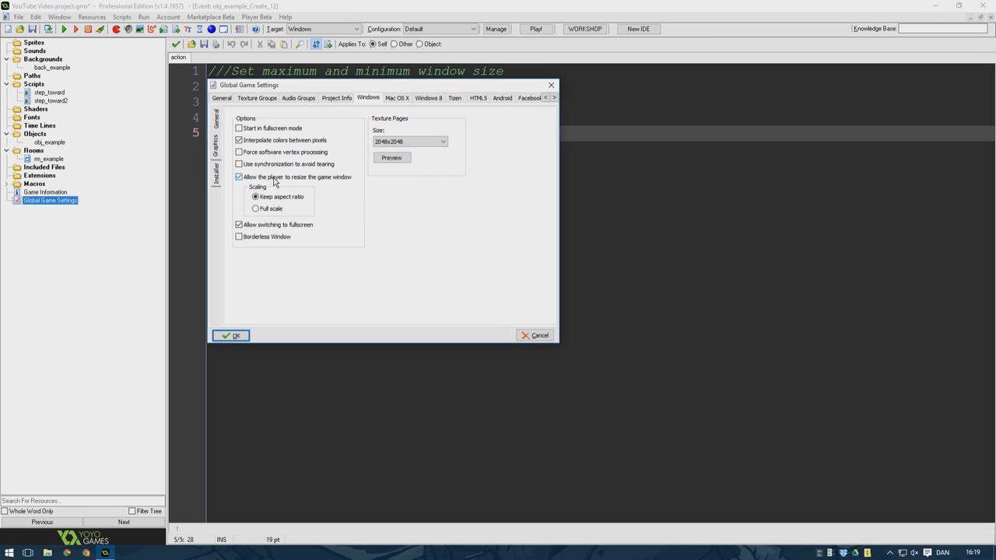
Step: Keep the game window player-resizable and confirm the Global Game Settings with OK
{"action": "left_click", "coordinate": [230, 336]}
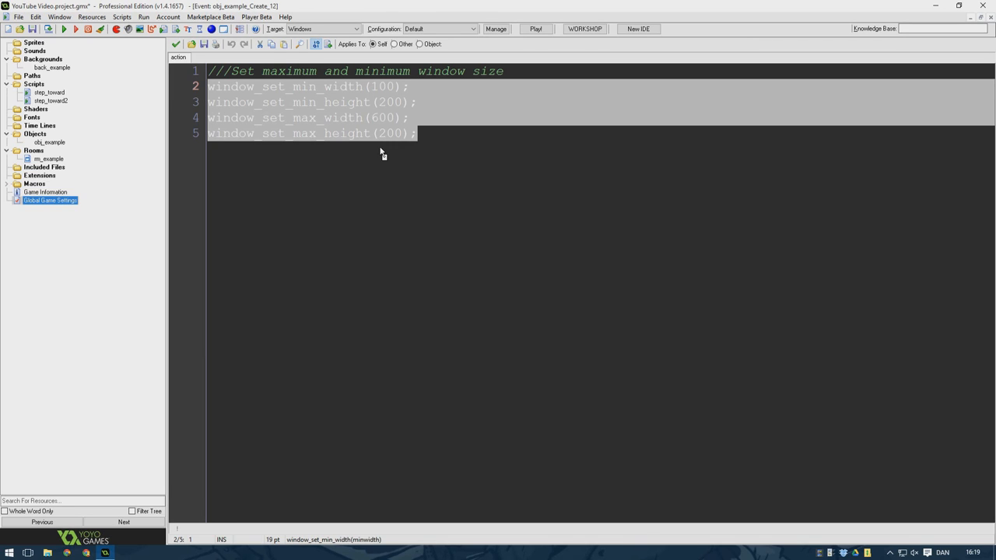
Step: Point out the window_set_min_width call, then compile and launch the game with Run
{"action": "left_click", "coordinate": [383, 134]}
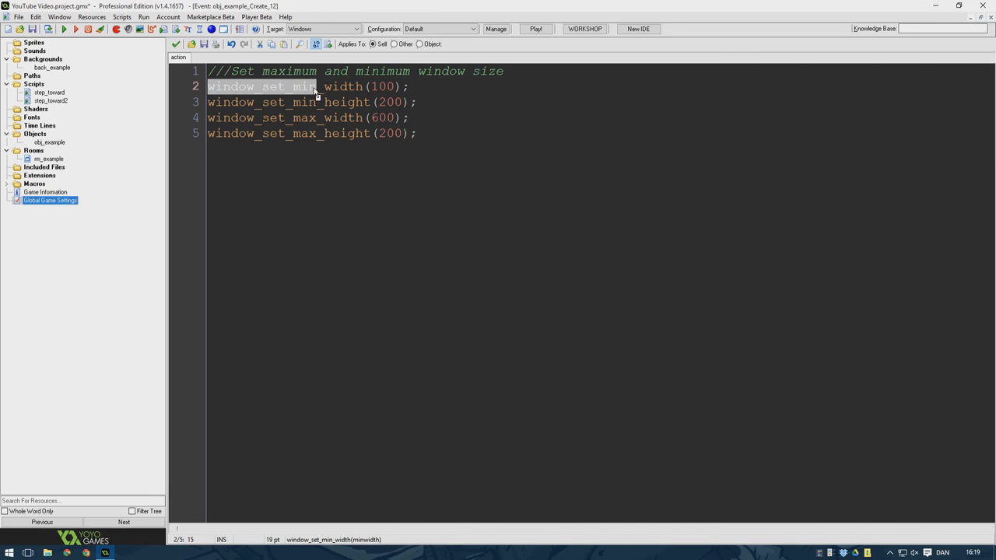
{"action": "mouse_move", "coordinate": [356, 106]}
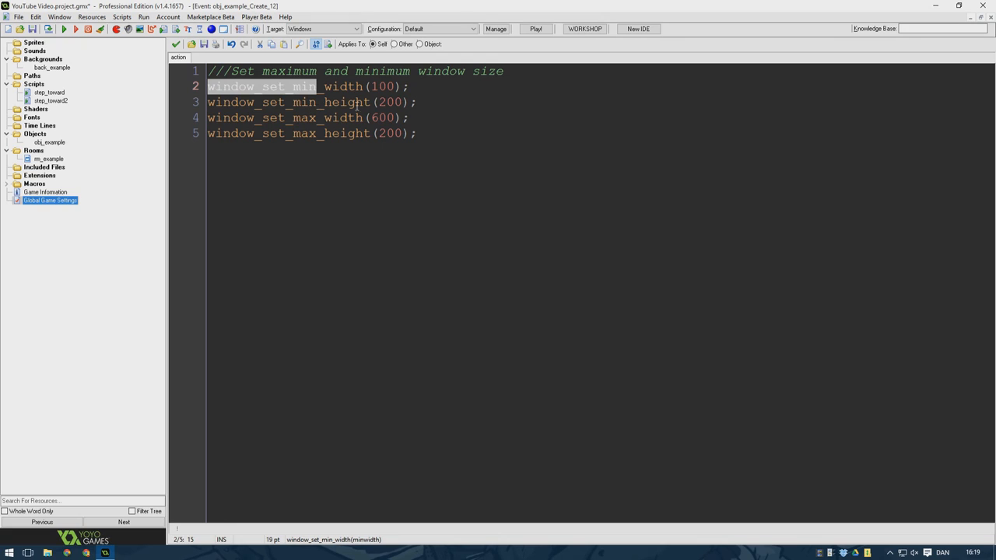
{"action": "mouse_move", "coordinate": [258, 140]}
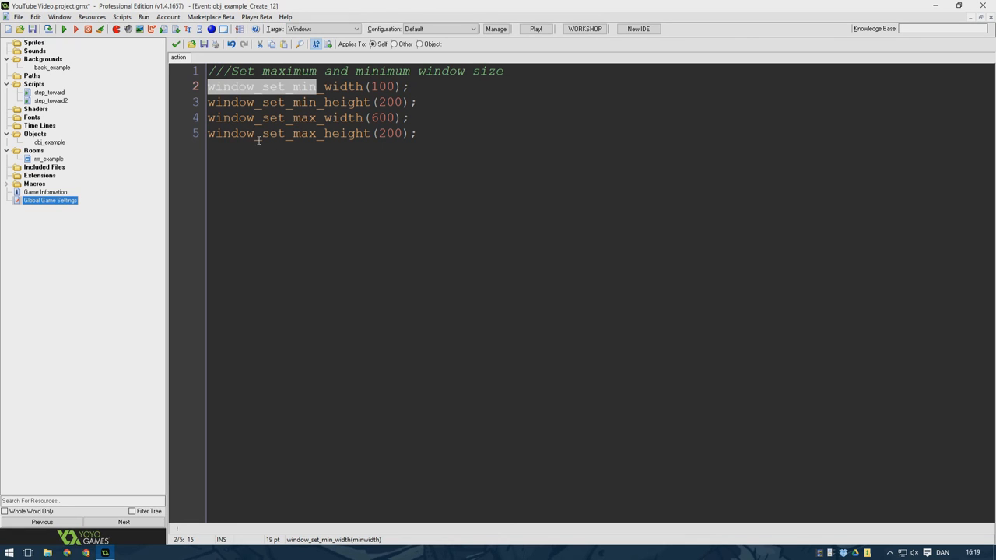
{"action": "left_click", "coordinate": [75, 28]}
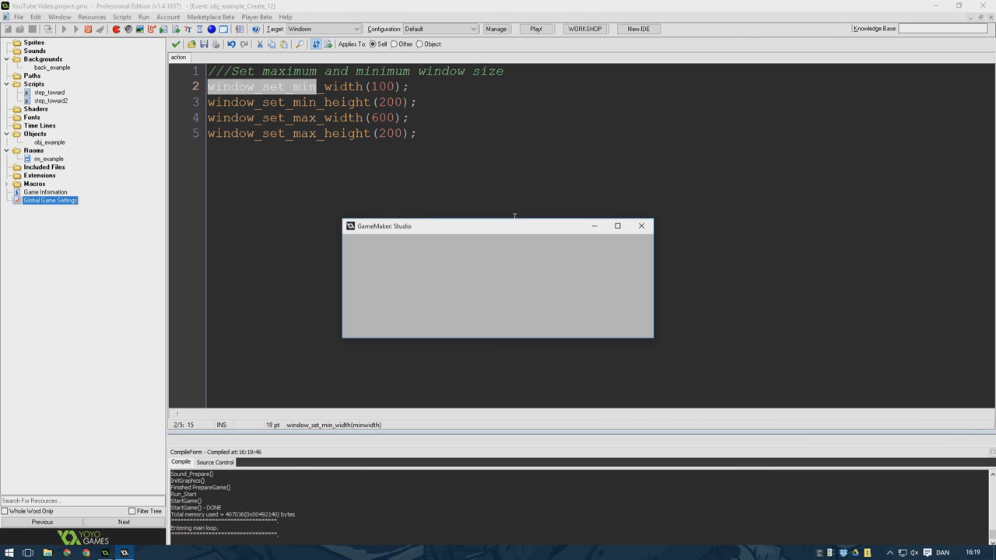
Step: Stretch the running game window against its min/max size limits, then close it
{"action": "left_click_drag", "start_coordinate": [498, 225], "coordinate": [526, 174]}
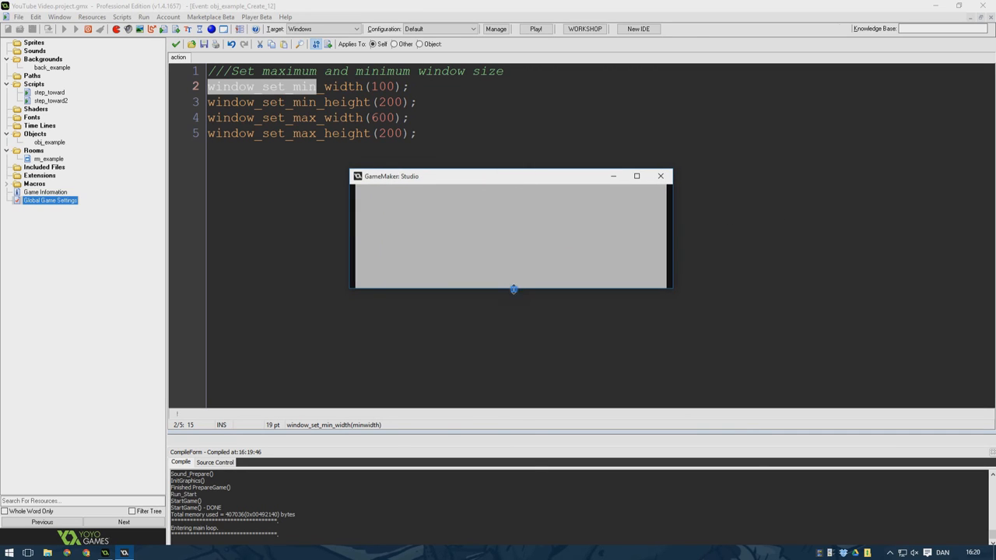
{"action": "mouse_move", "coordinate": [482, 235]}
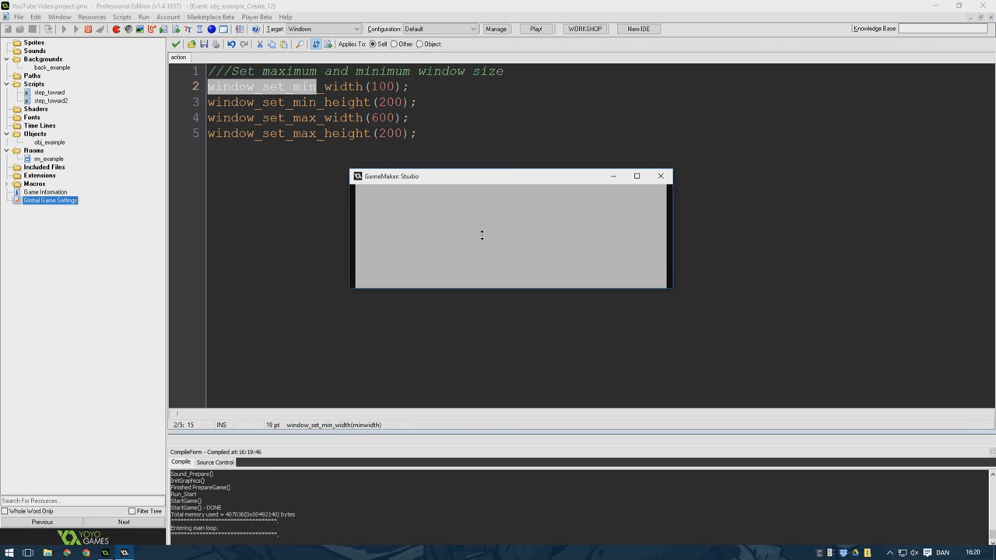
{"action": "mouse_move", "coordinate": [489, 277]}
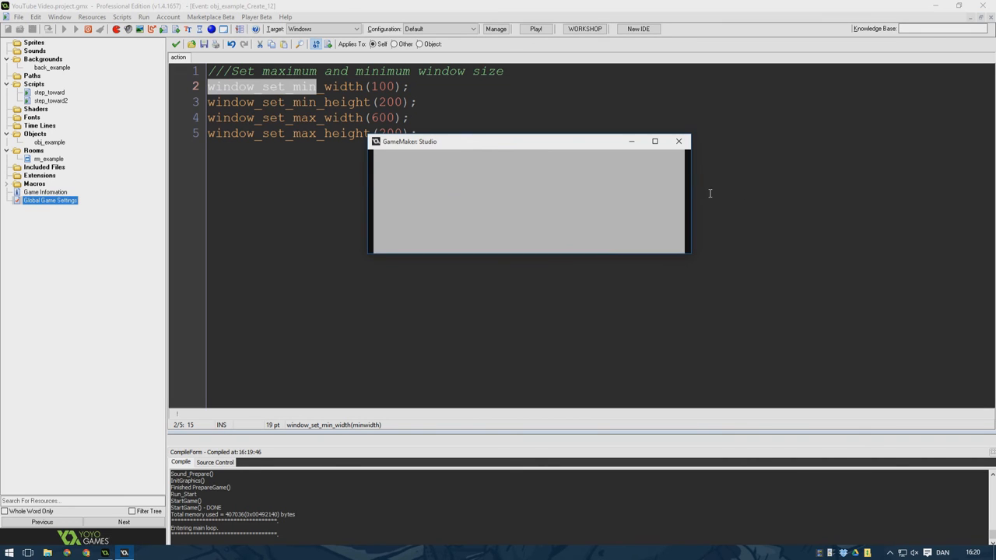
{"action": "mouse_move", "coordinate": [734, 183]}
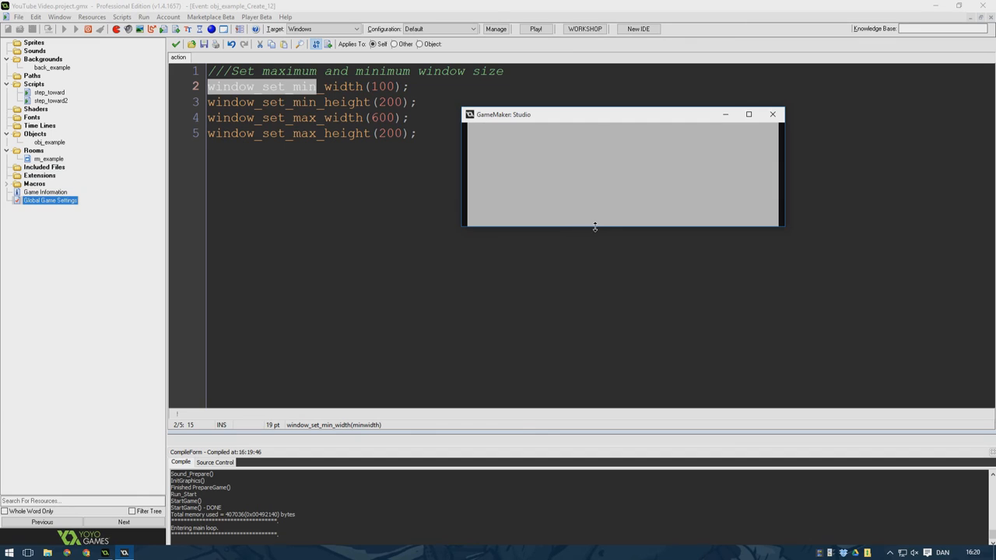
{"action": "mouse_move", "coordinate": [601, 320]}
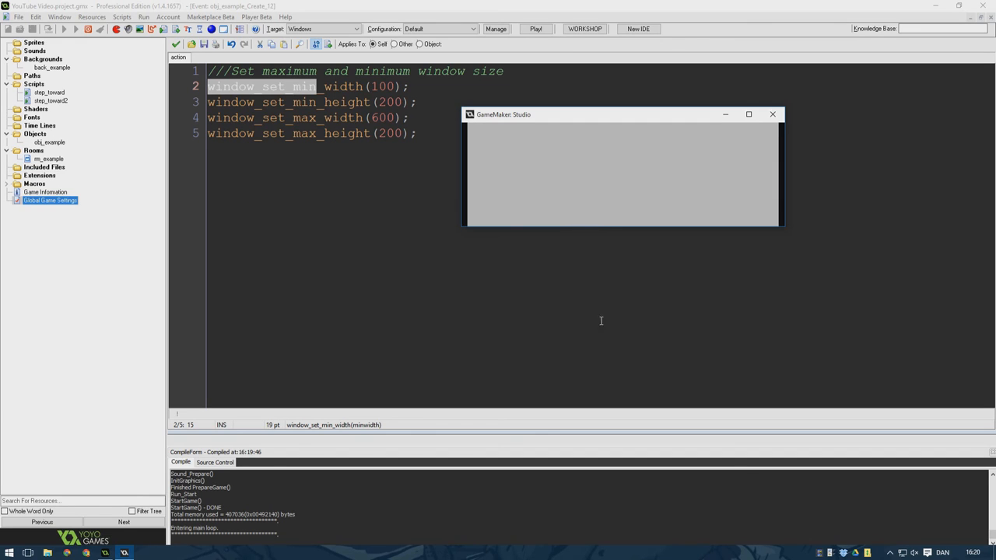
{"action": "mouse_move", "coordinate": [609, 376]}
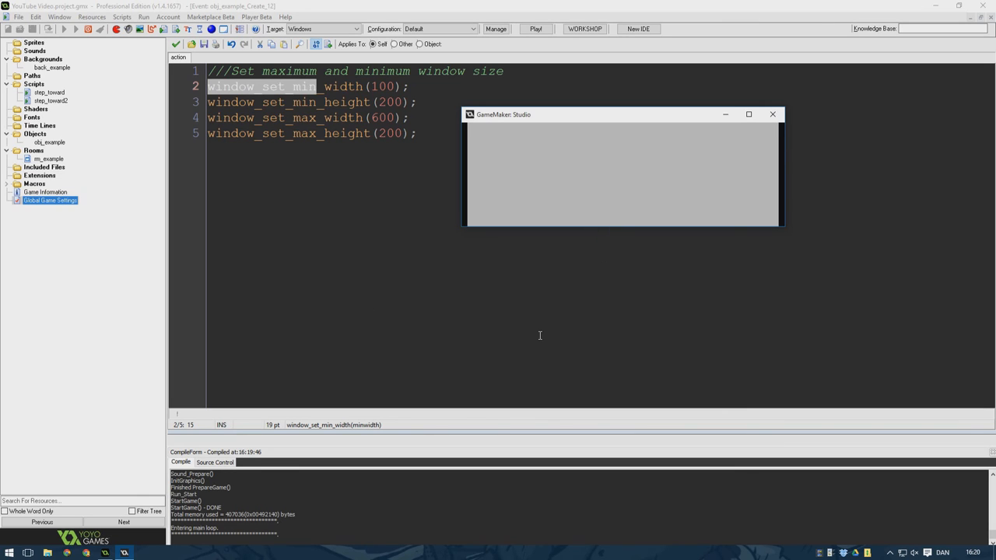
{"action": "mouse_move", "coordinate": [715, 170]}
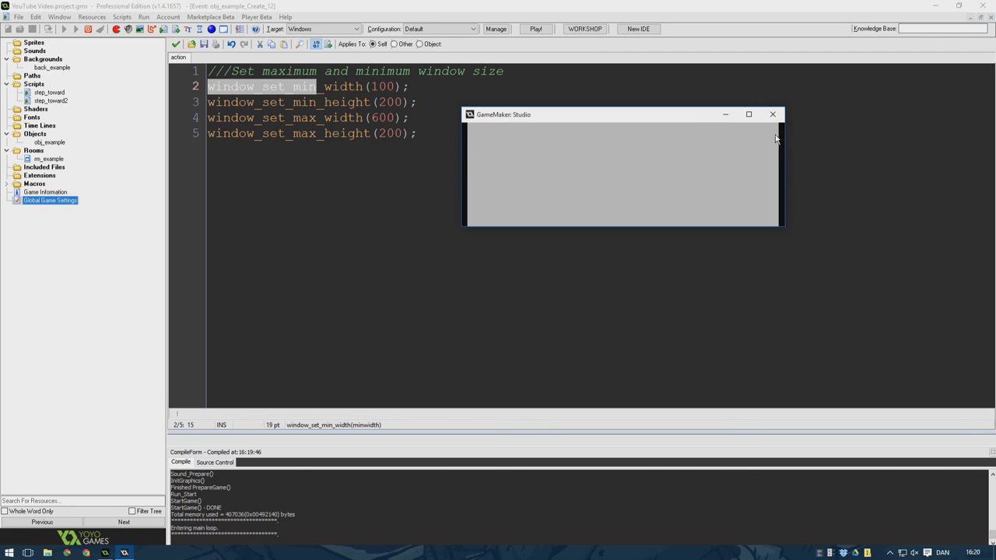
{"action": "mouse_move", "coordinate": [781, 143]}
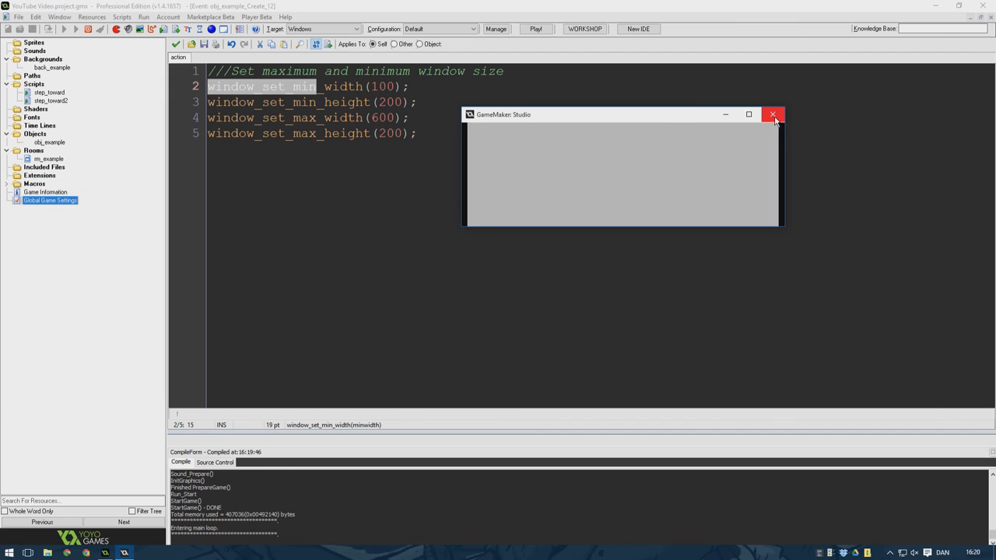
{"action": "left_click", "coordinate": [772, 116]}
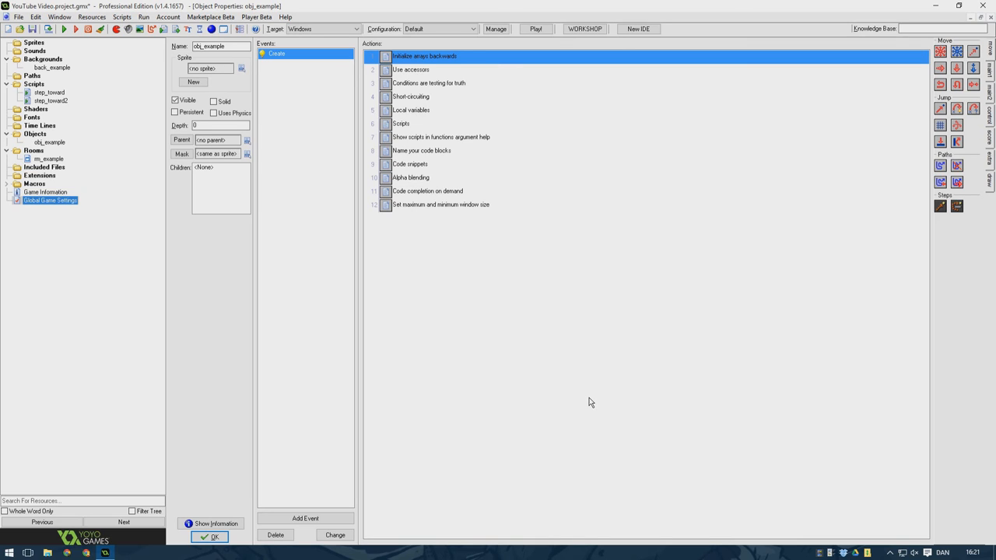
{"action": "mouse_move", "coordinate": [778, 322]}
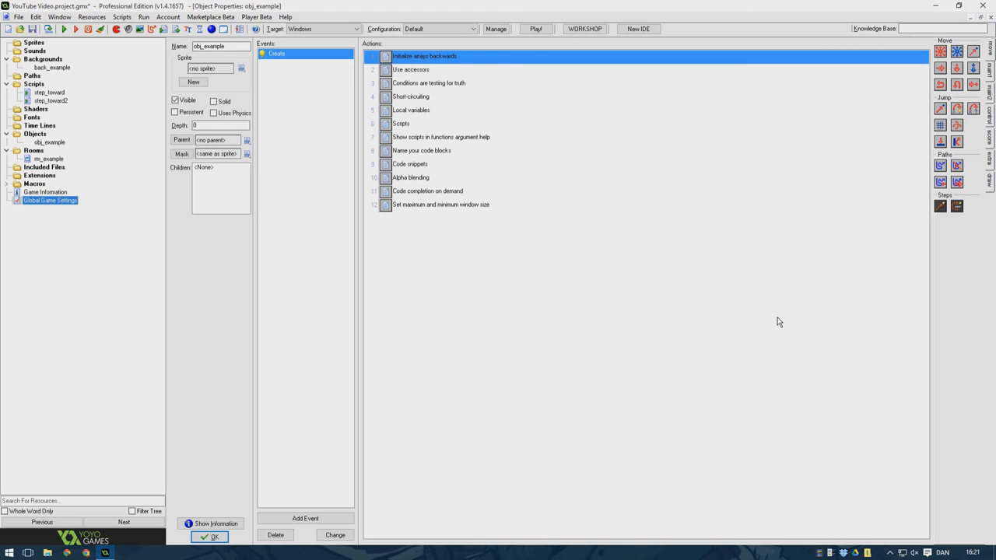
{"action": "mouse_move", "coordinate": [743, 314]}
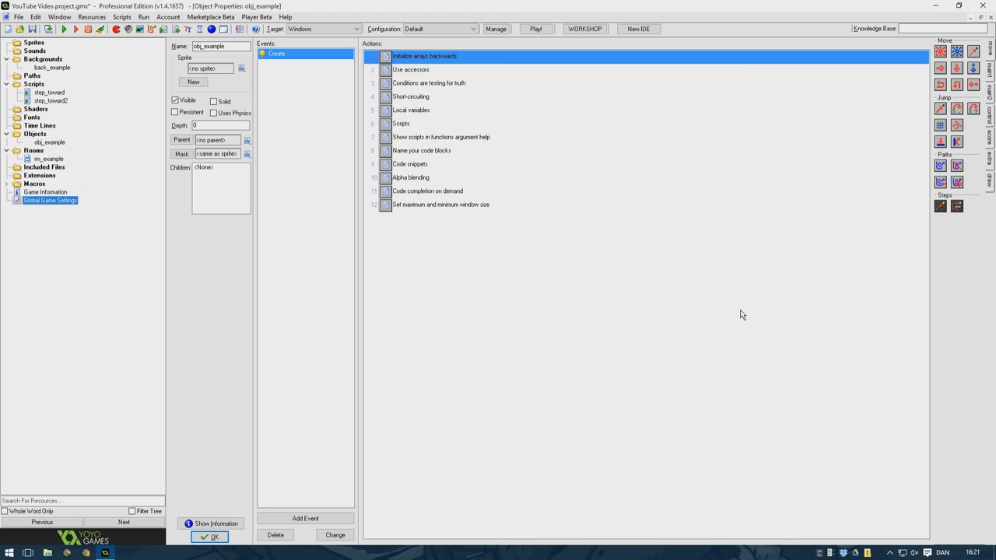
{"action": "mouse_move", "coordinate": [719, 330]}
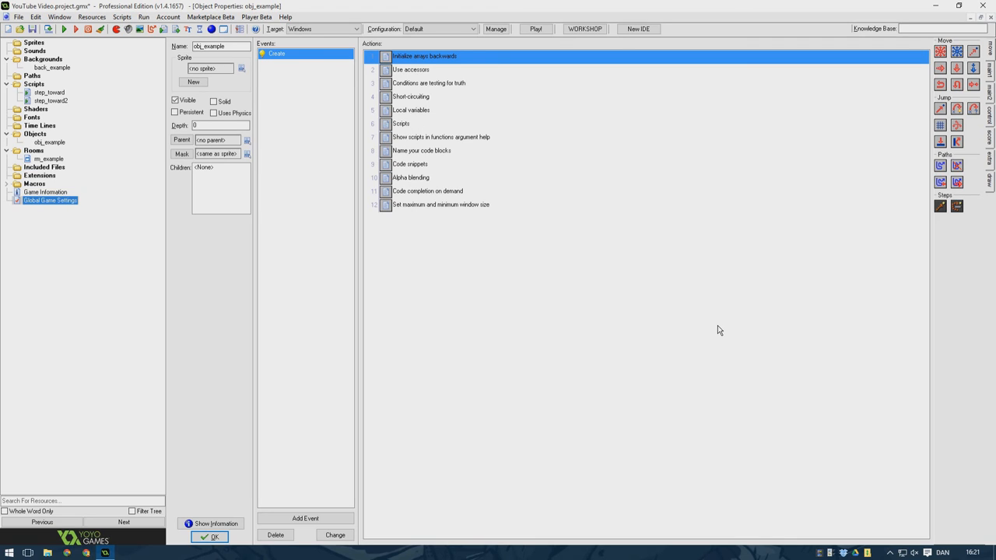
{"action": "mouse_move", "coordinate": [650, 334]}
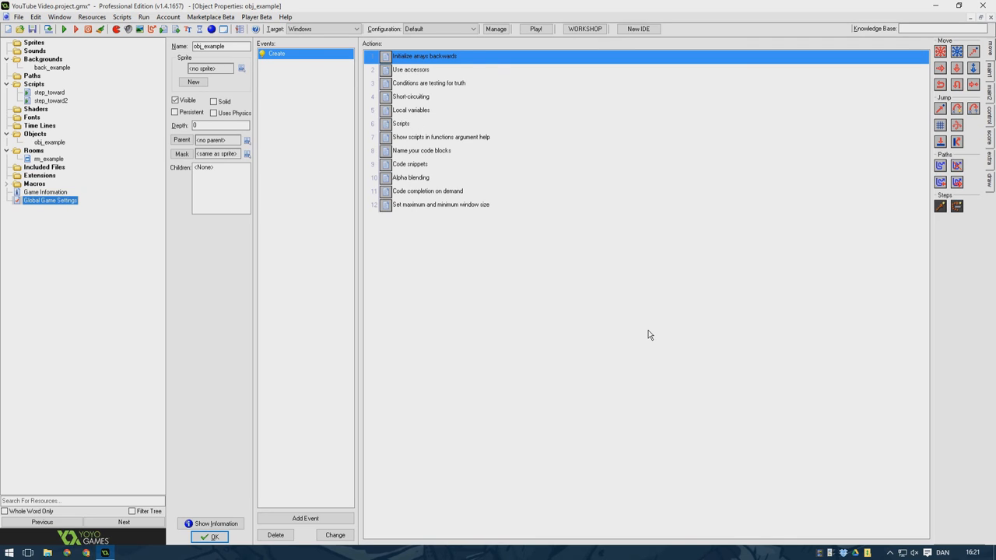
{"action": "mouse_move", "coordinate": [643, 333]}
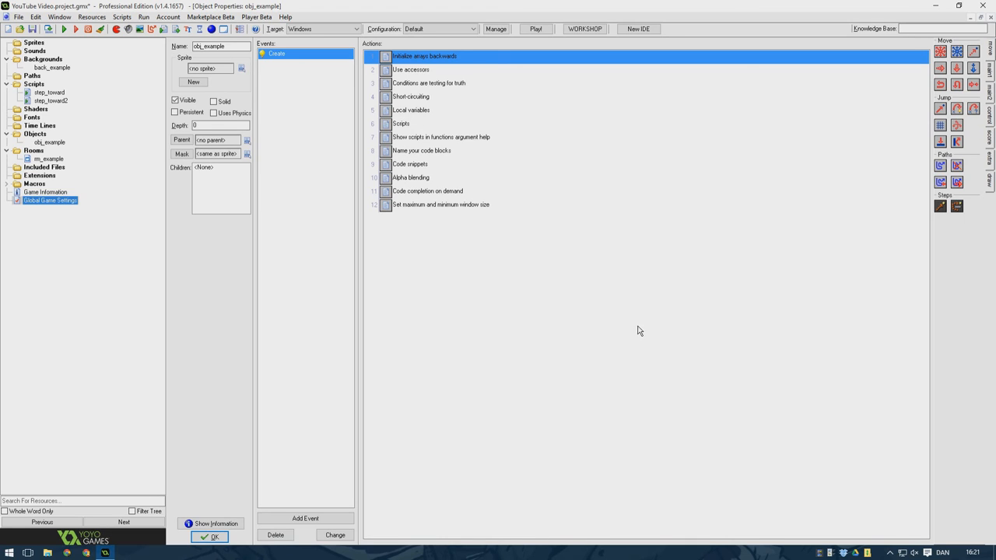
{"action": "mouse_move", "coordinate": [632, 330]}
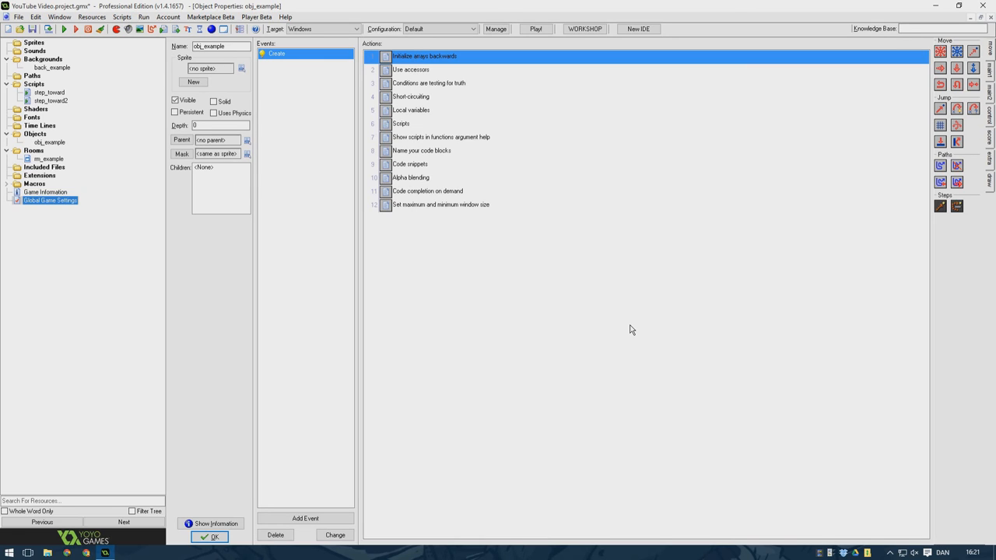
{"action": "mouse_move", "coordinate": [620, 333]}
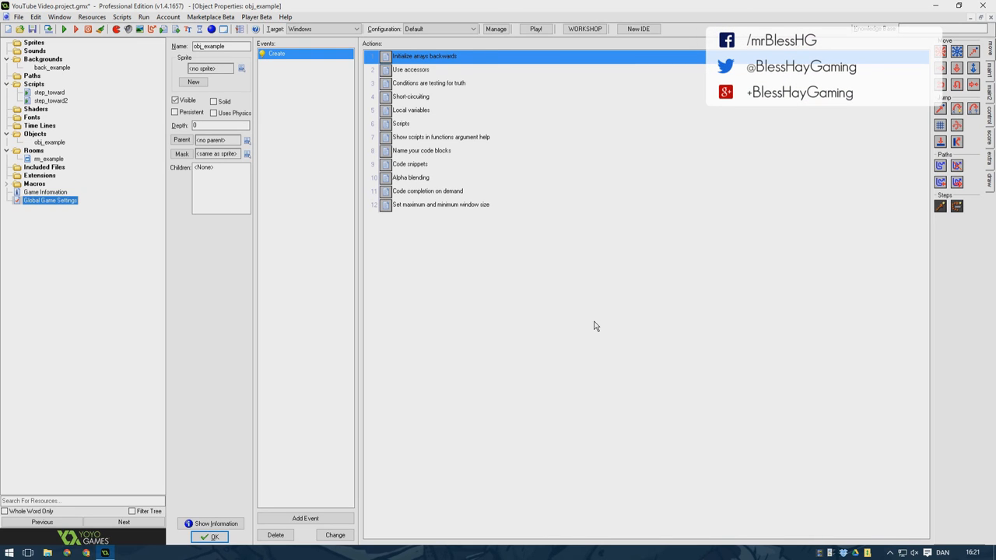
{"action": "mouse_move", "coordinate": [588, 316]}
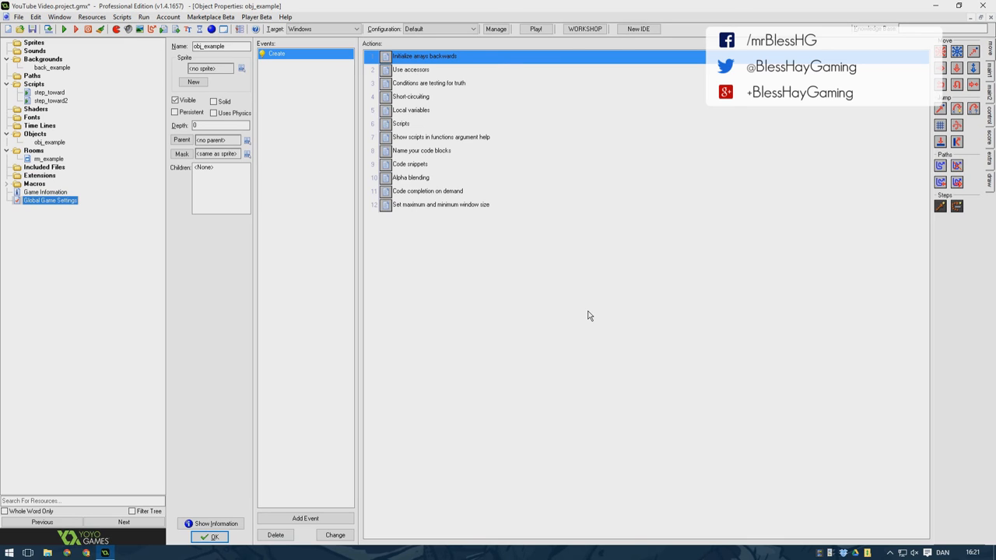
{"action": "mouse_move", "coordinate": [588, 314]}
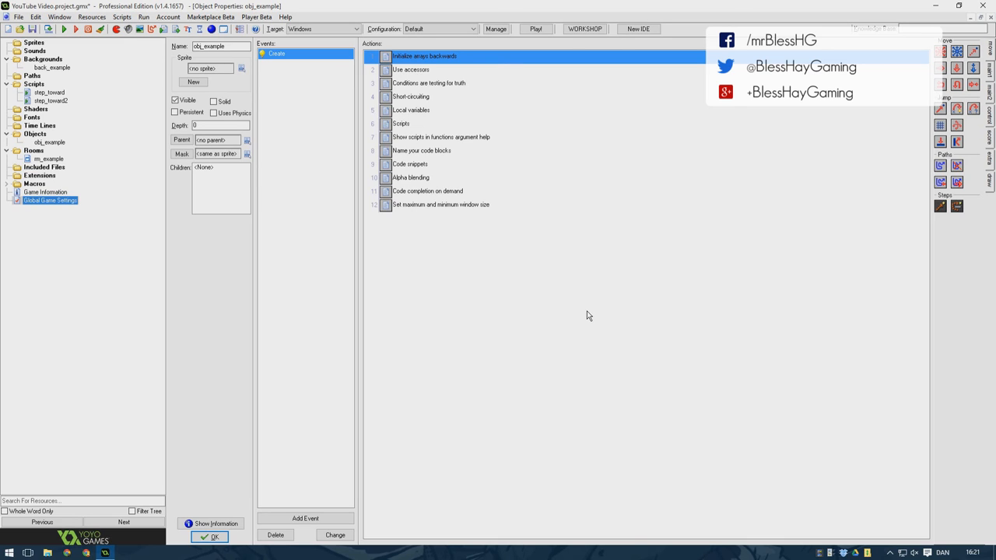
{"action": "mouse_move", "coordinate": [579, 318]}
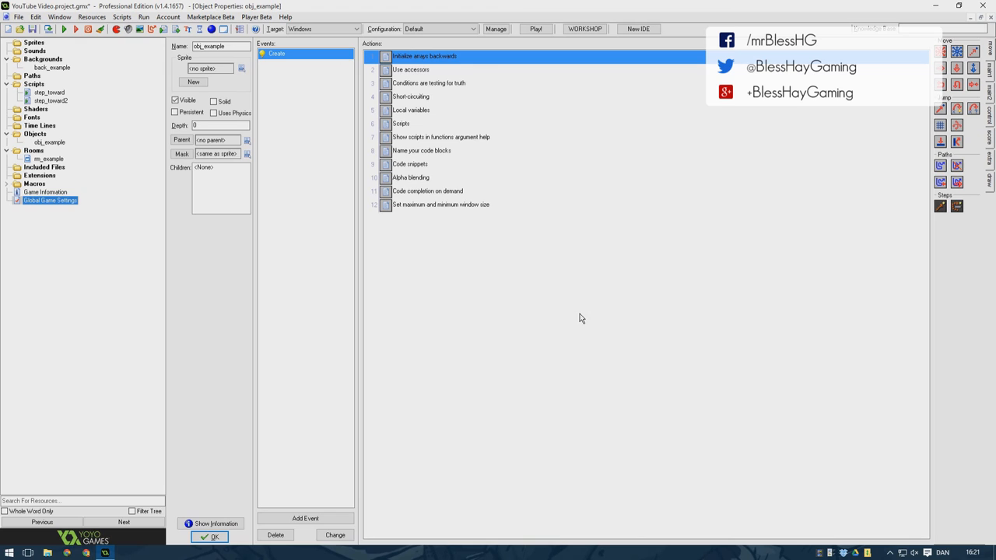
{"action": "mouse_move", "coordinate": [479, 311]}
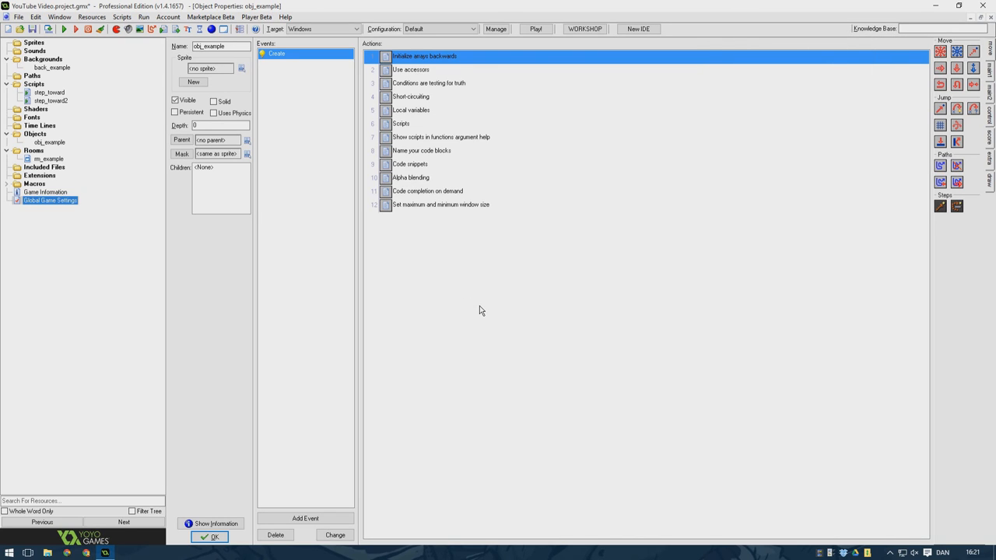
{"action": "mouse_move", "coordinate": [476, 316]}
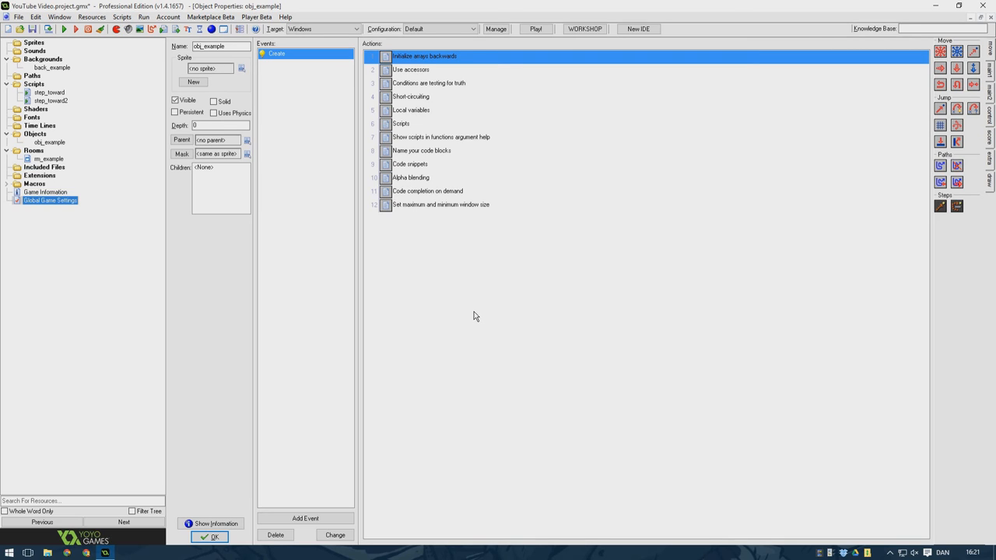
{"action": "mouse_move", "coordinate": [473, 311]}
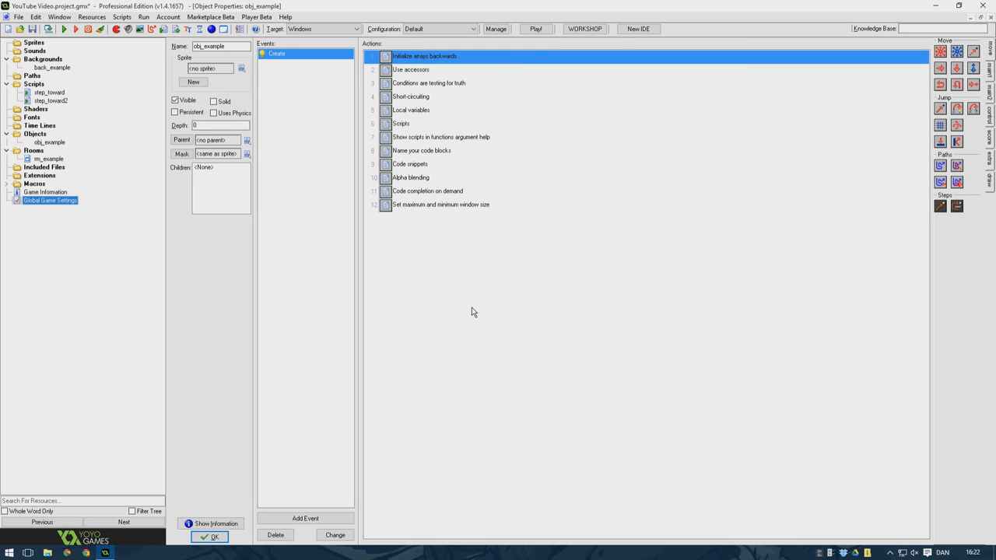
{"action": "mouse_move", "coordinate": [473, 311]}
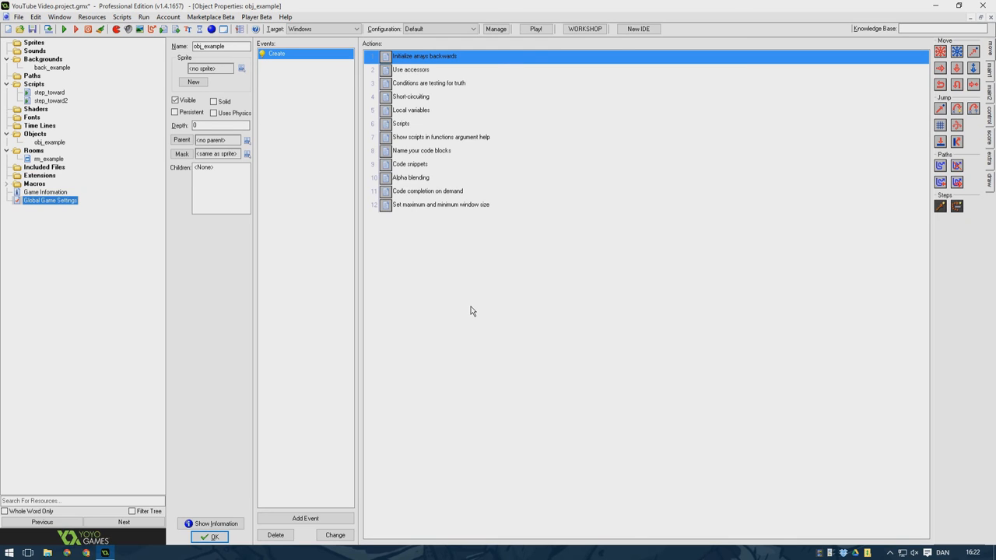